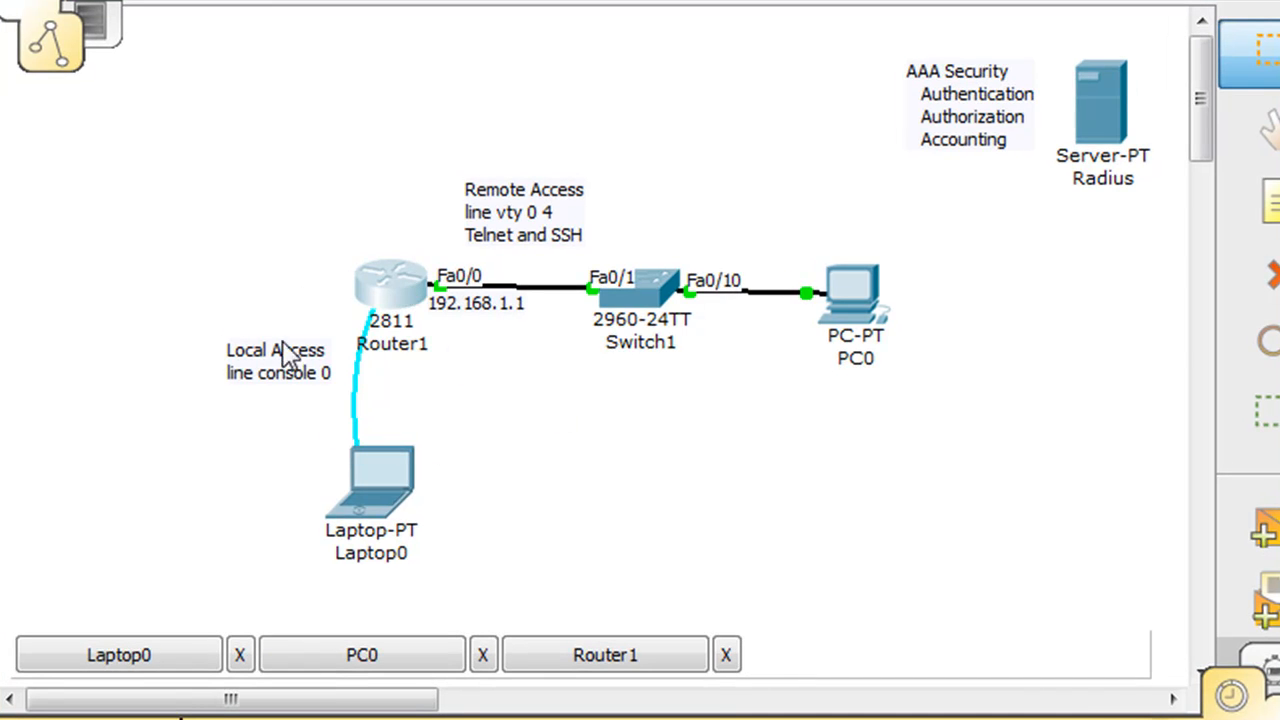
mouse_move(570, 218)
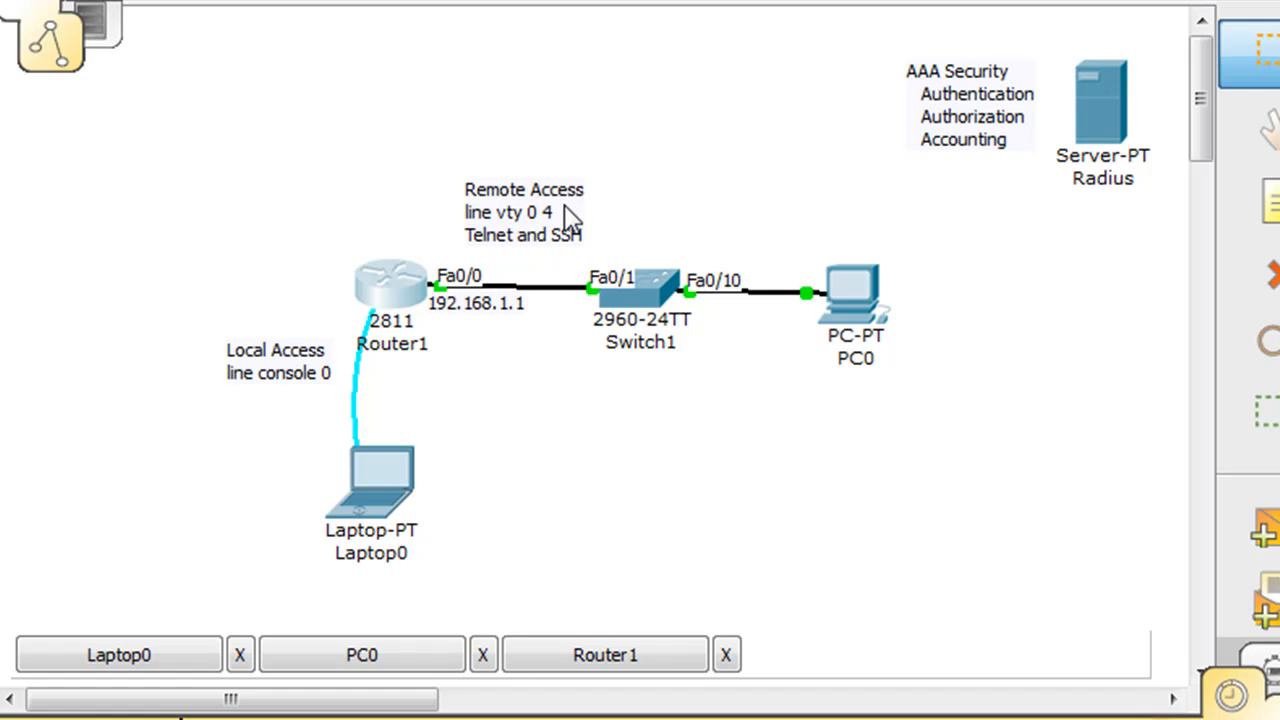
mouse_move(362, 332)
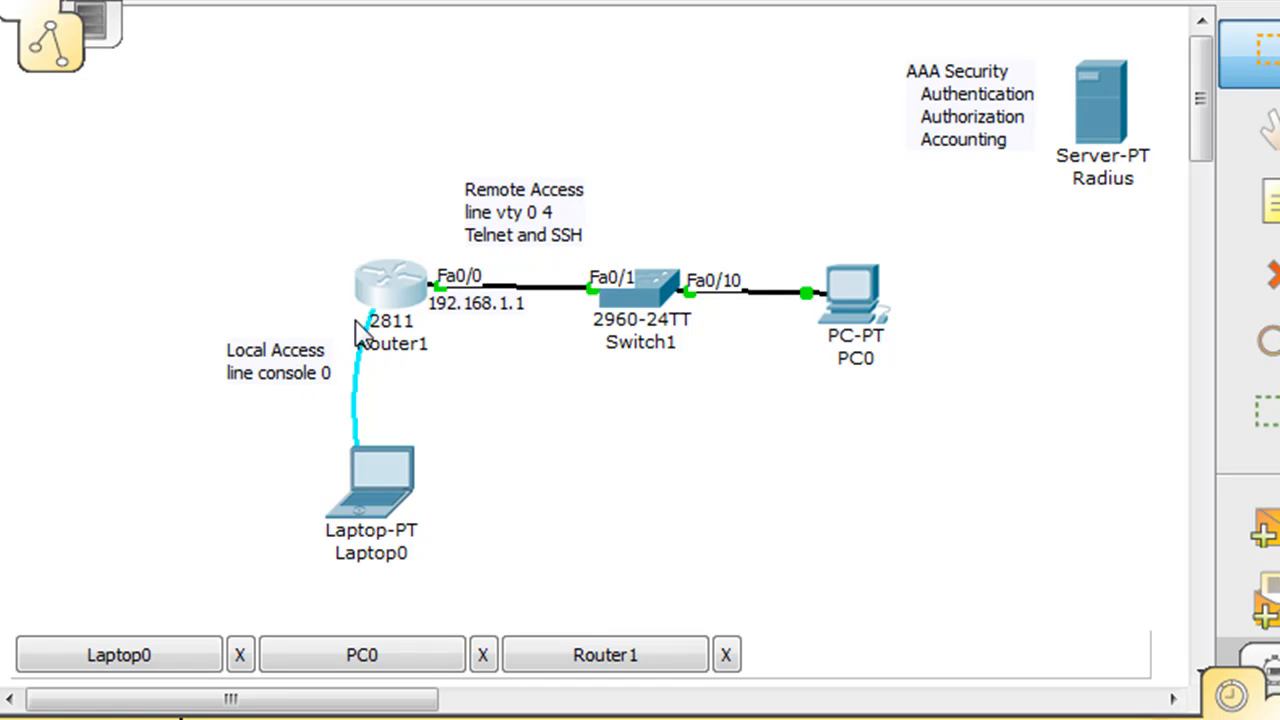
mouse_move(570, 238)
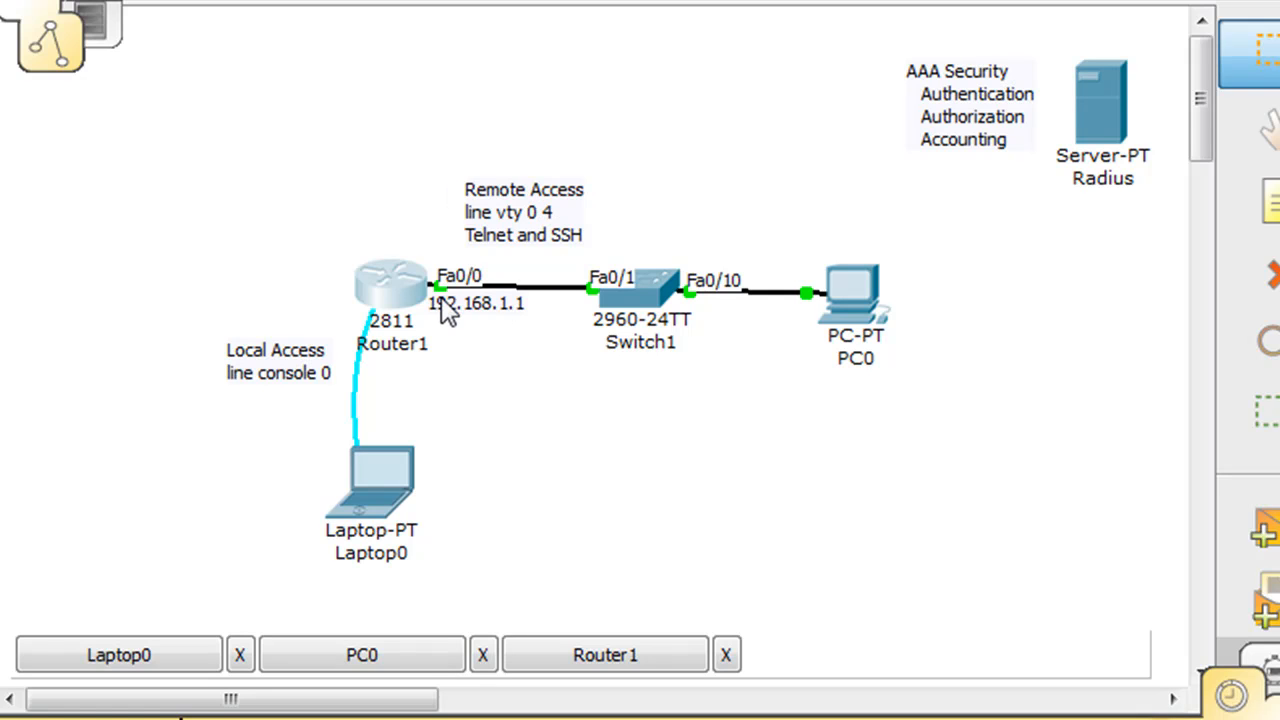
mouse_move(510, 232)
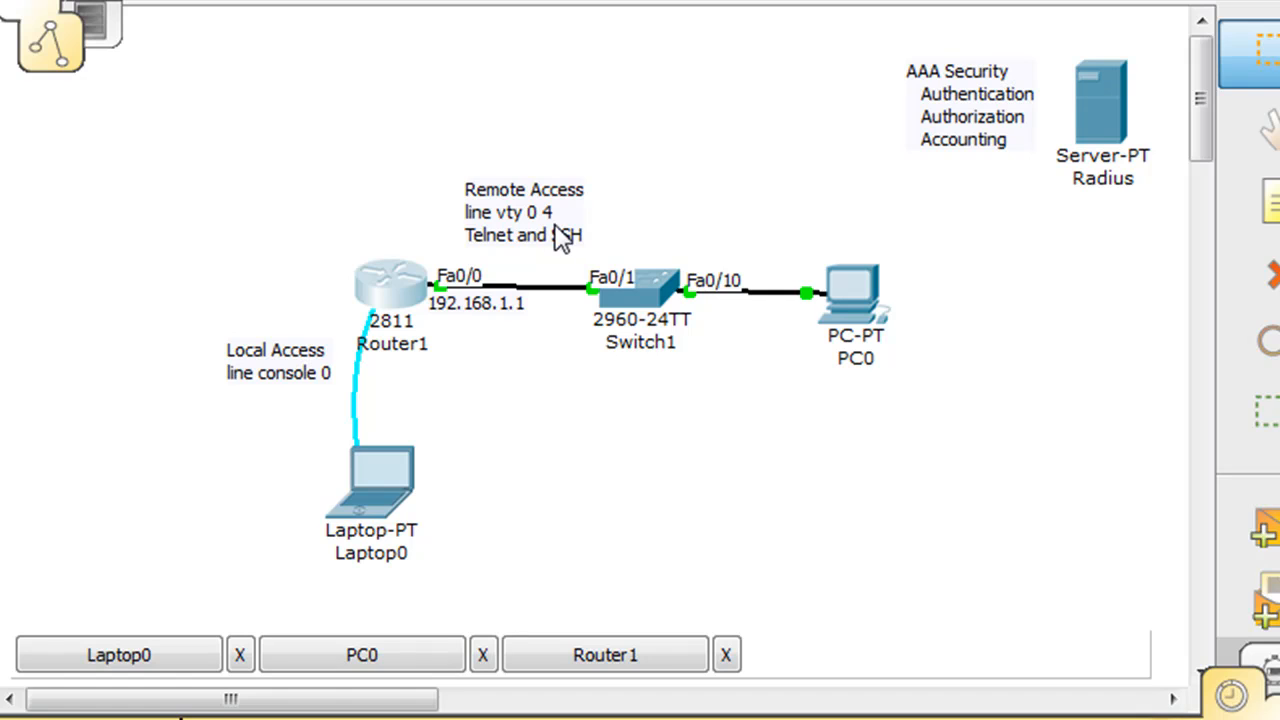
mouse_move(535, 240)
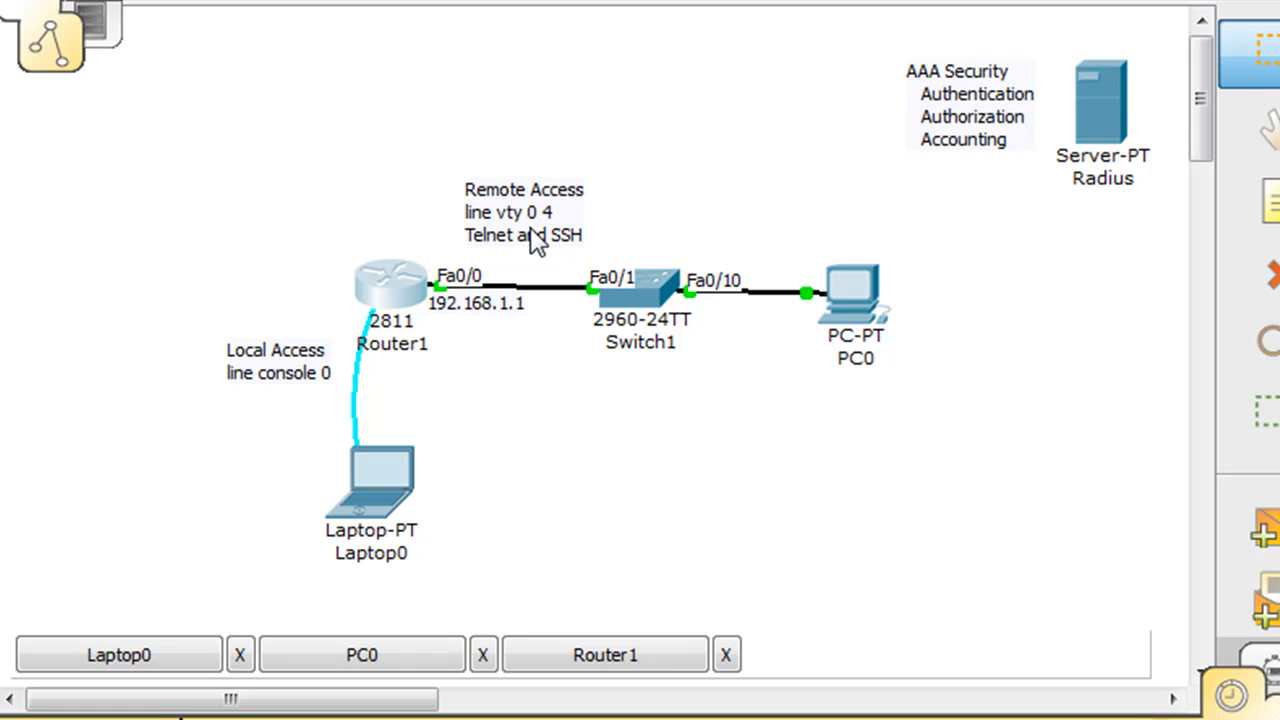
mouse_move(540, 272)
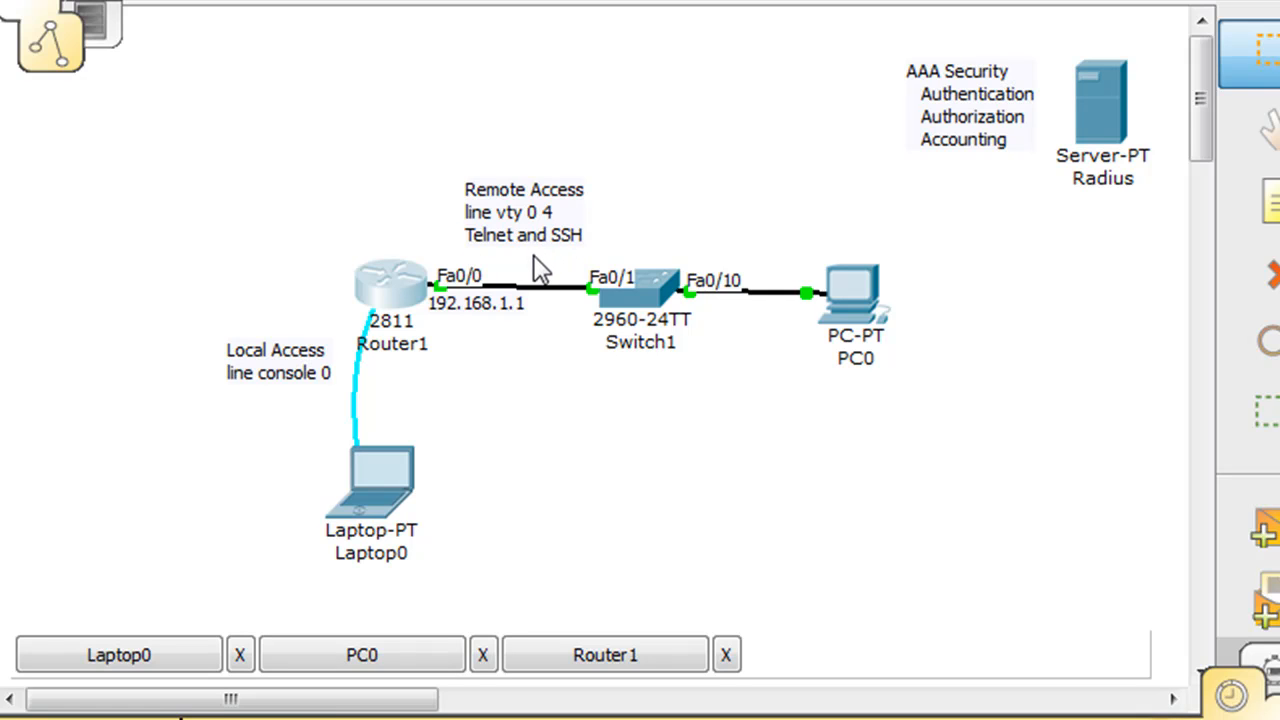
mouse_move(425, 320)
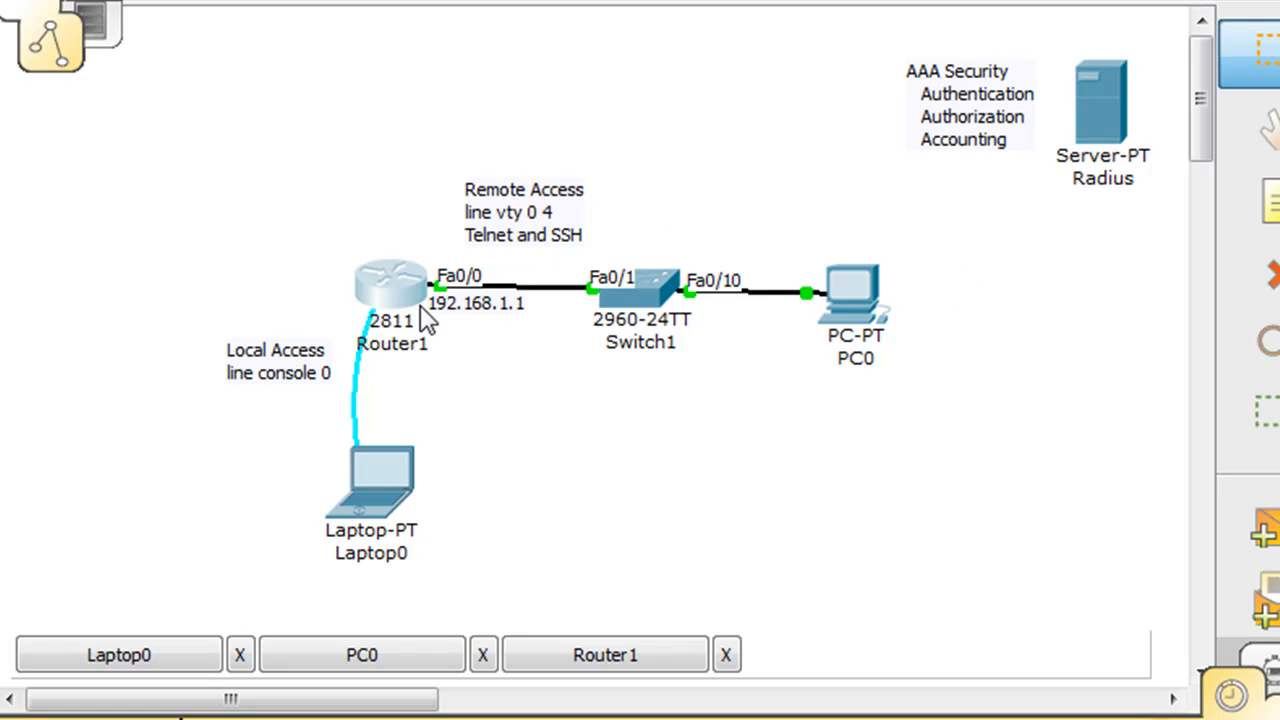
mouse_move(583, 255)
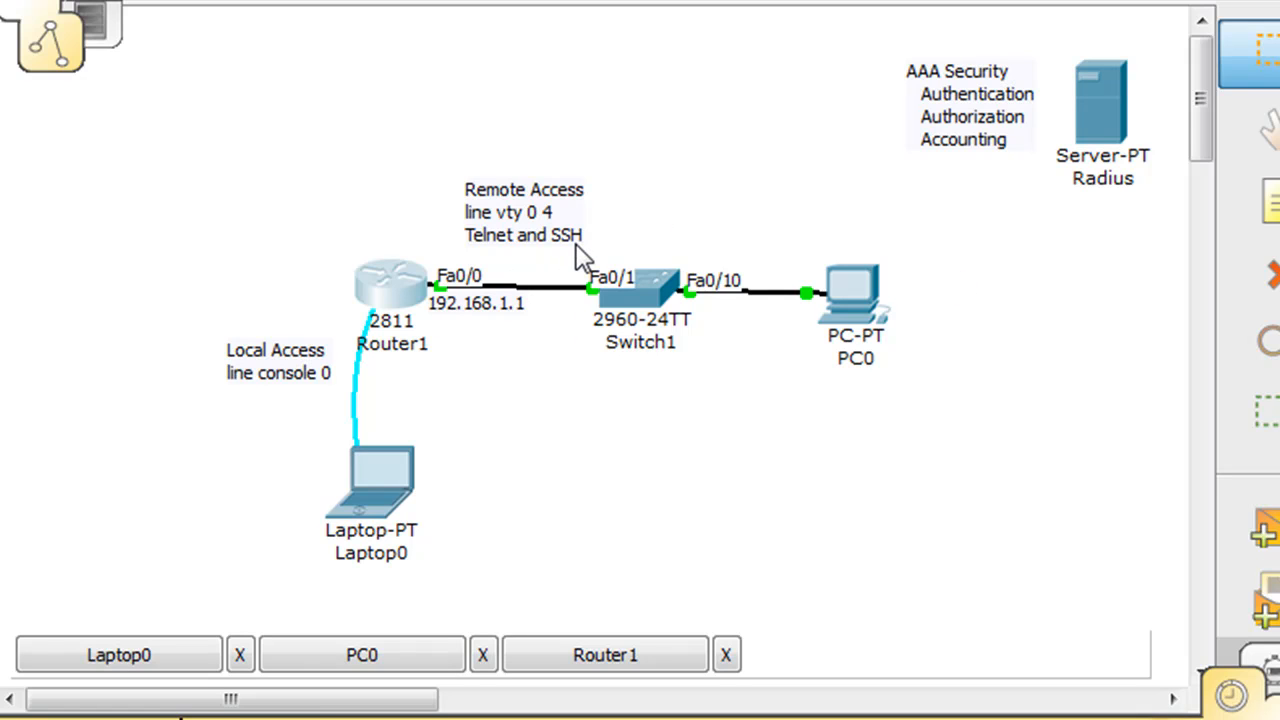
mouse_move(582, 258)
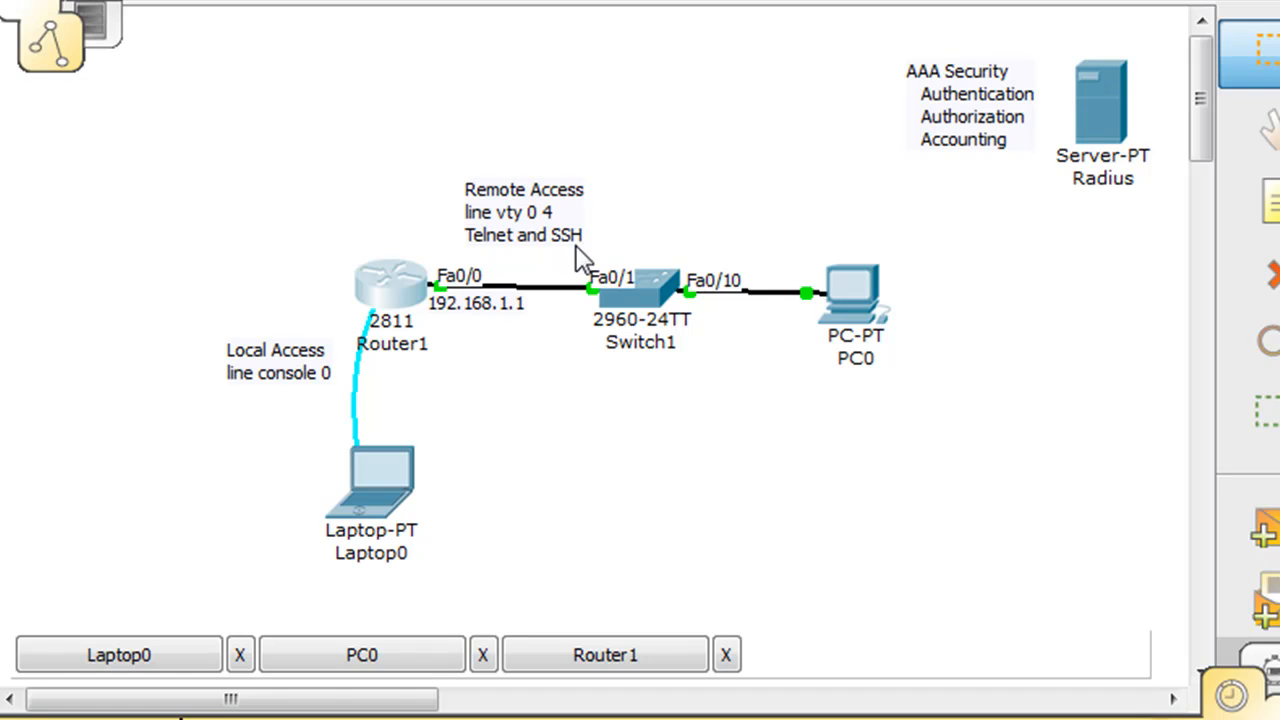
mouse_move(595, 295)
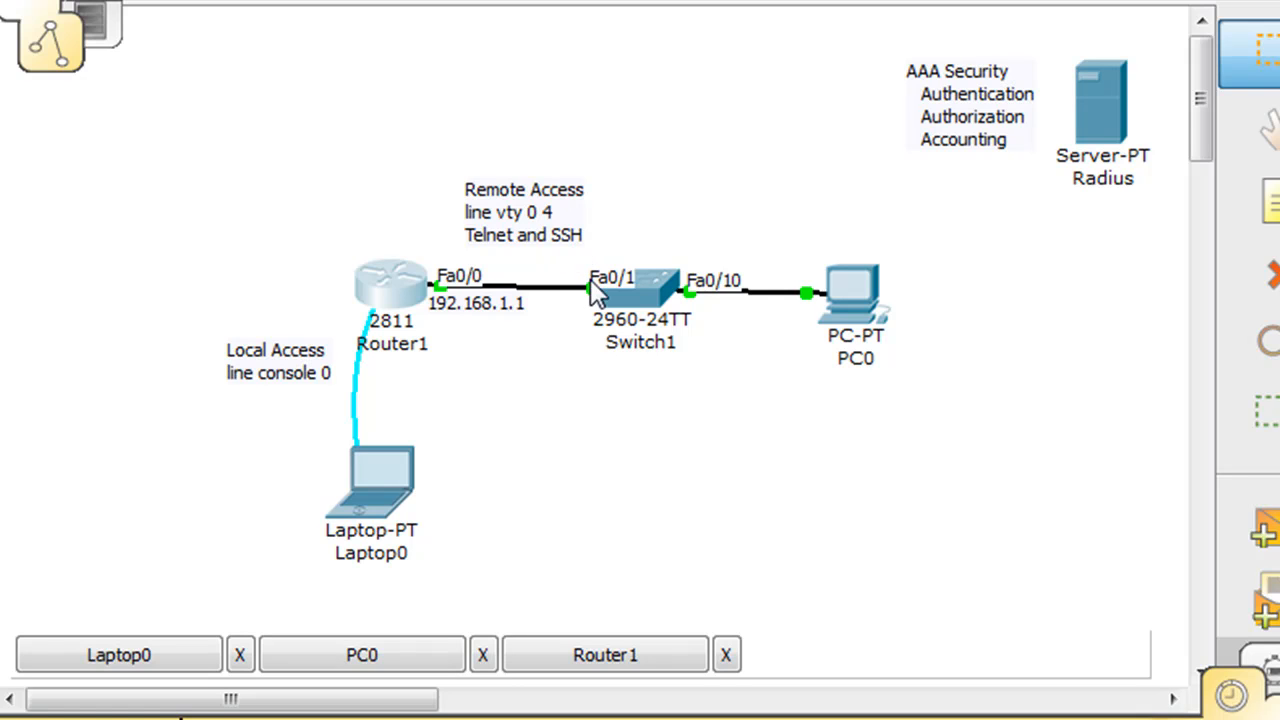
mouse_move(365, 460)
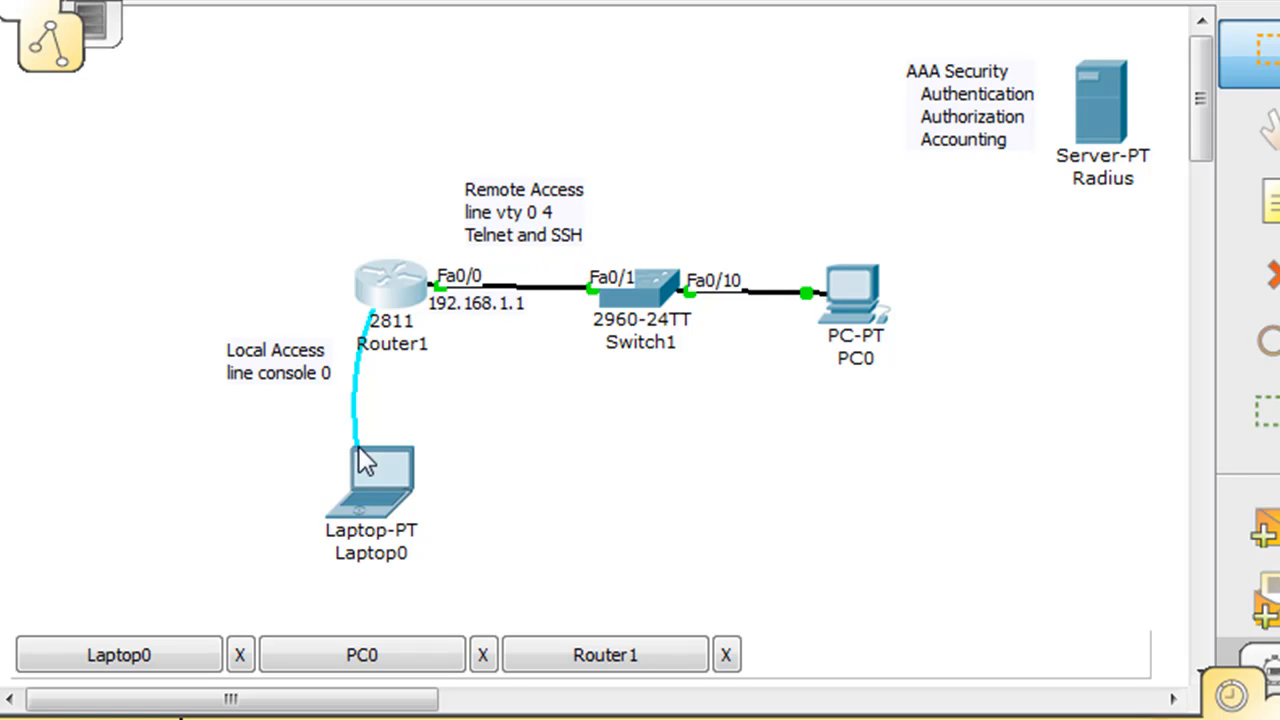
mouse_move(357, 350)
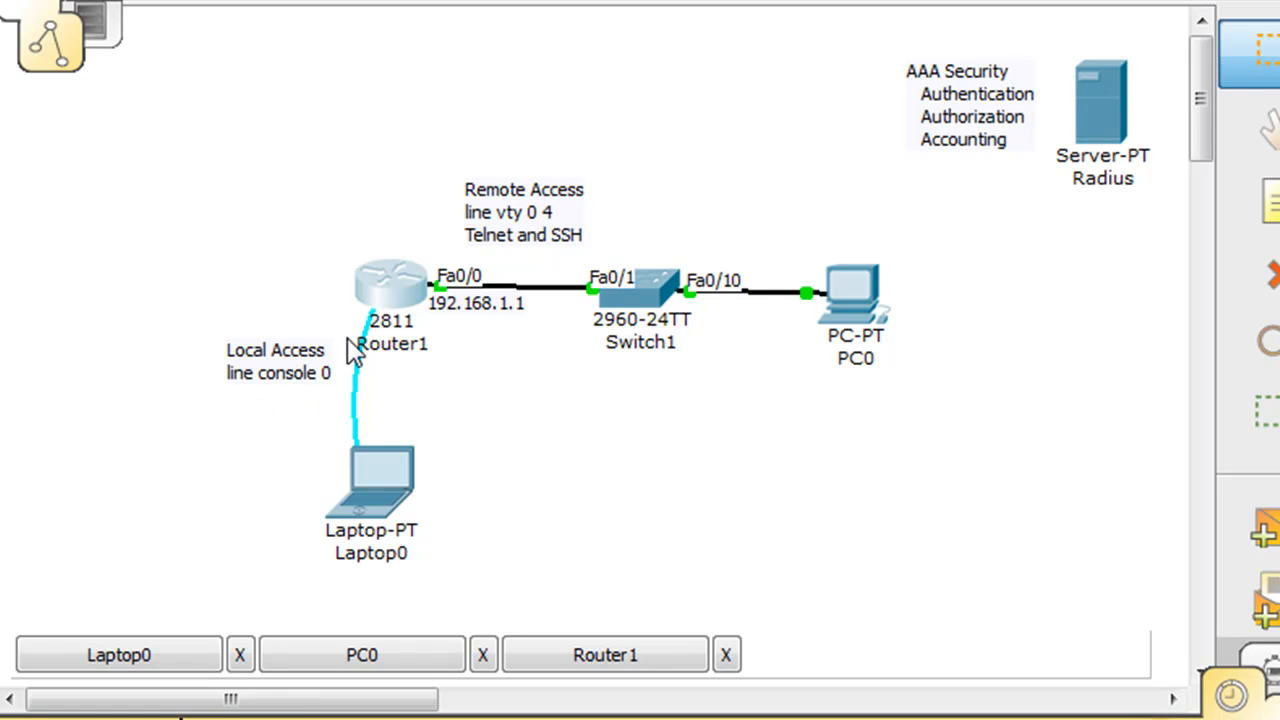
mouse_move(517, 362)
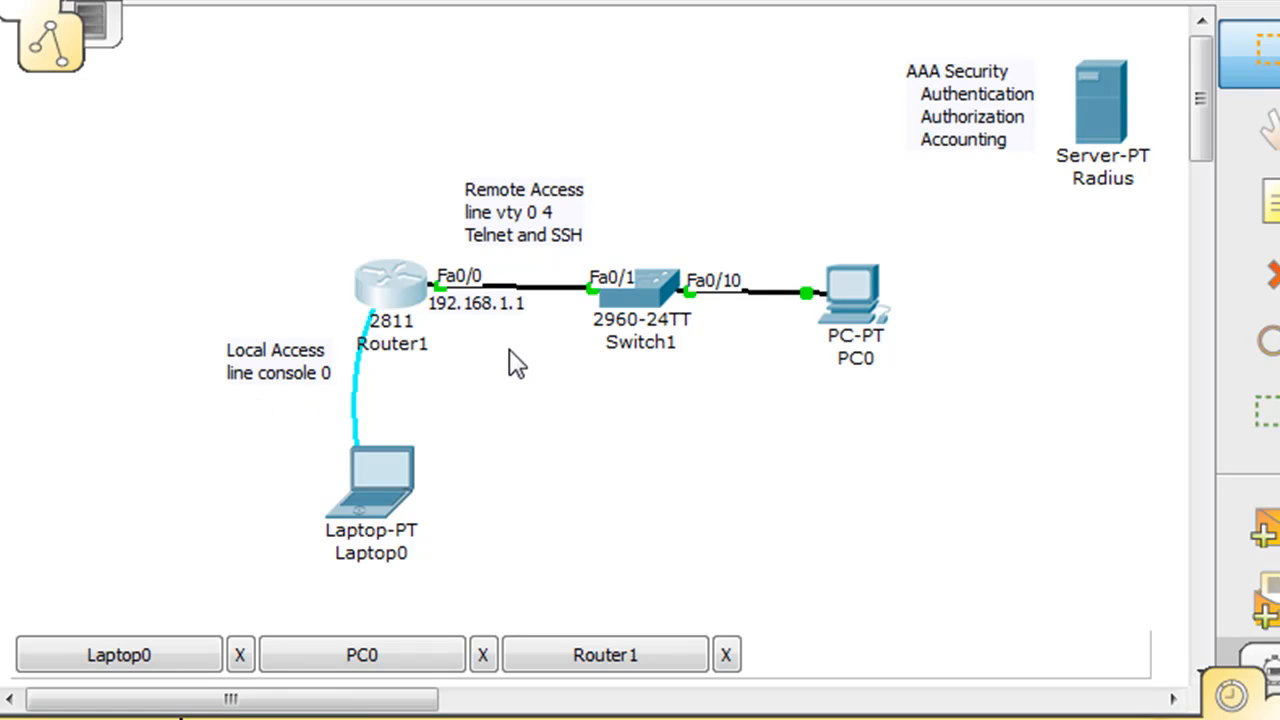
mouse_move(525, 360)
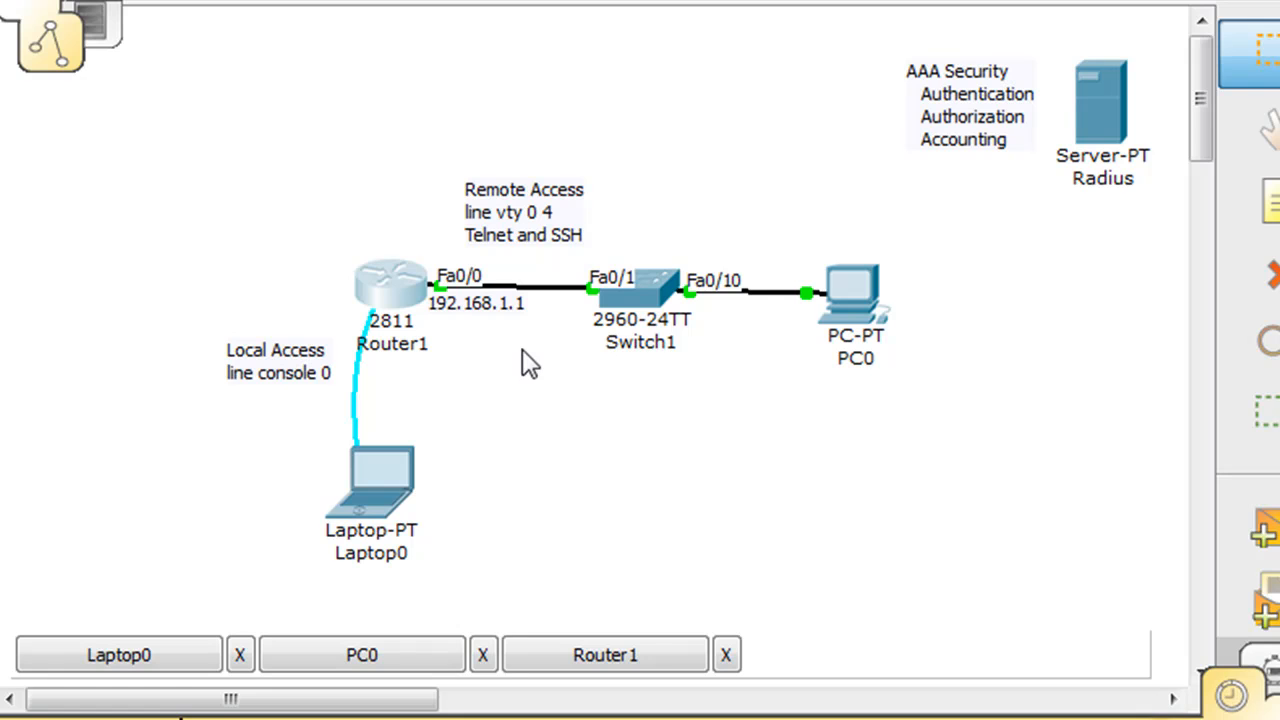
mouse_move(690, 373)
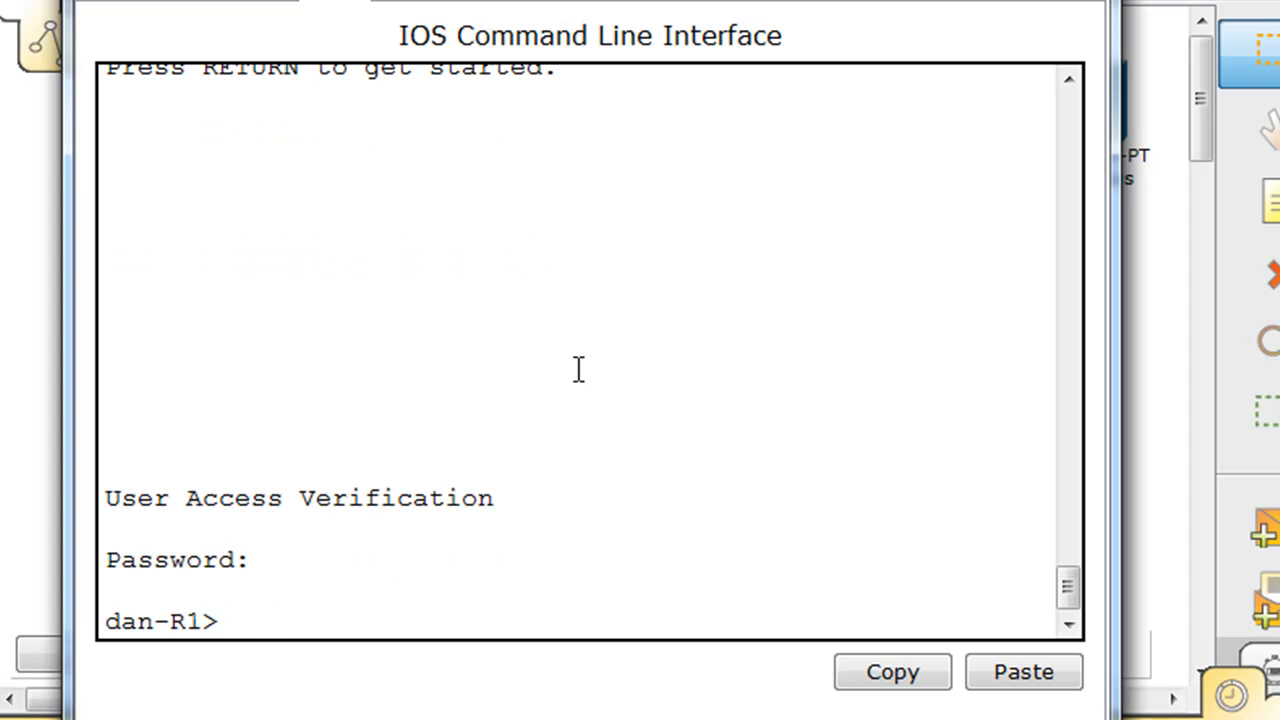
Run enable on Router1 to enter privileged EXEC mode
text(enable)
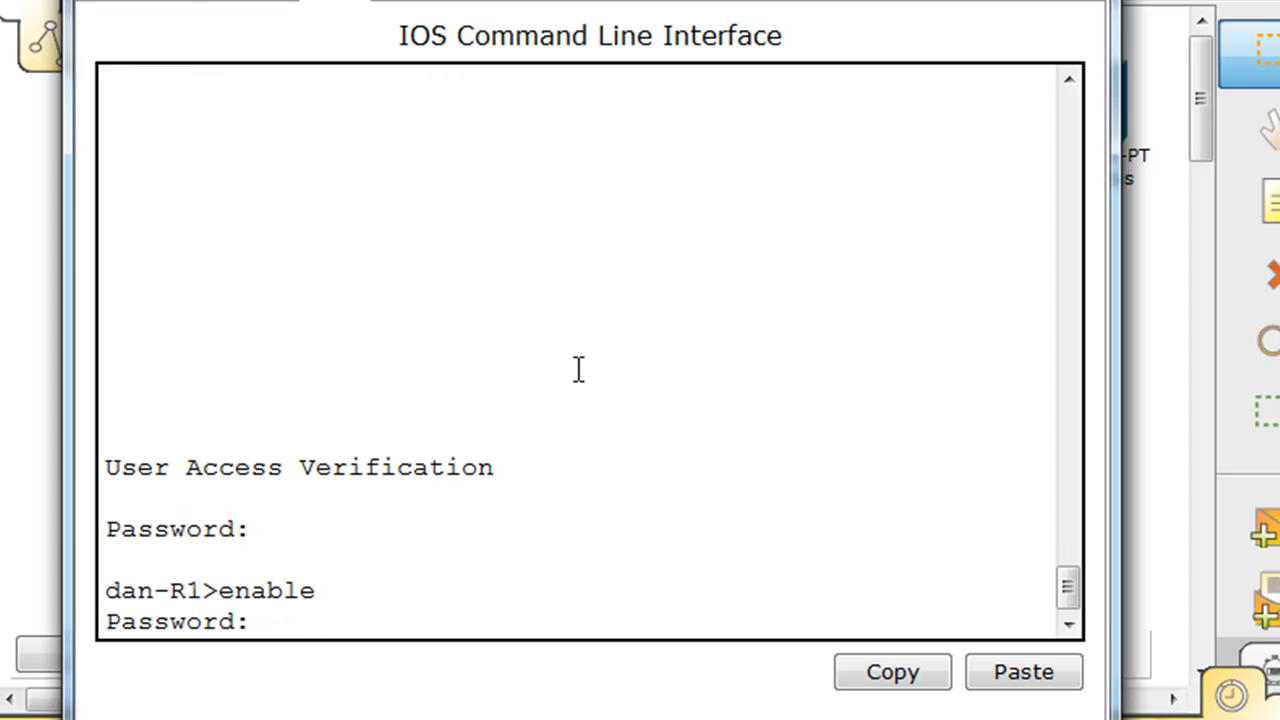
key(enter)
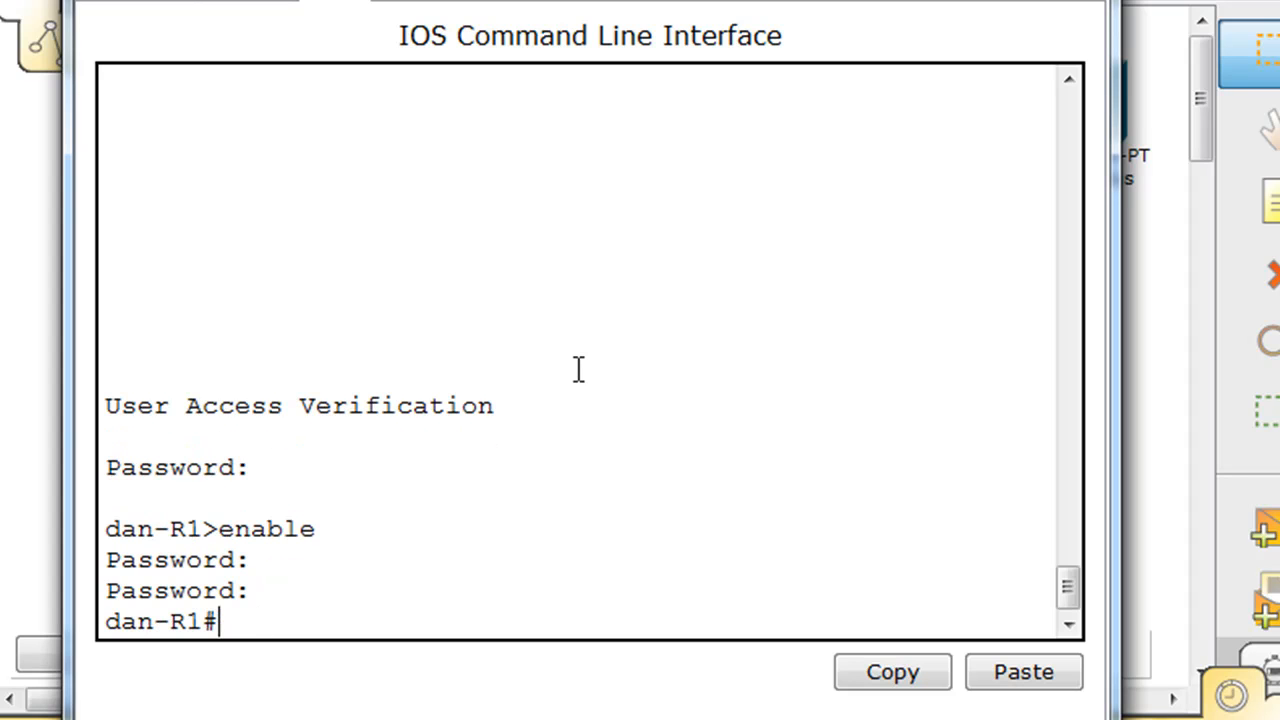
Run show run, highlighting the encrypted enable secret and the console line password
text(show run)
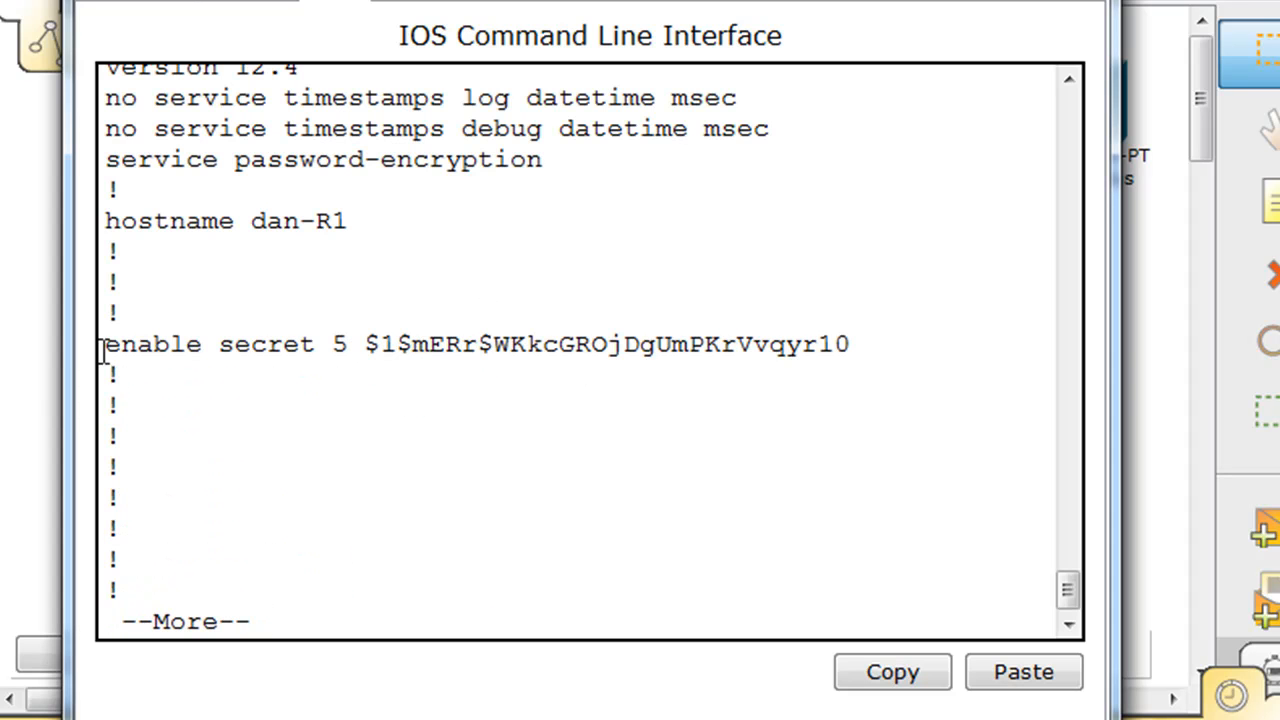
drag(105, 344, 320, 344)
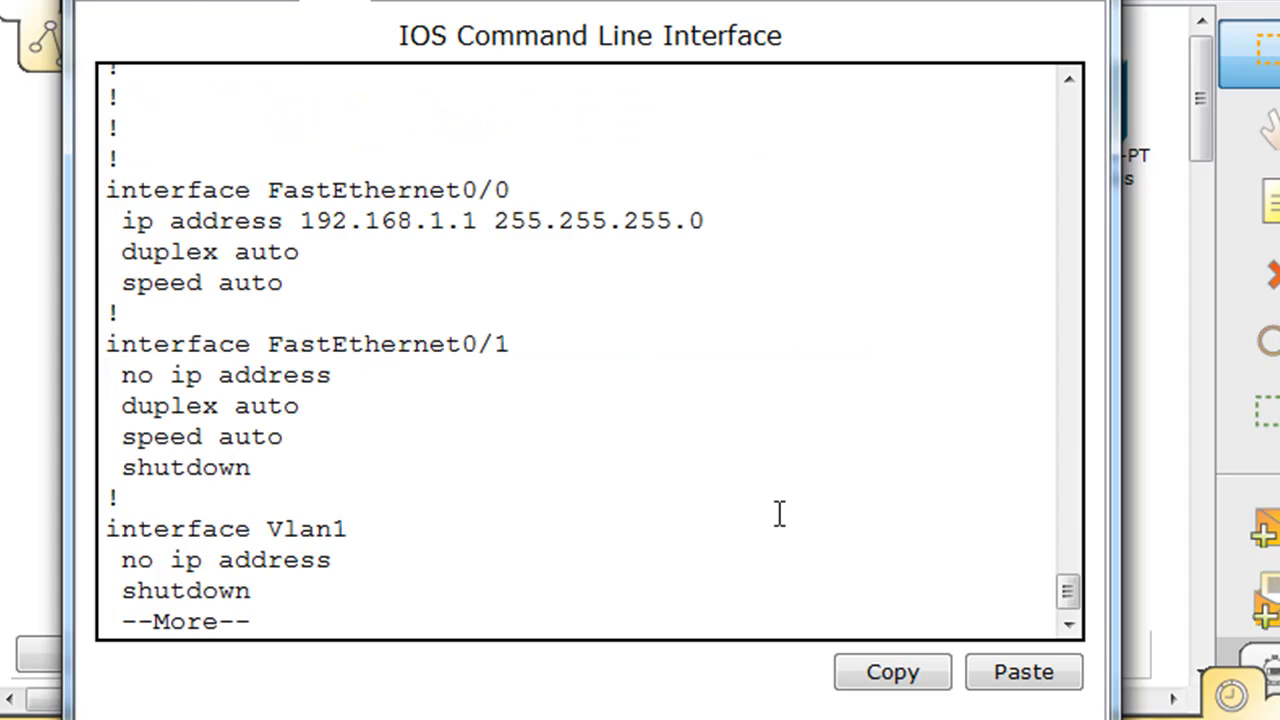
key(space)
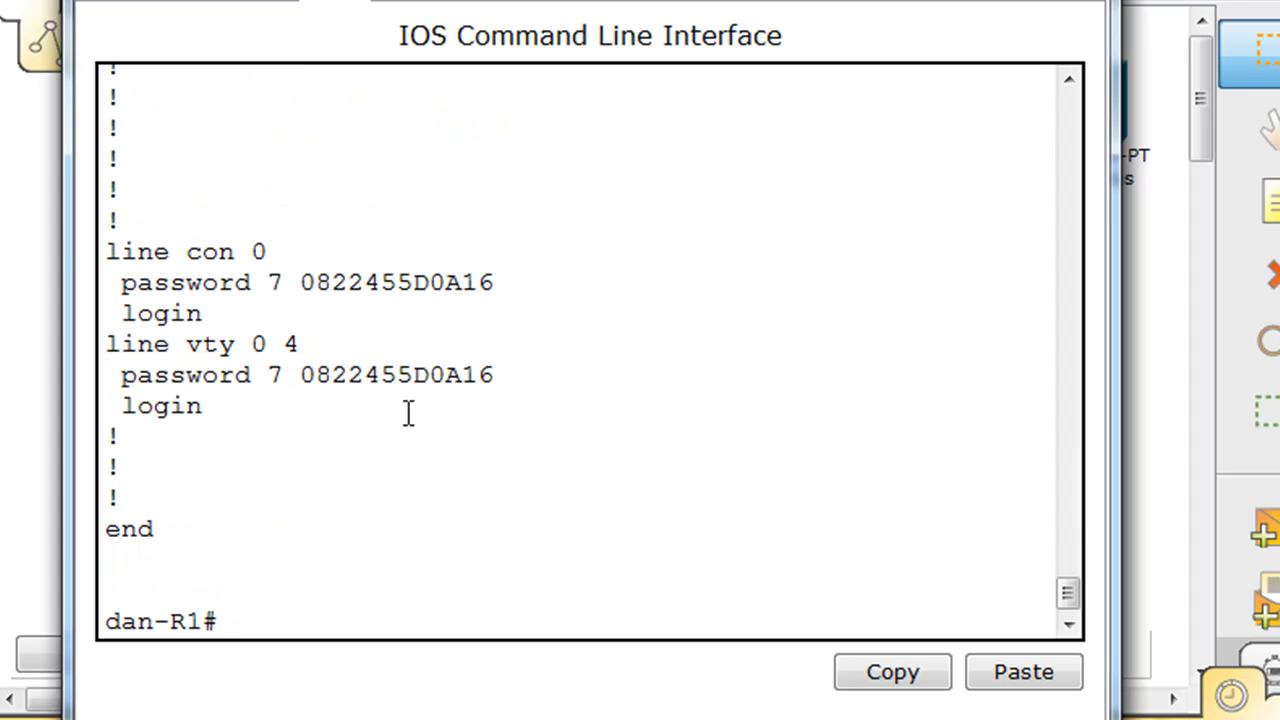
mouse_move(443, 403)
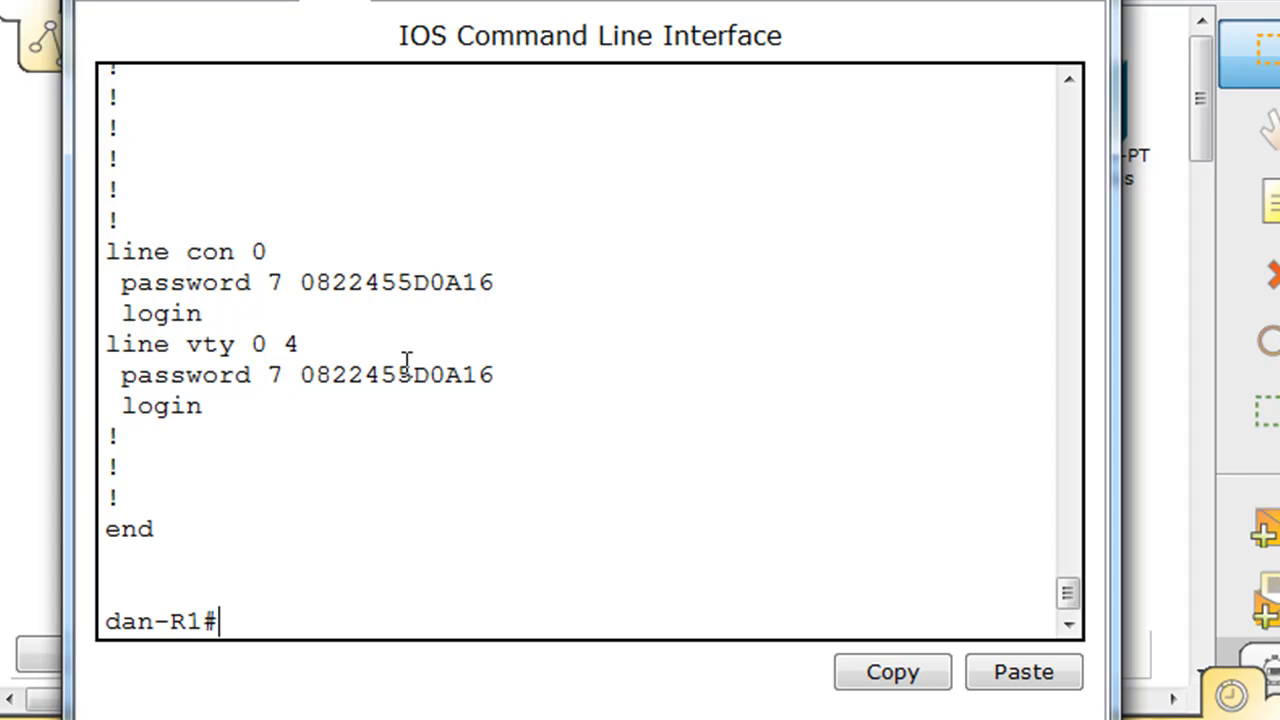
drag(268, 282, 495, 282)
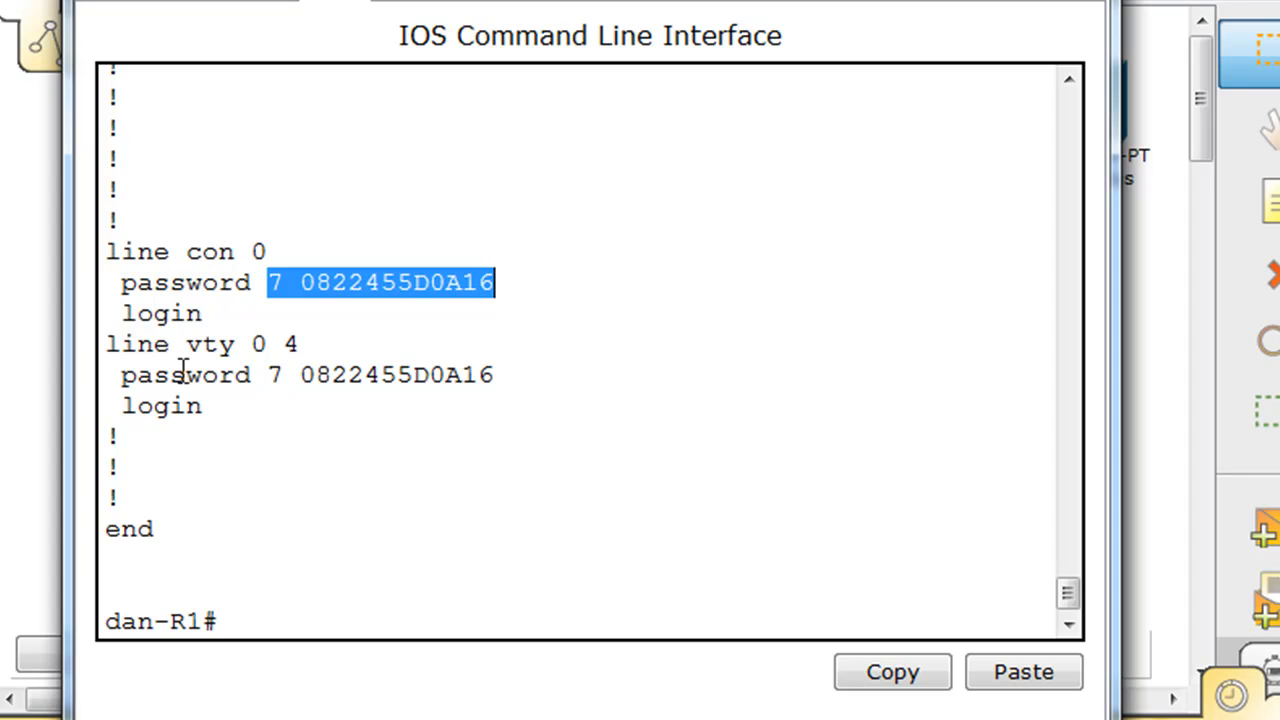
mouse_move(218, 408)
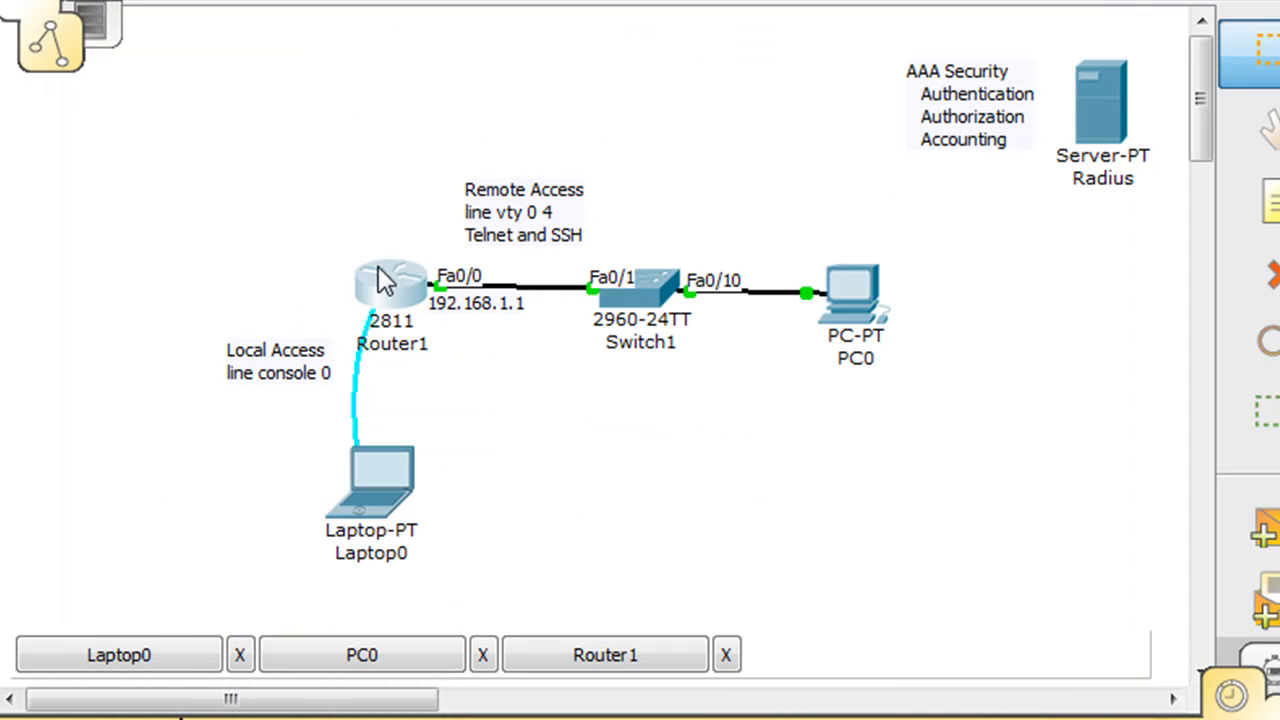
mouse_move(485, 363)
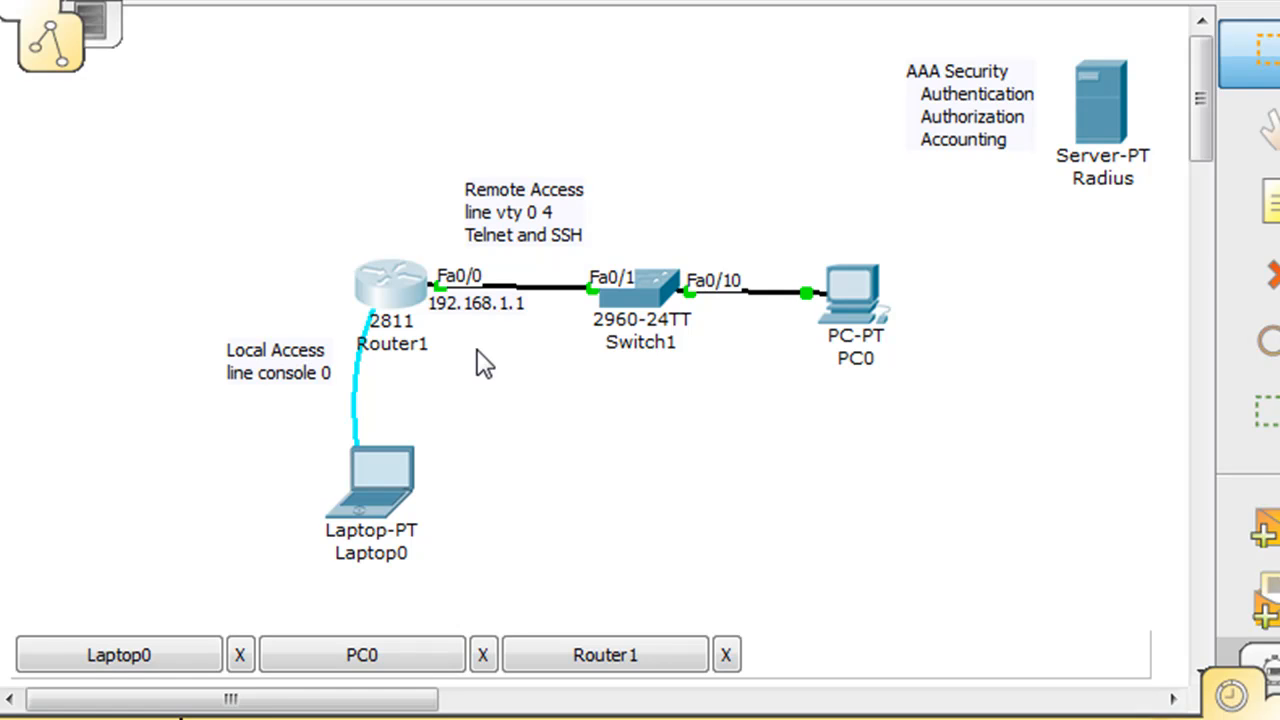
mouse_move(905, 325)
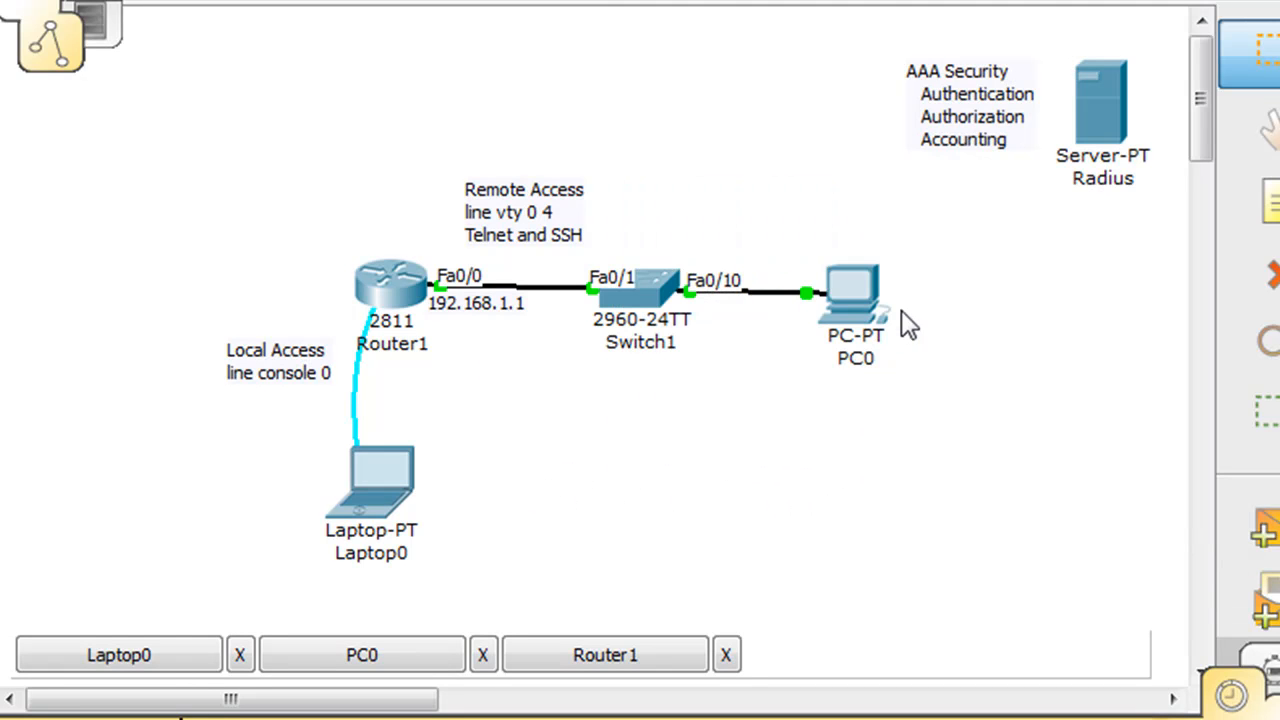
mouse_move(950, 185)
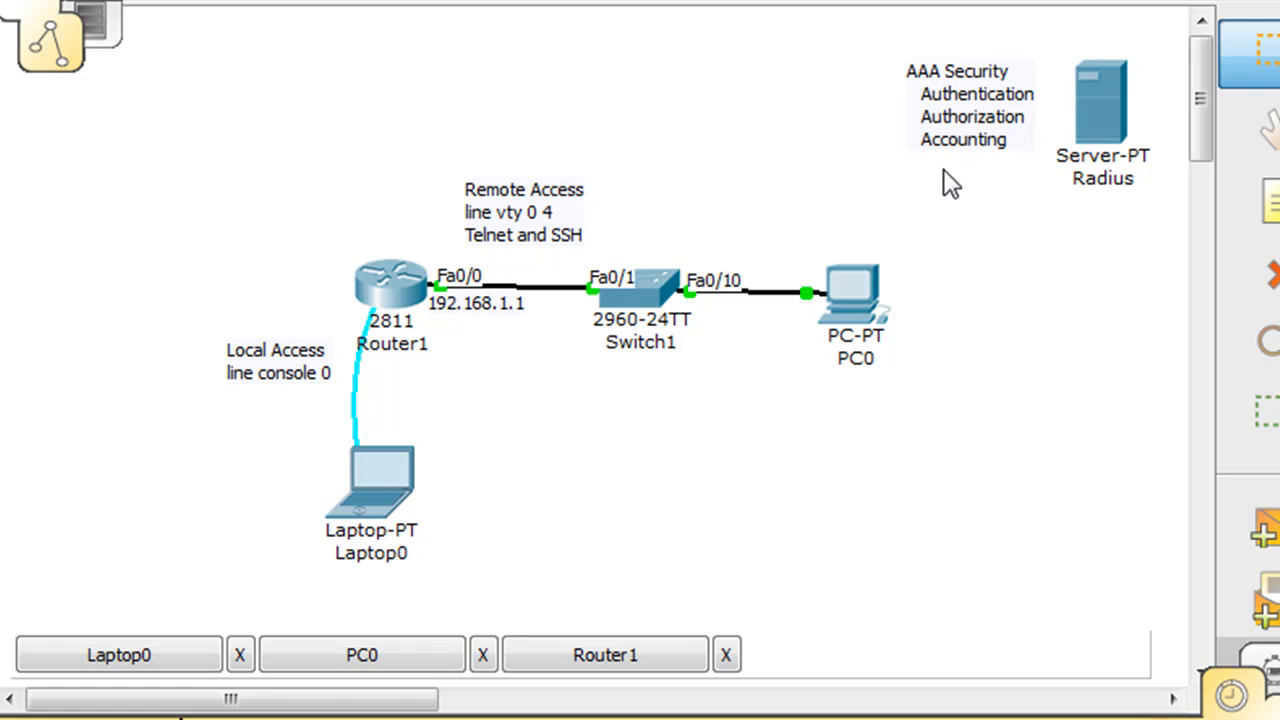
mouse_move(998, 115)
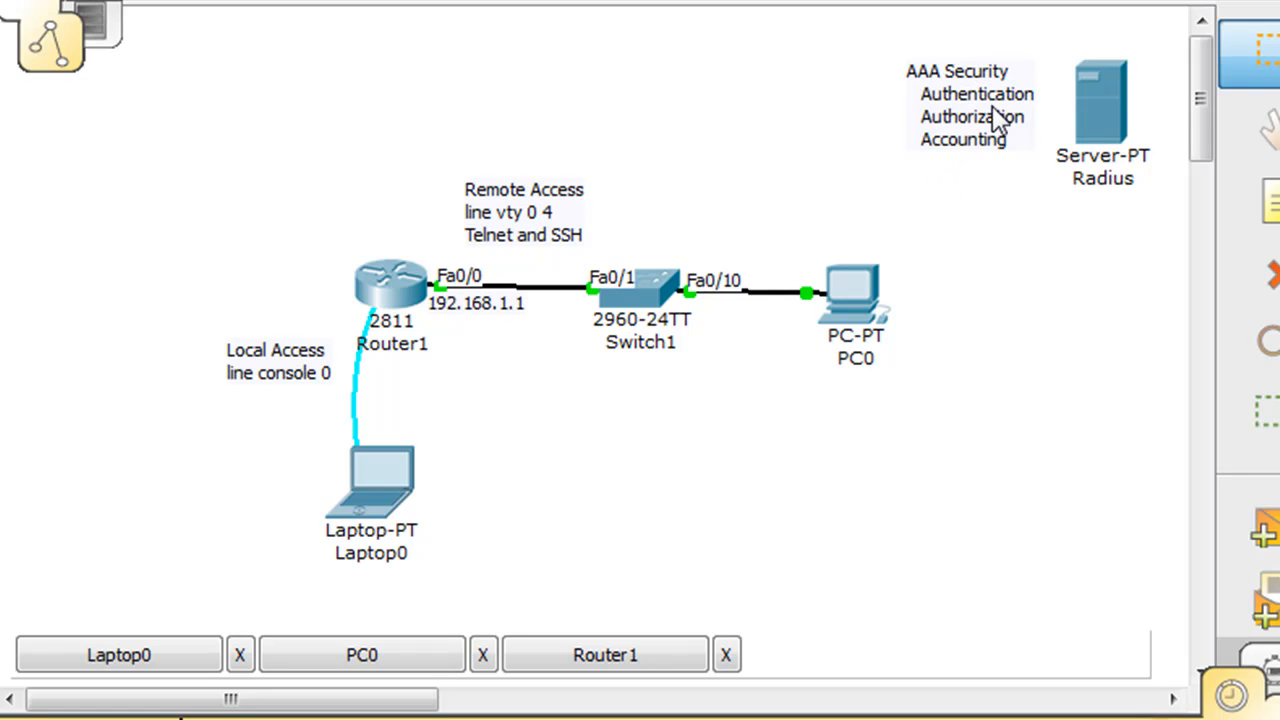
mouse_move(1020, 118)
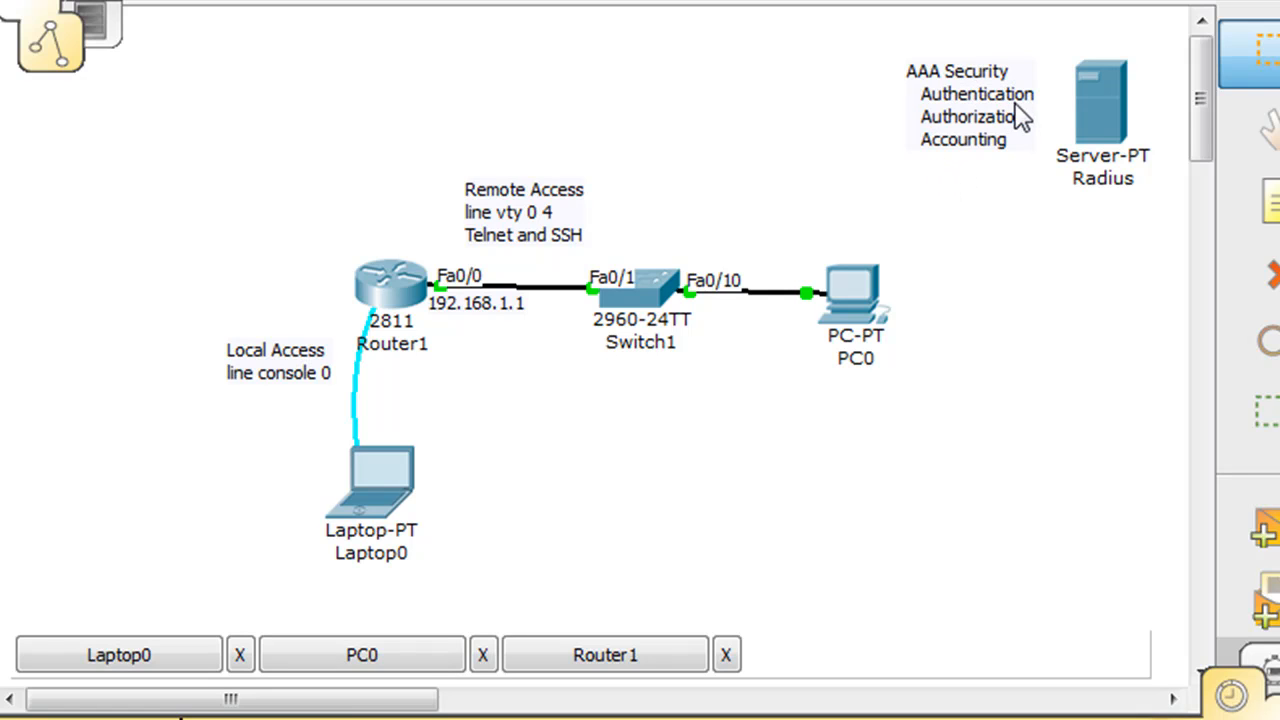
mouse_move(970, 140)
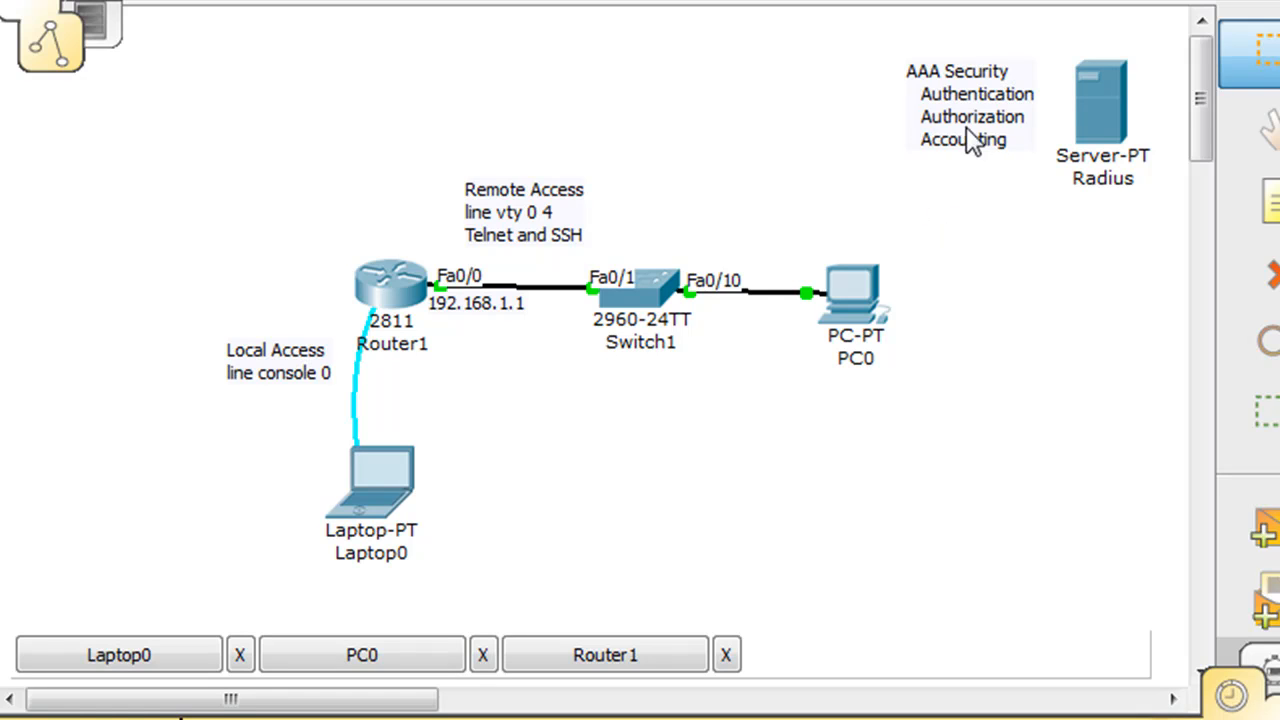
mouse_move(960, 140)
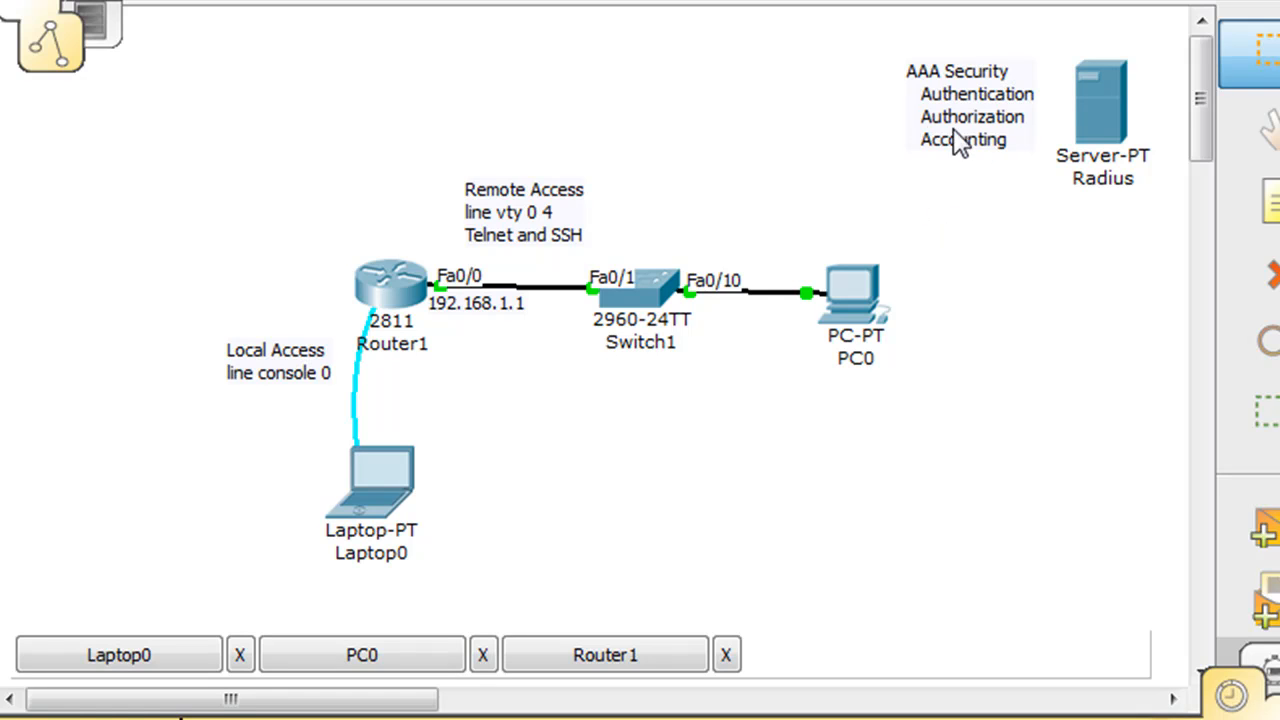
mouse_move(410, 360)
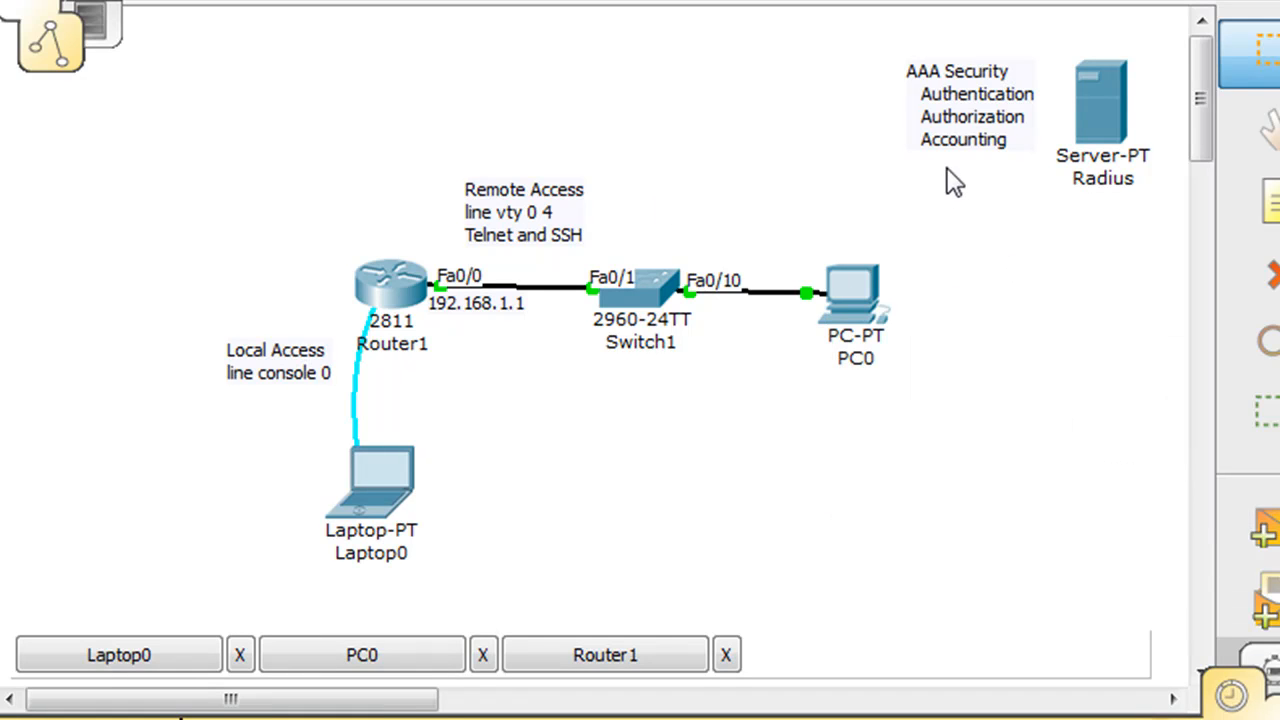
mouse_move(1010, 167)
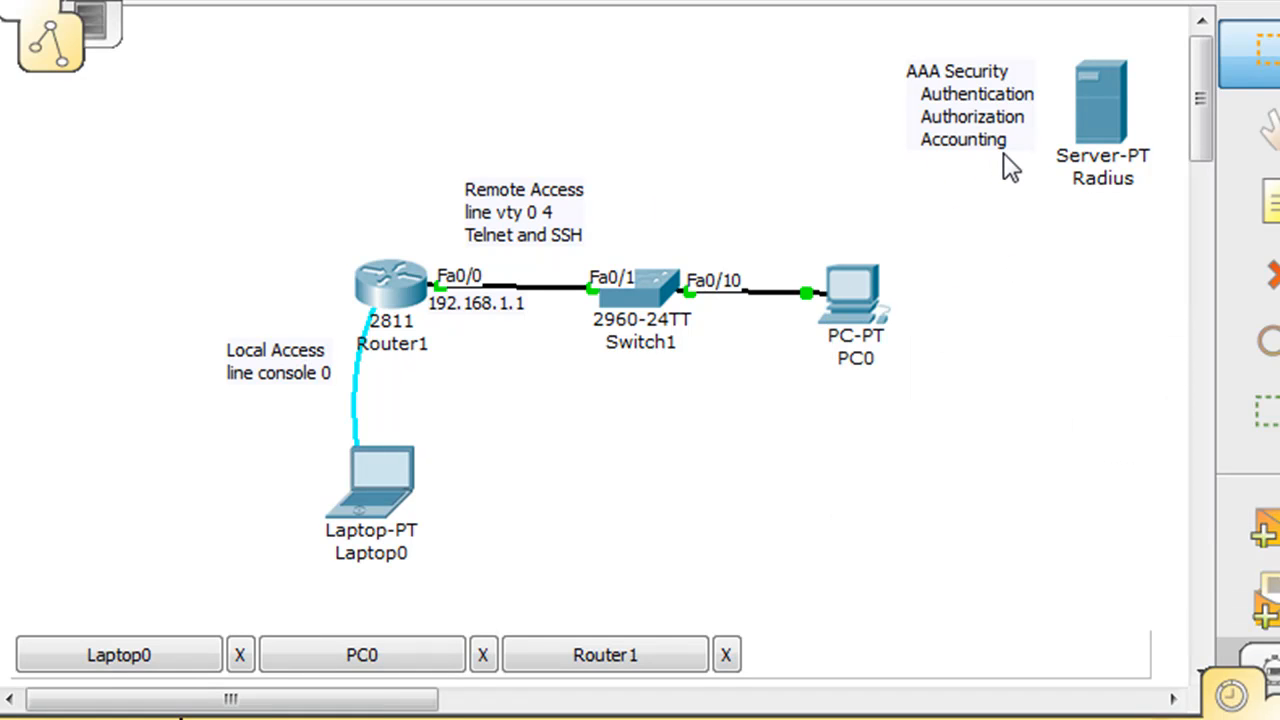
mouse_move(940, 180)
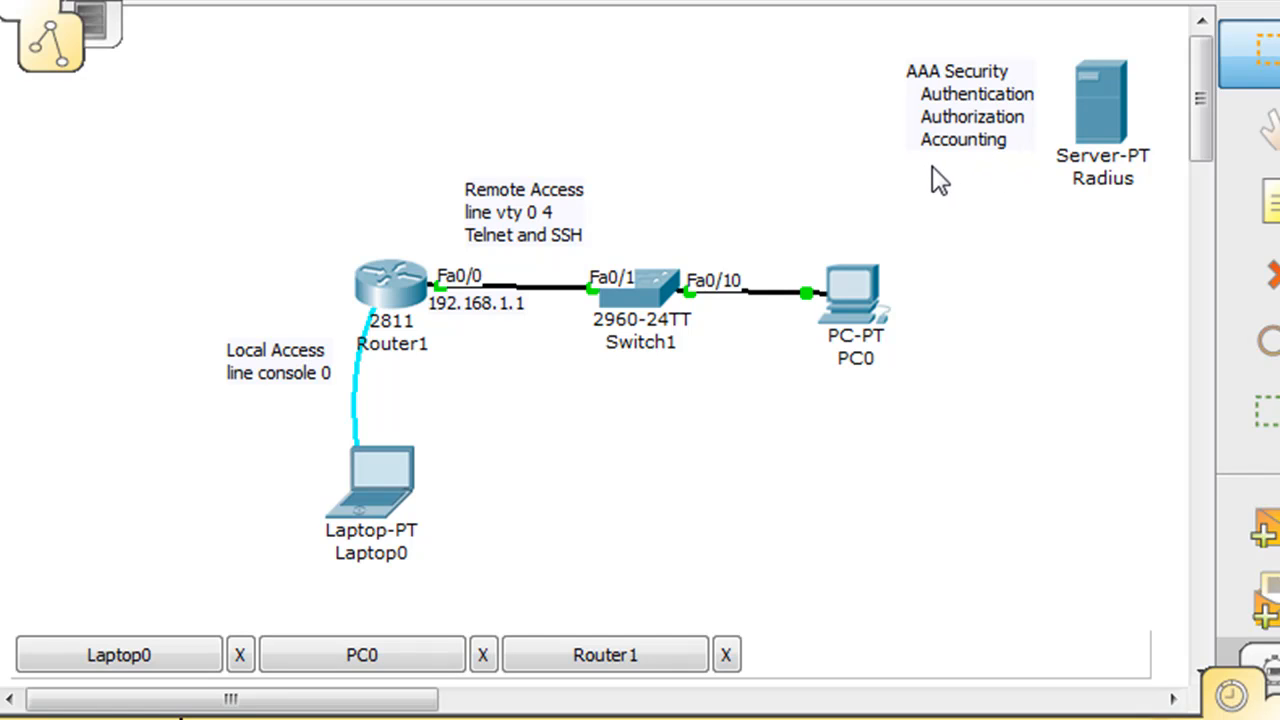
mouse_move(425, 385)
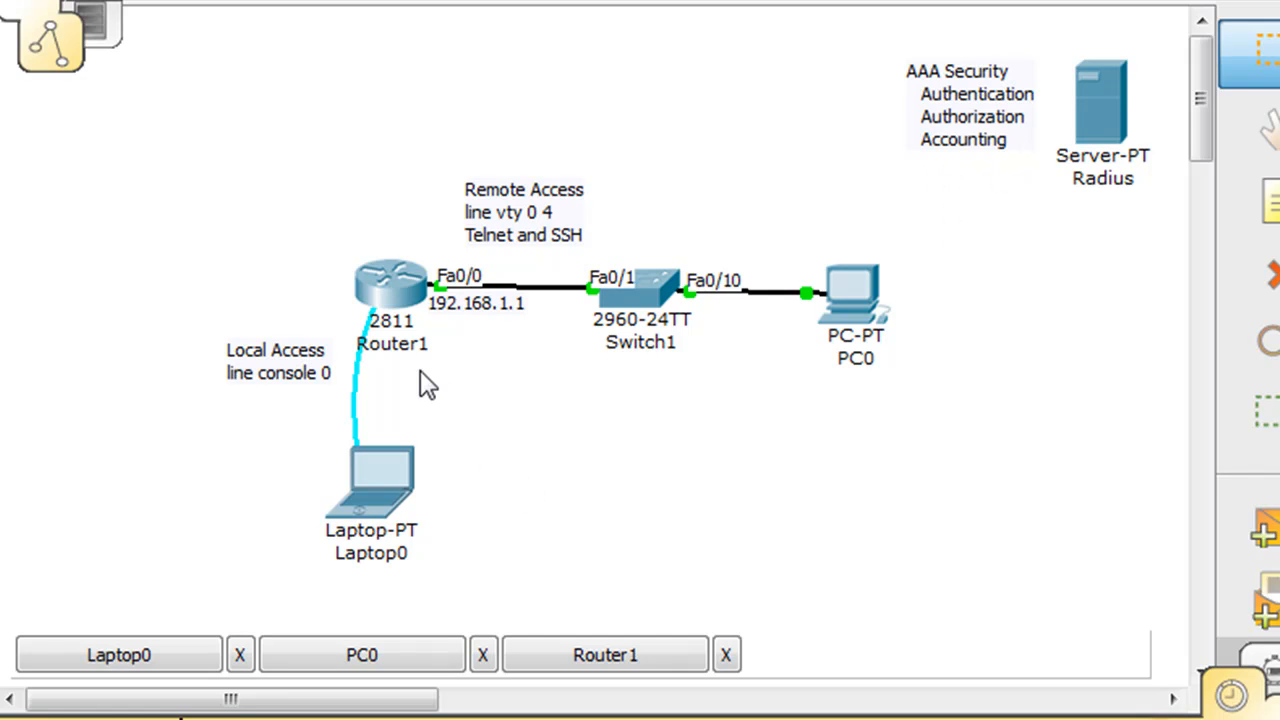
mouse_move(1050, 270)
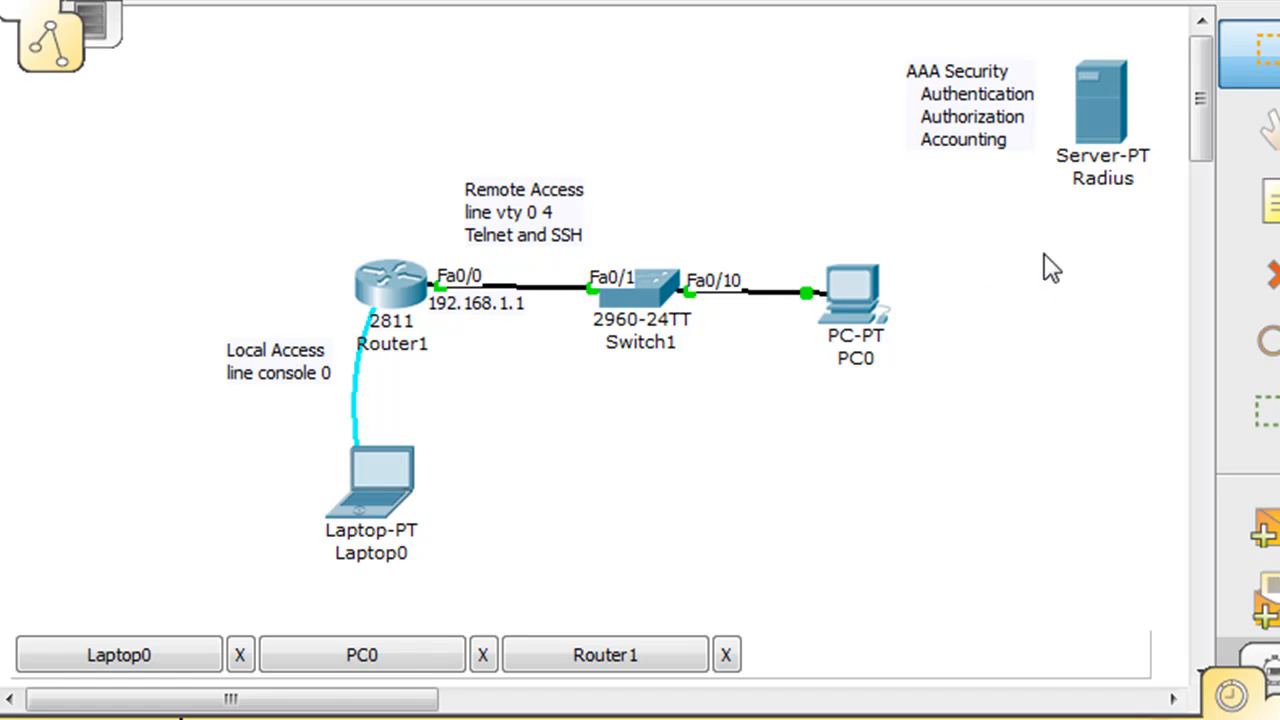
mouse_move(1013, 203)
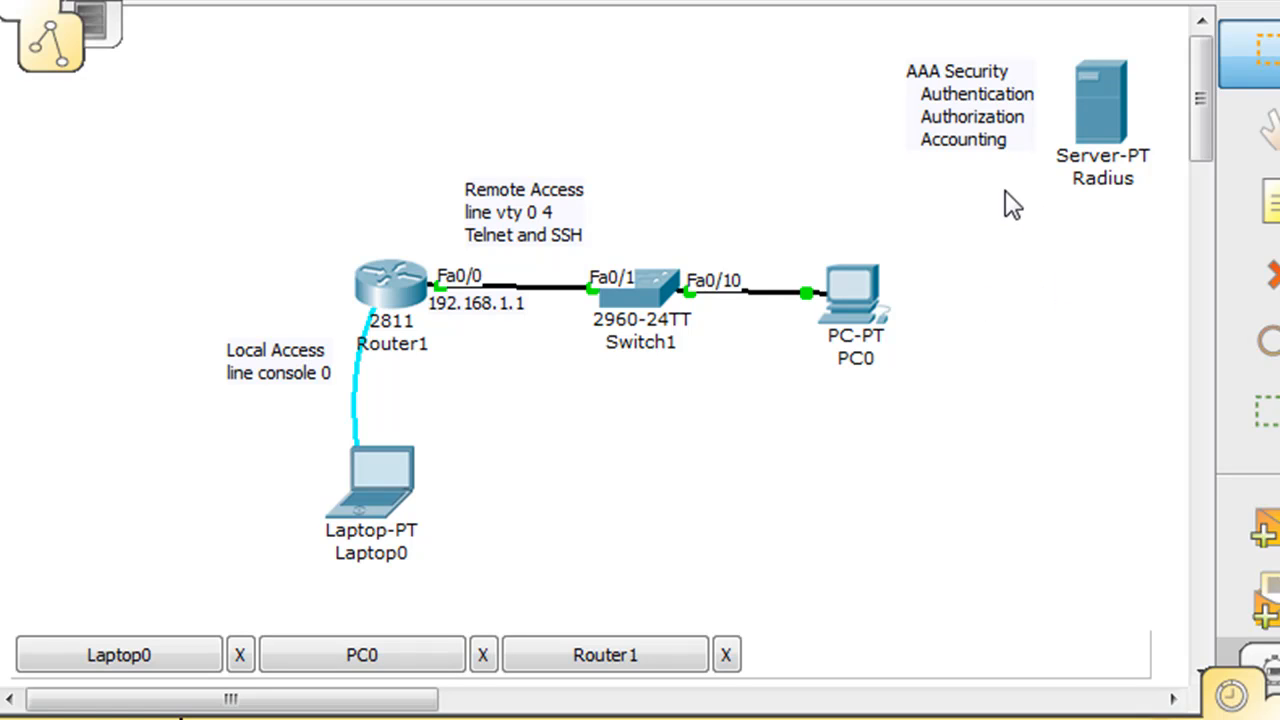
mouse_move(849, 128)
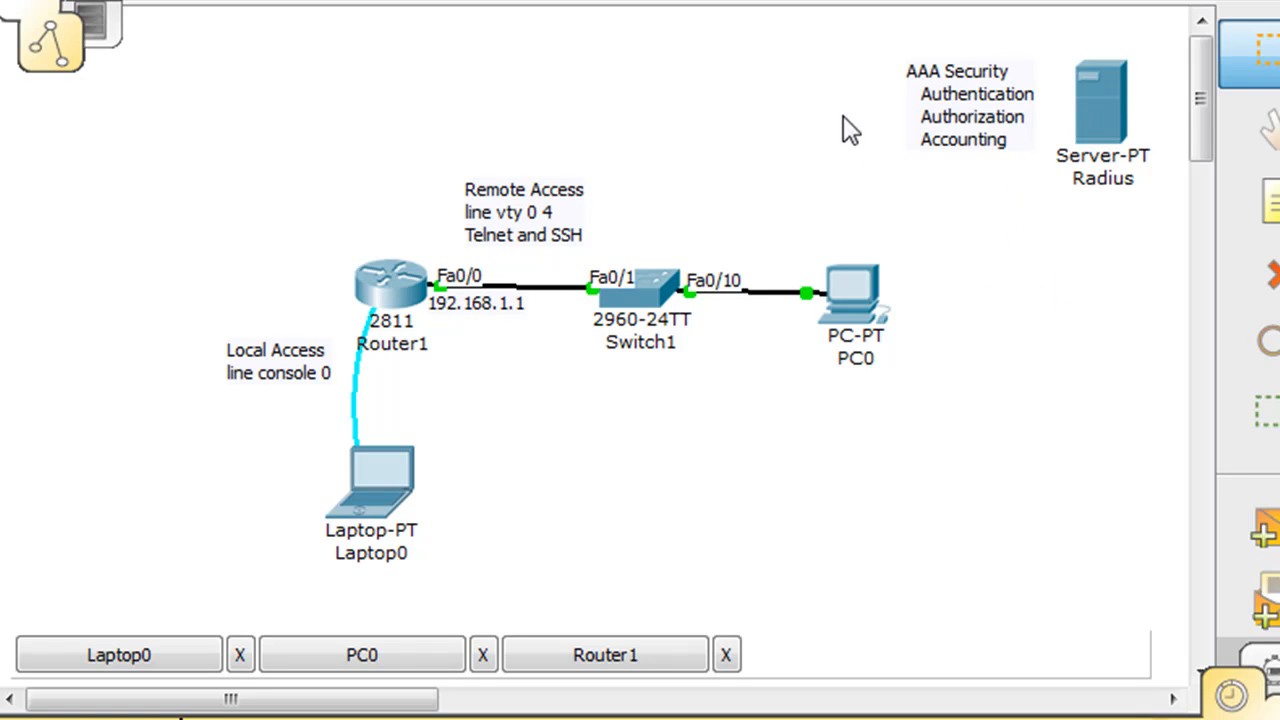
mouse_move(994, 205)
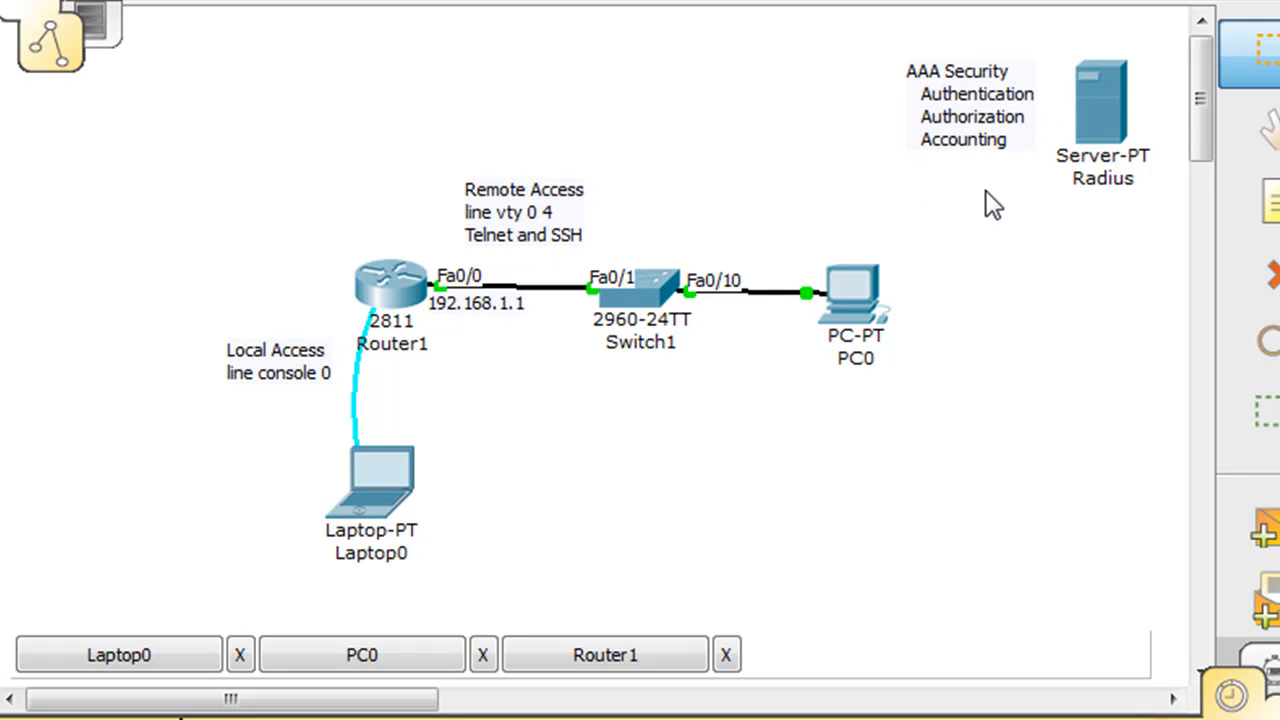
mouse_move(1000, 207)
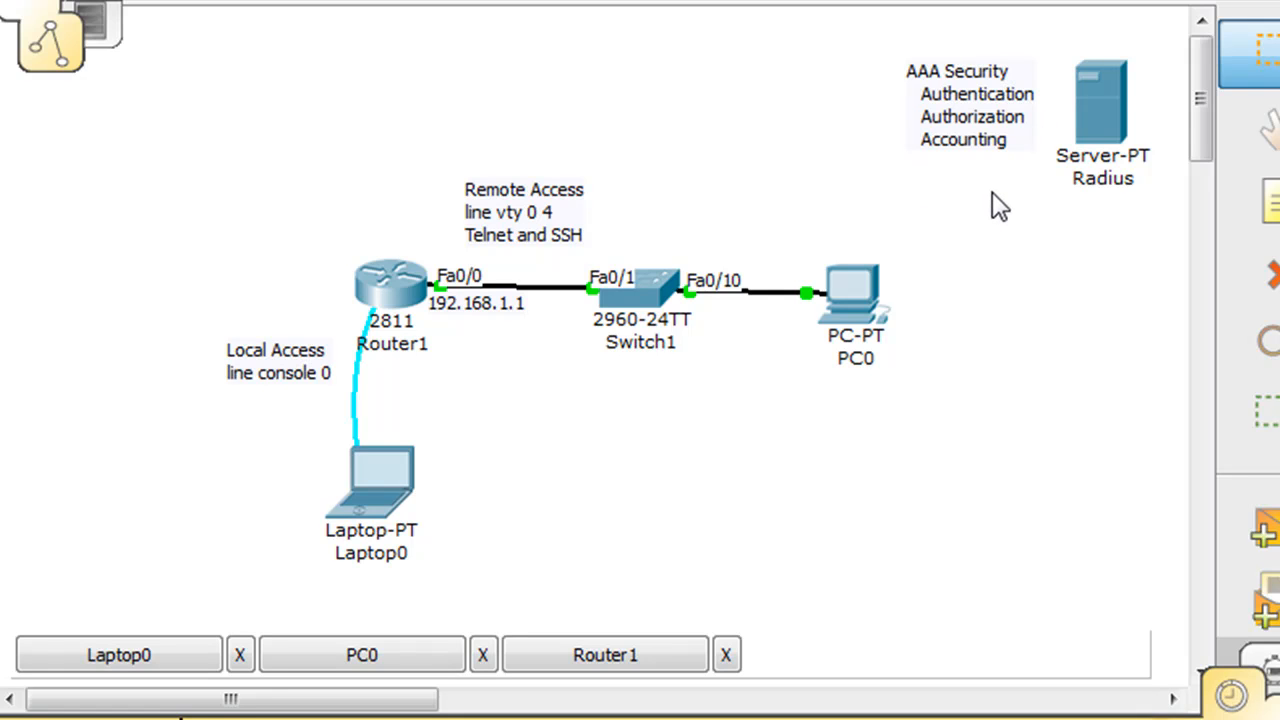
mouse_move(1128, 83)
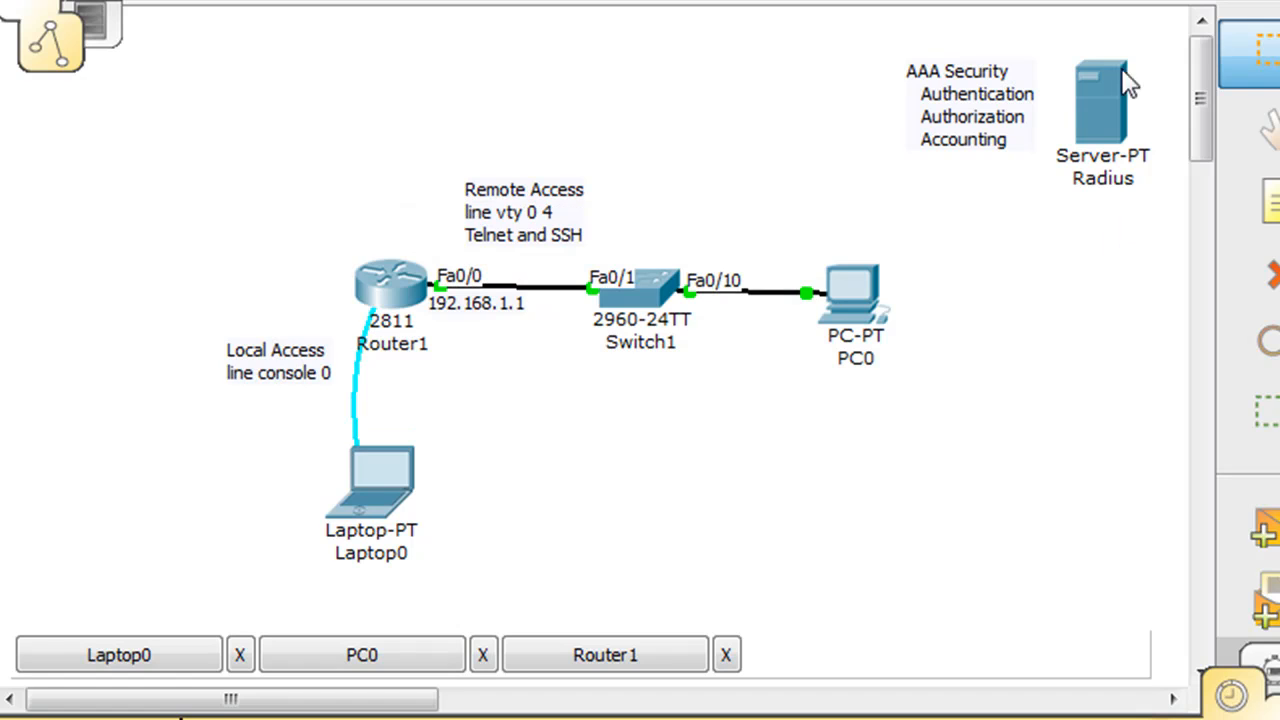
mouse_move(1102, 215)
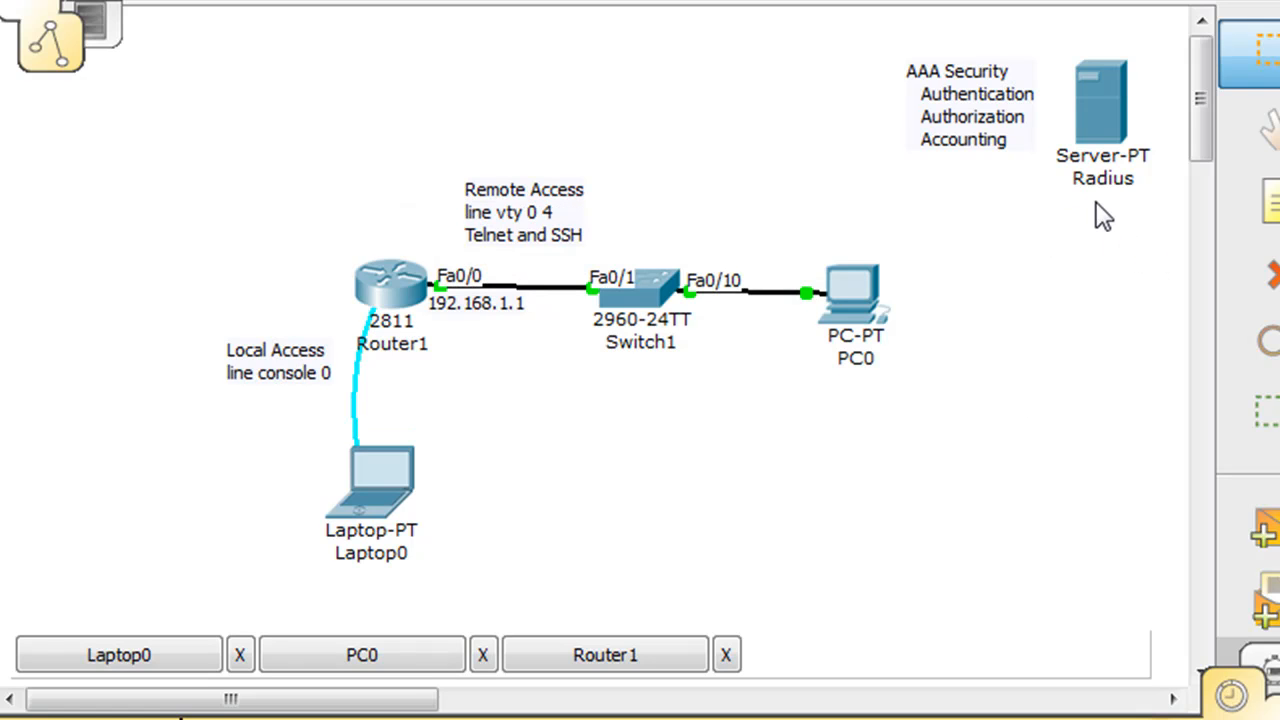
mouse_move(1075, 237)
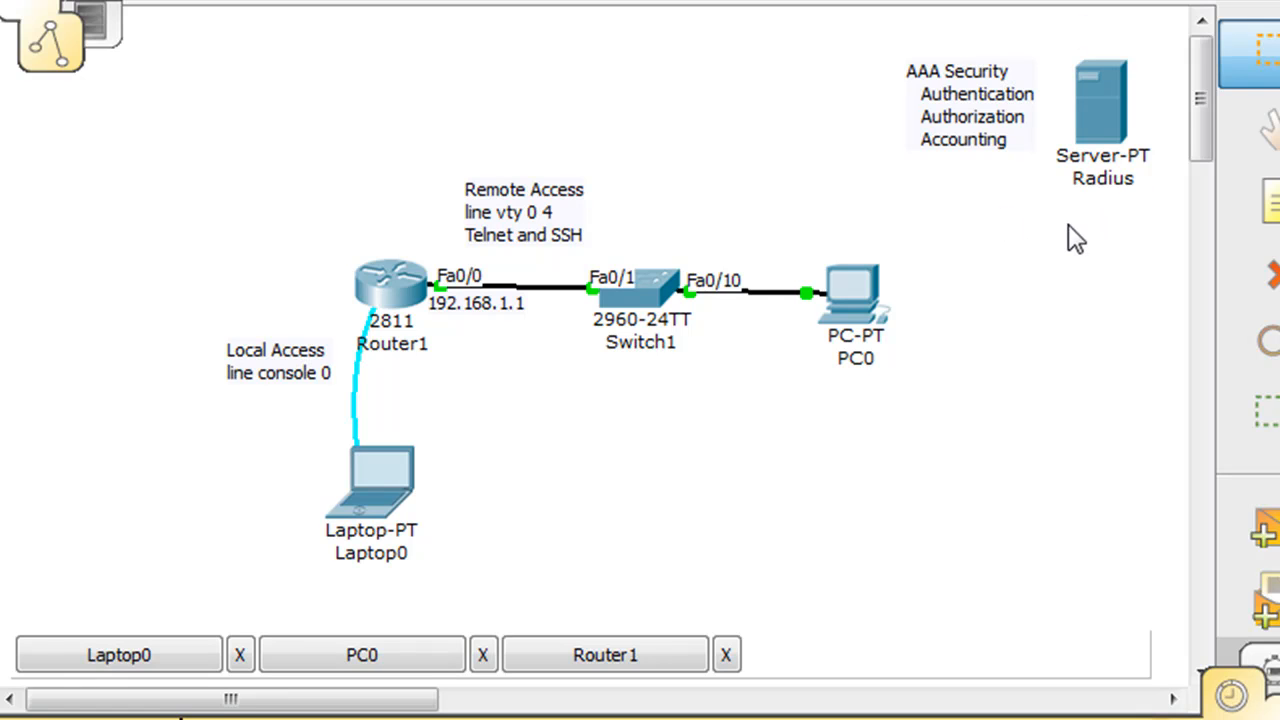
mouse_move(1049, 302)
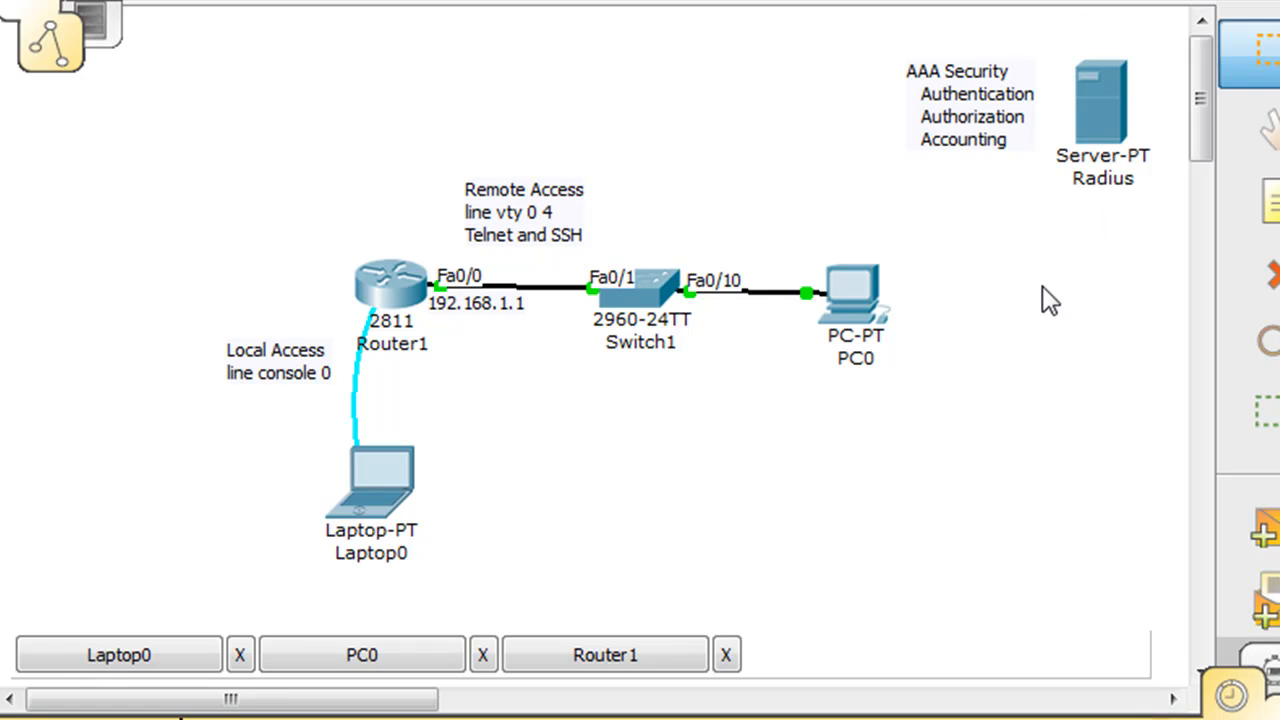
mouse_move(1028, 265)
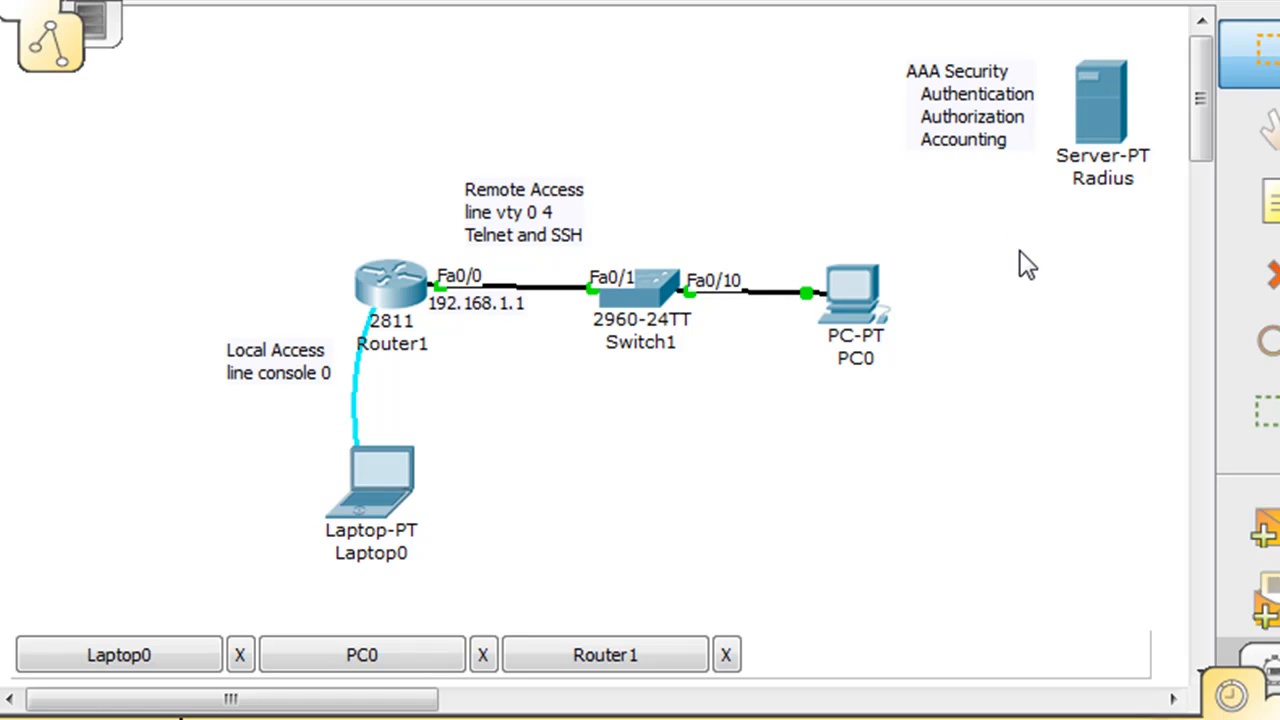
mouse_move(890, 120)
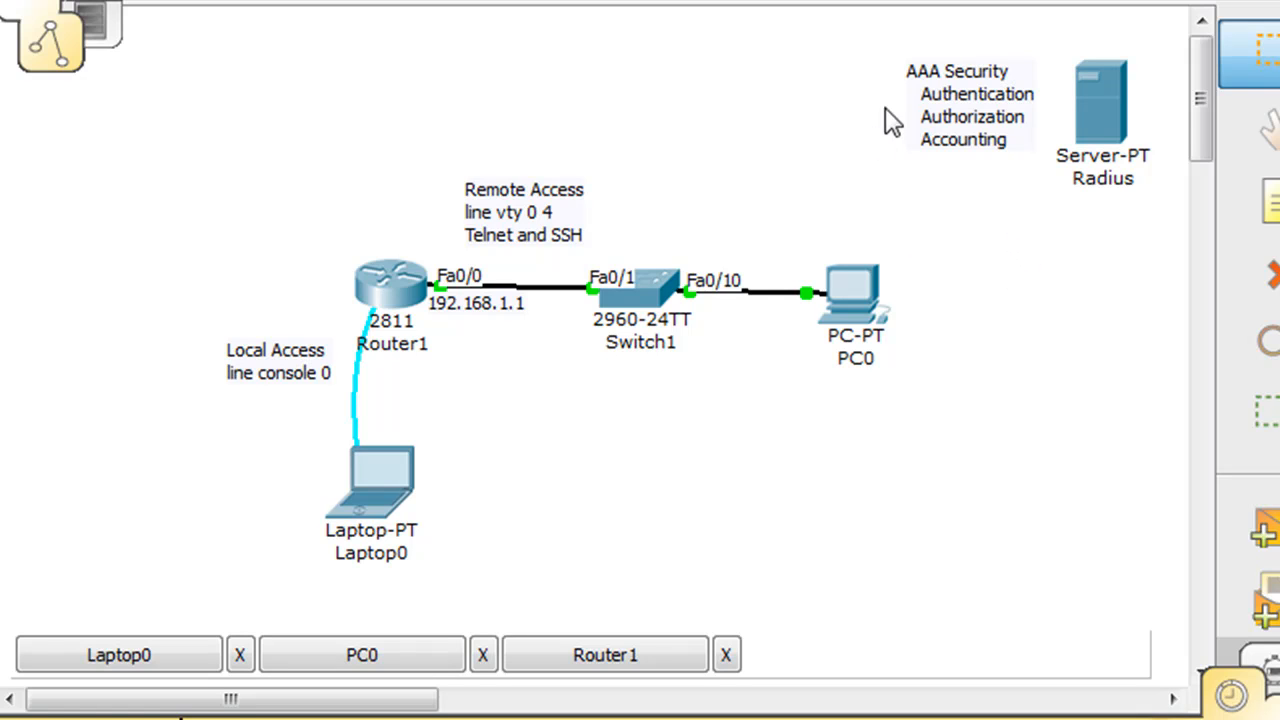
mouse_move(920, 135)
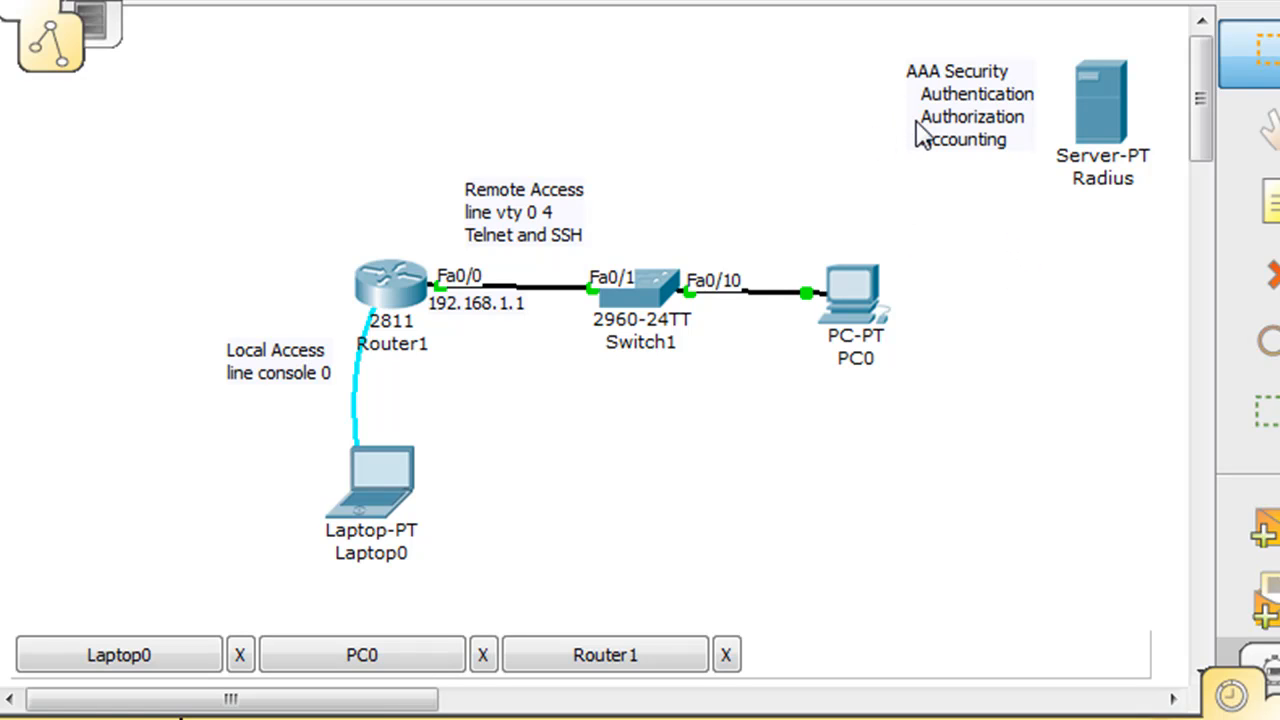
mouse_move(940, 185)
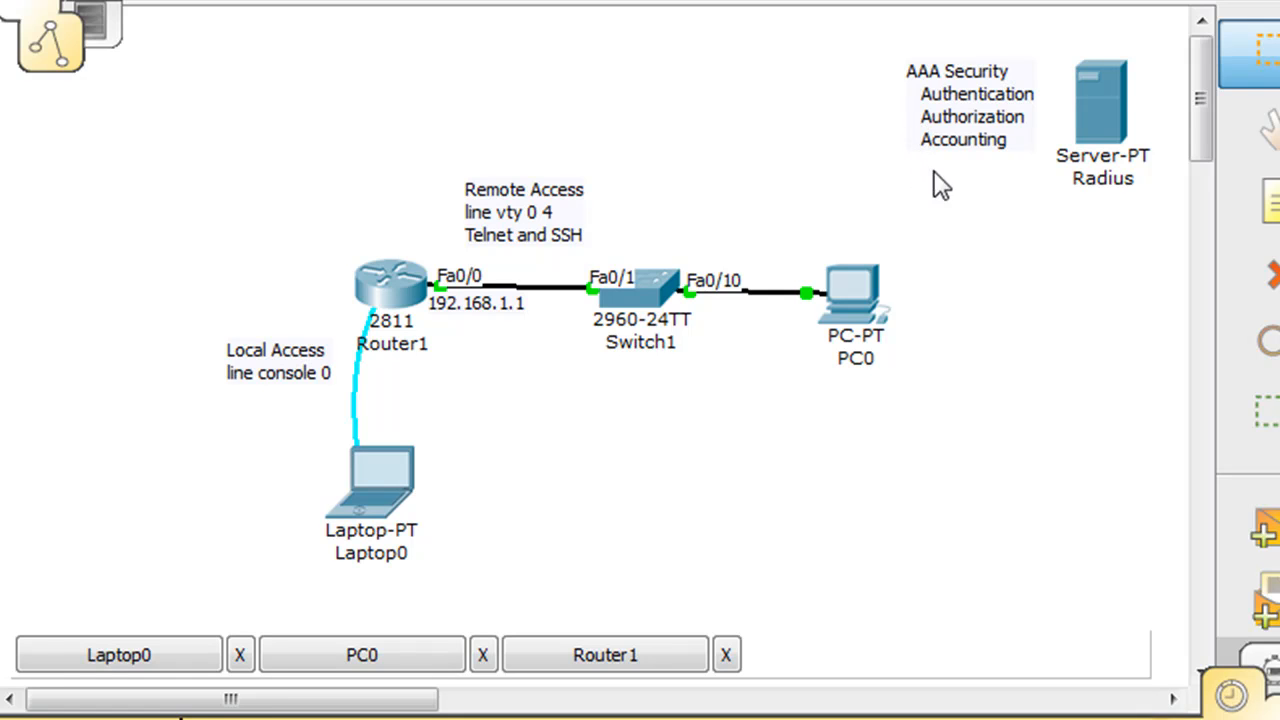
mouse_move(535, 435)
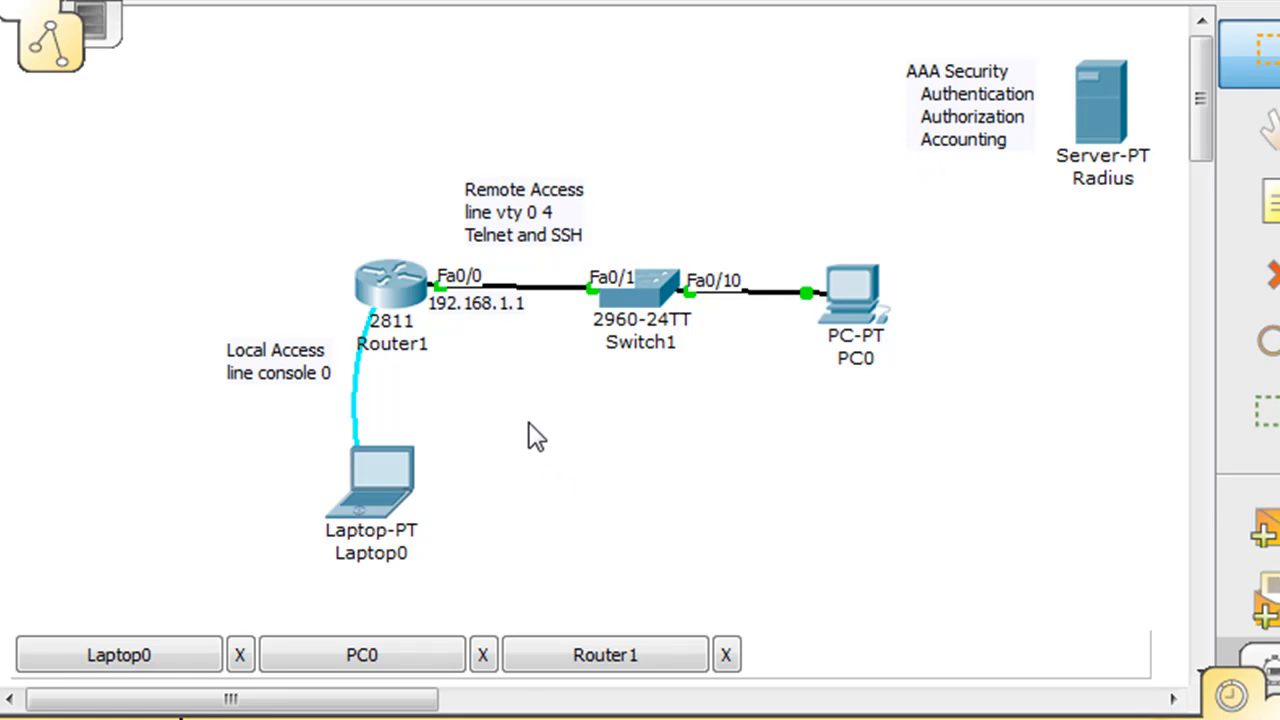
mouse_move(590, 478)
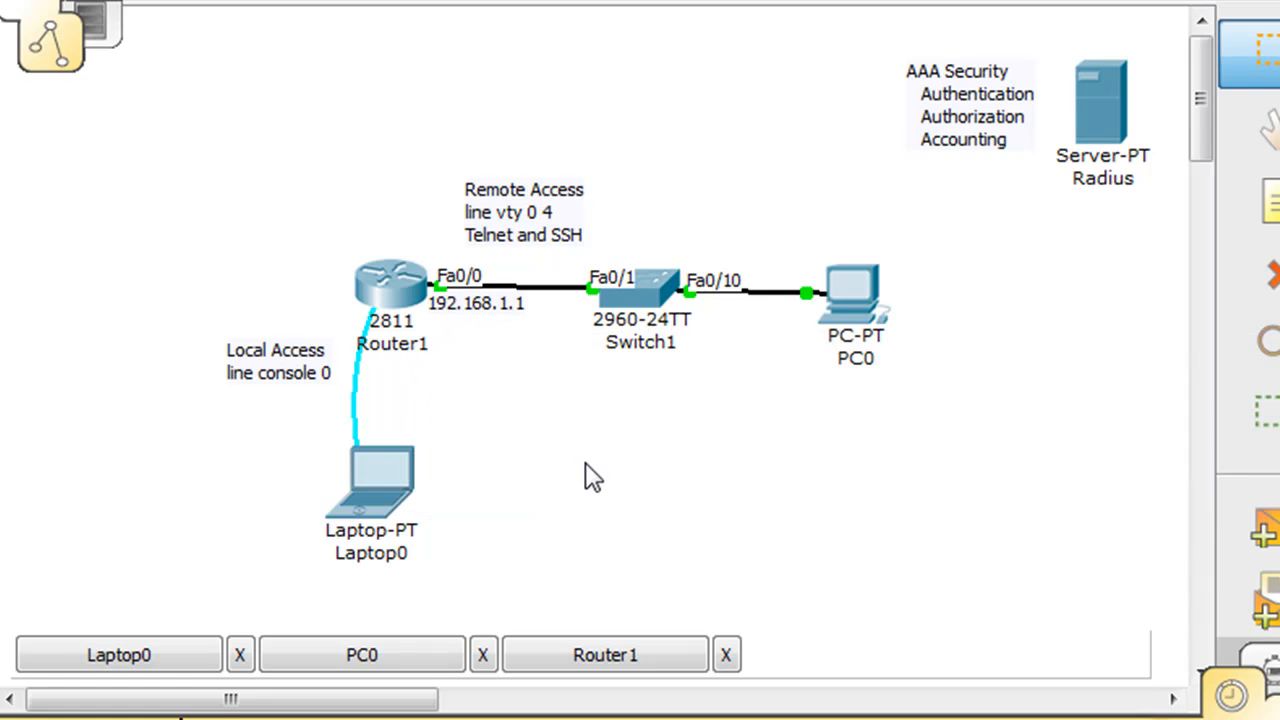
mouse_move(588, 491)
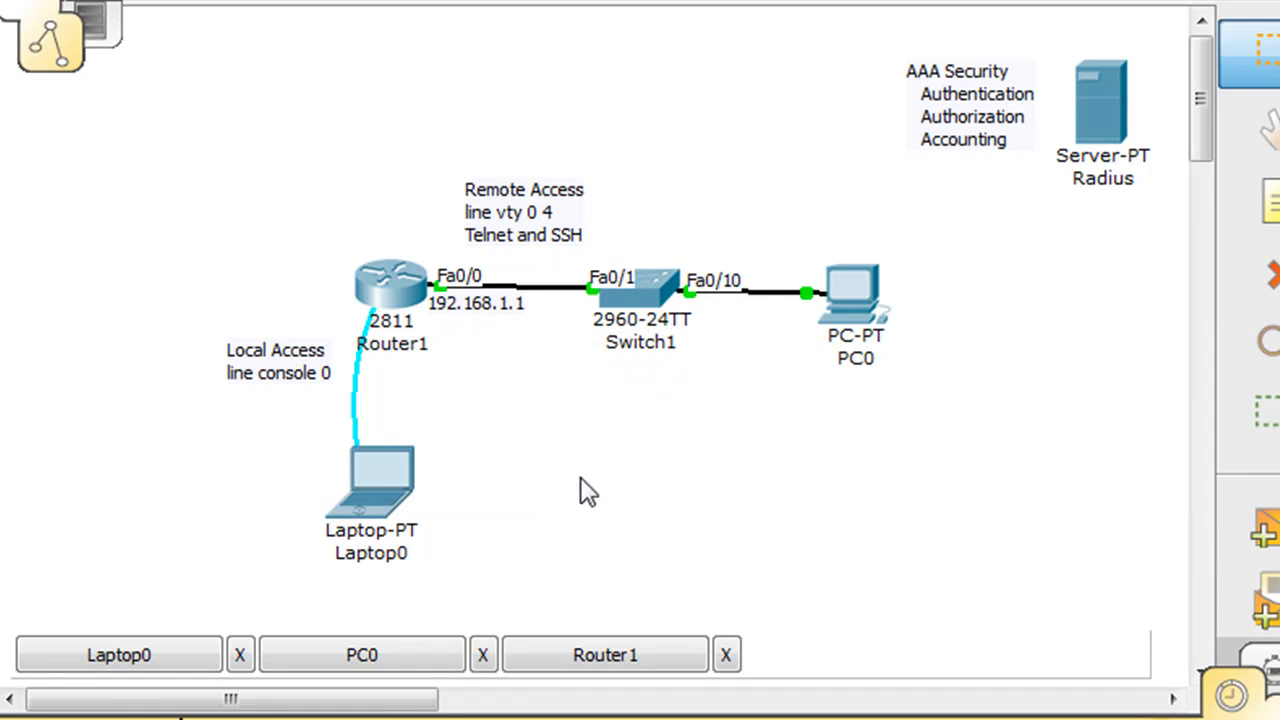
mouse_move(670, 493)
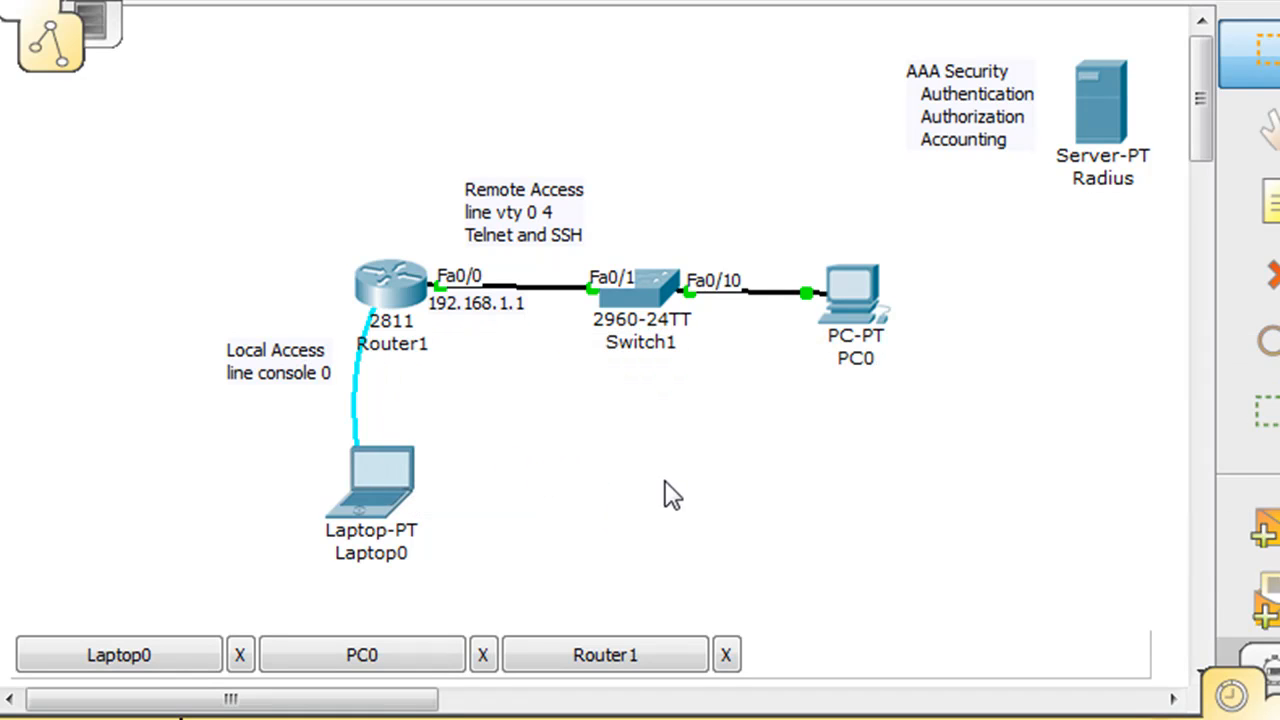
mouse_move(875, 22)
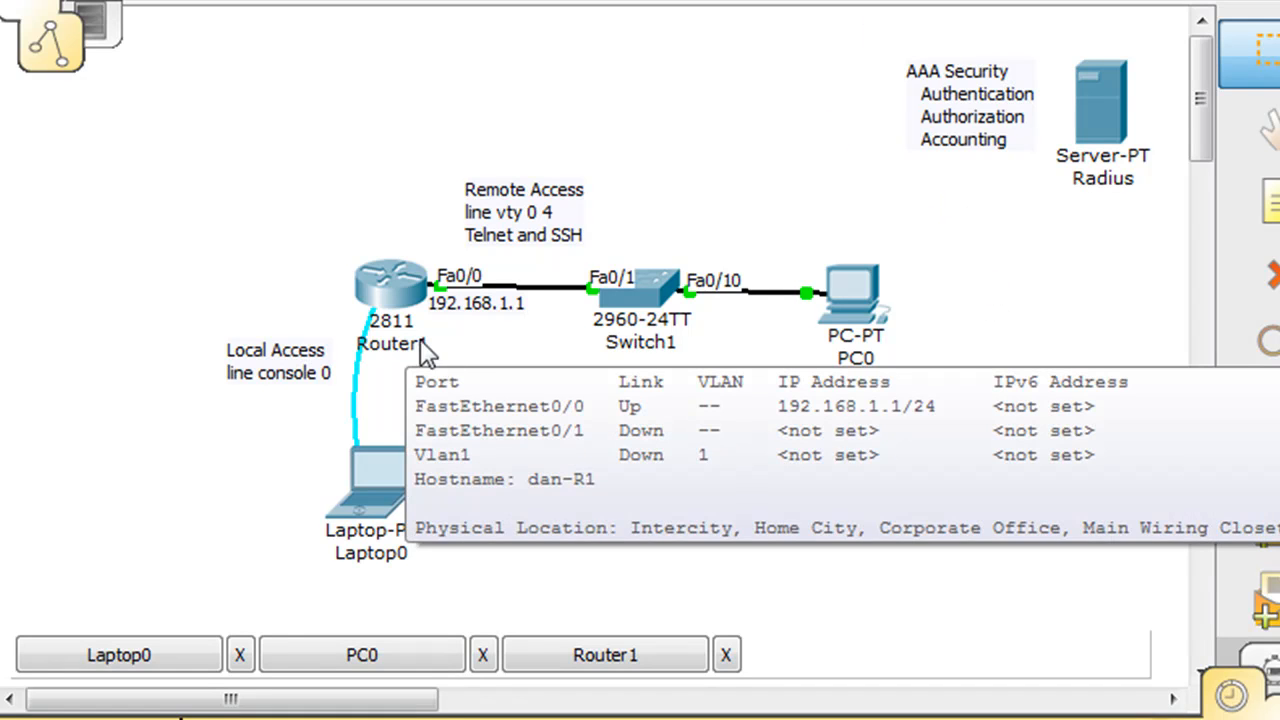
mouse_move(470, 373)
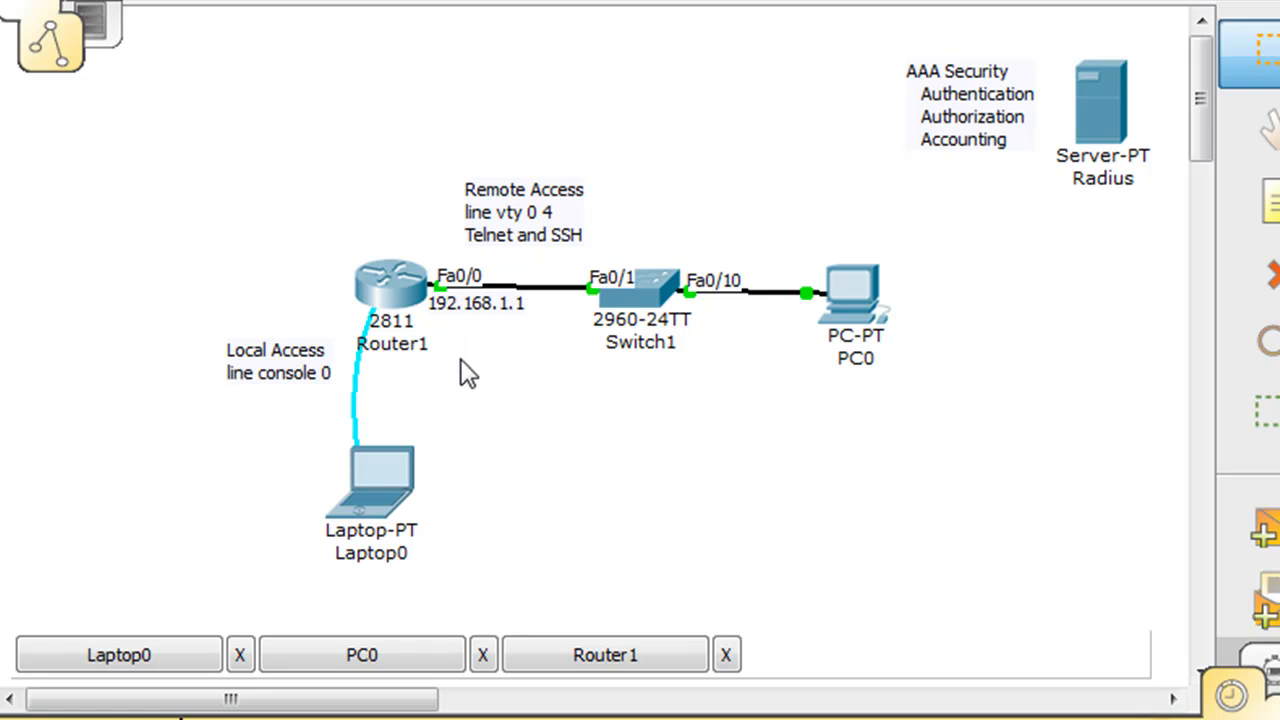
mouse_move(865, 495)
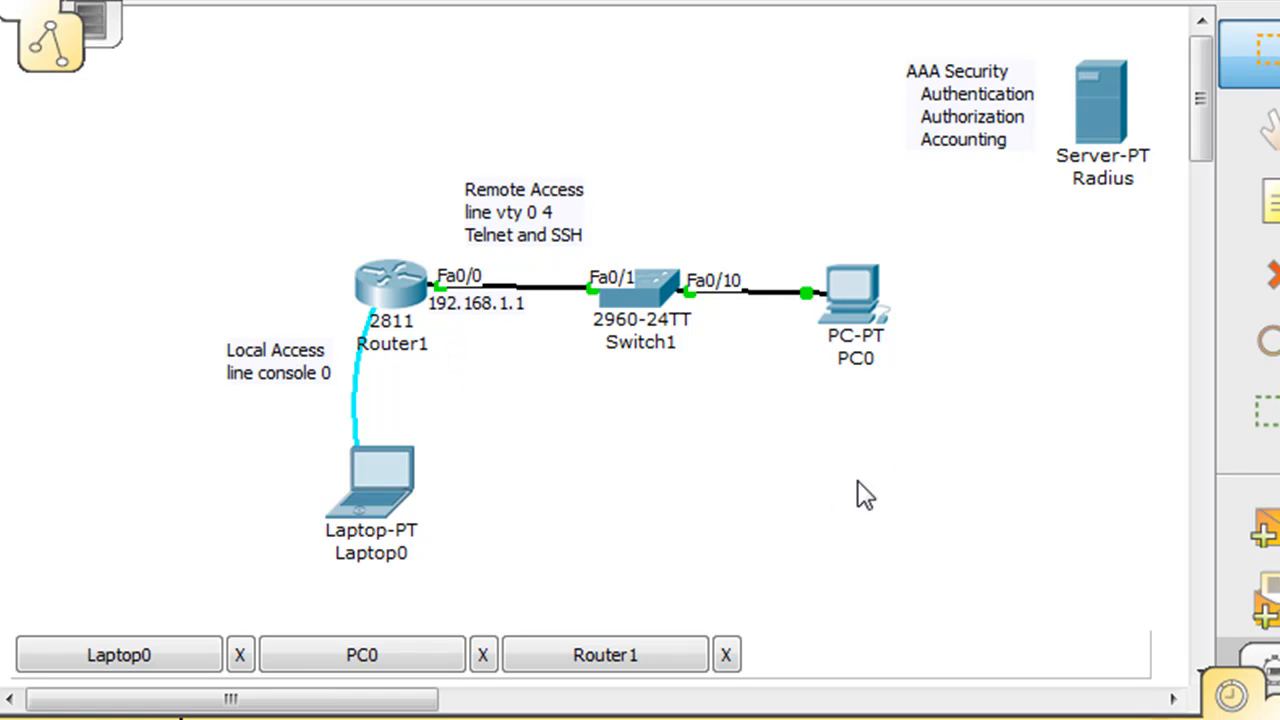
mouse_move(1114, 243)
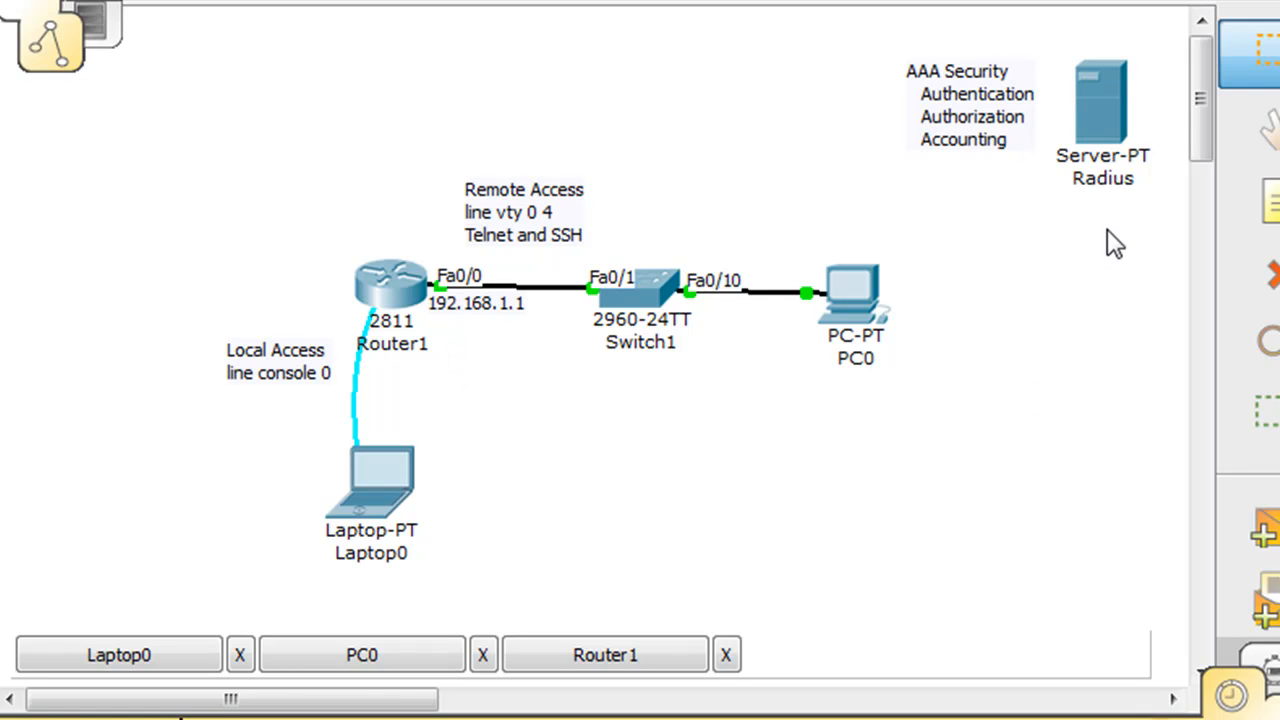
mouse_move(497, 388)
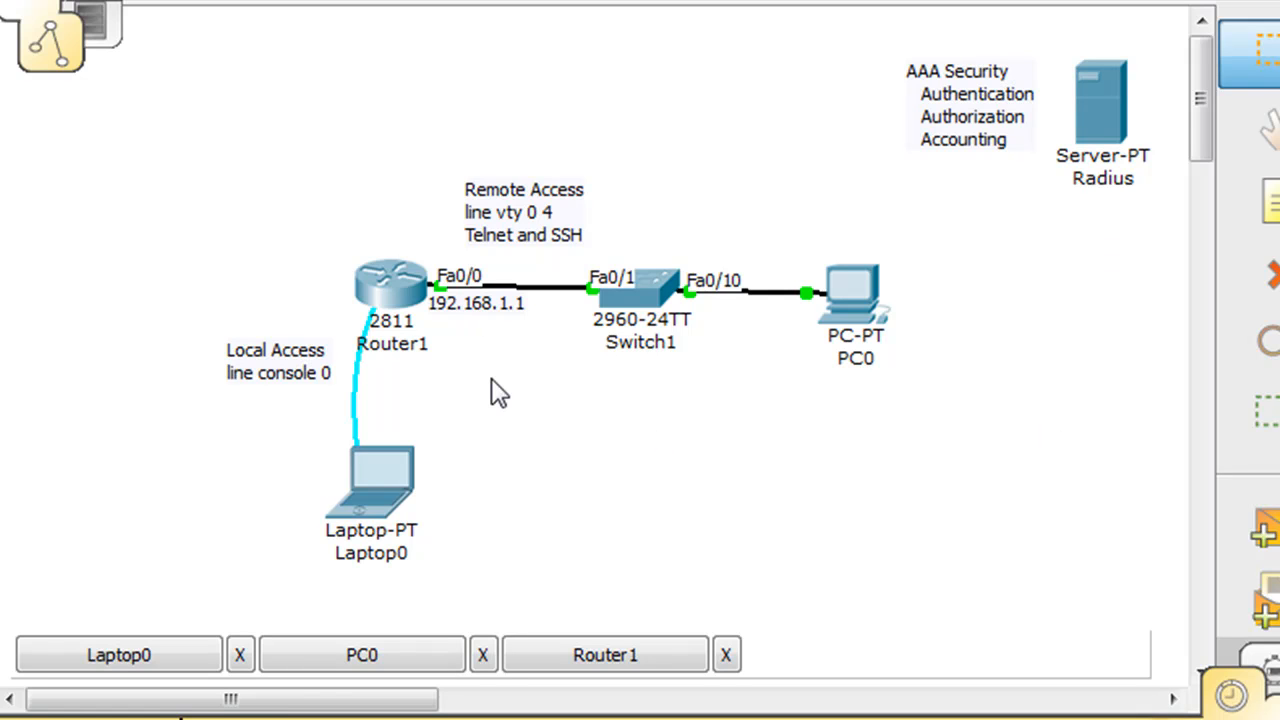
mouse_move(470, 365)
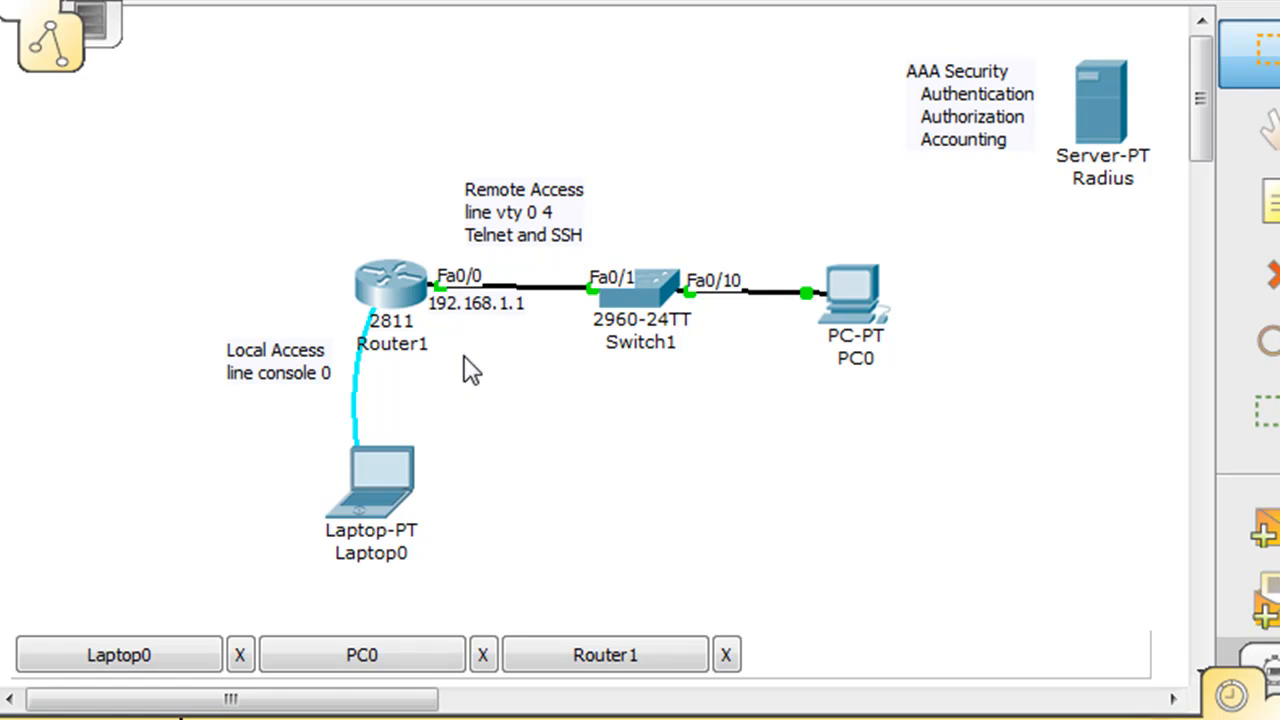
mouse_move(405, 558)
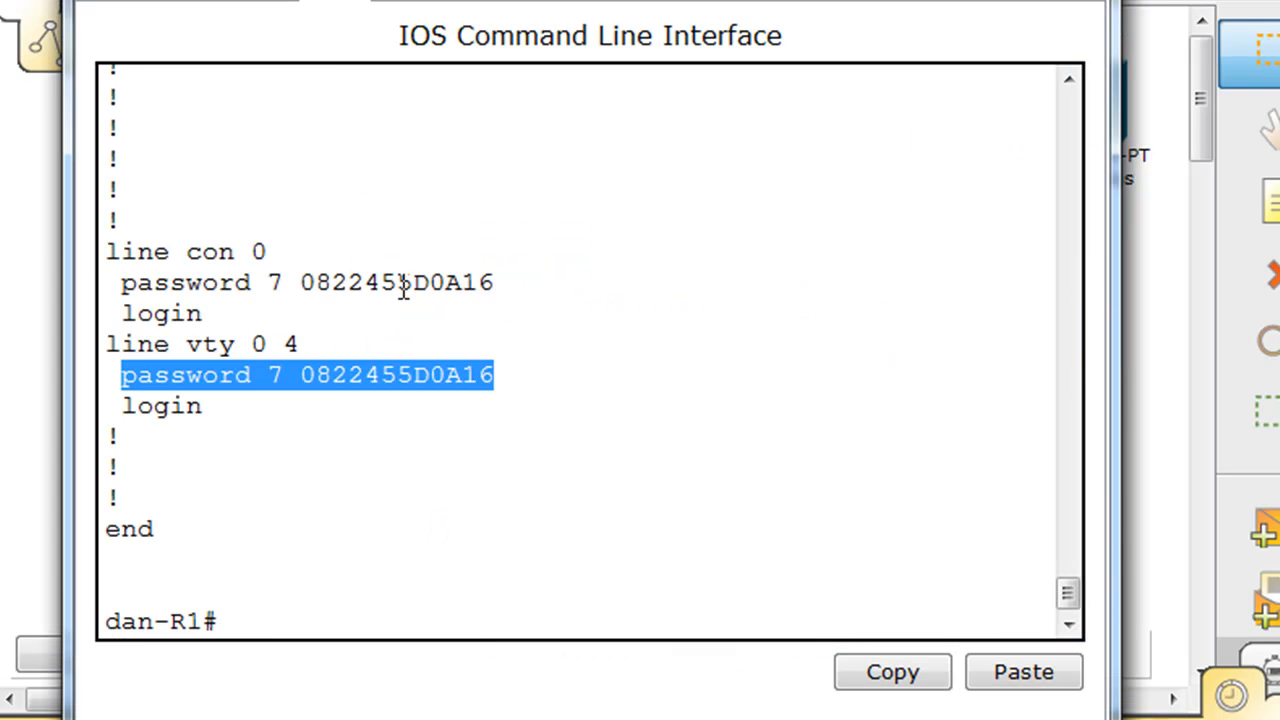
mouse_move(327, 600)
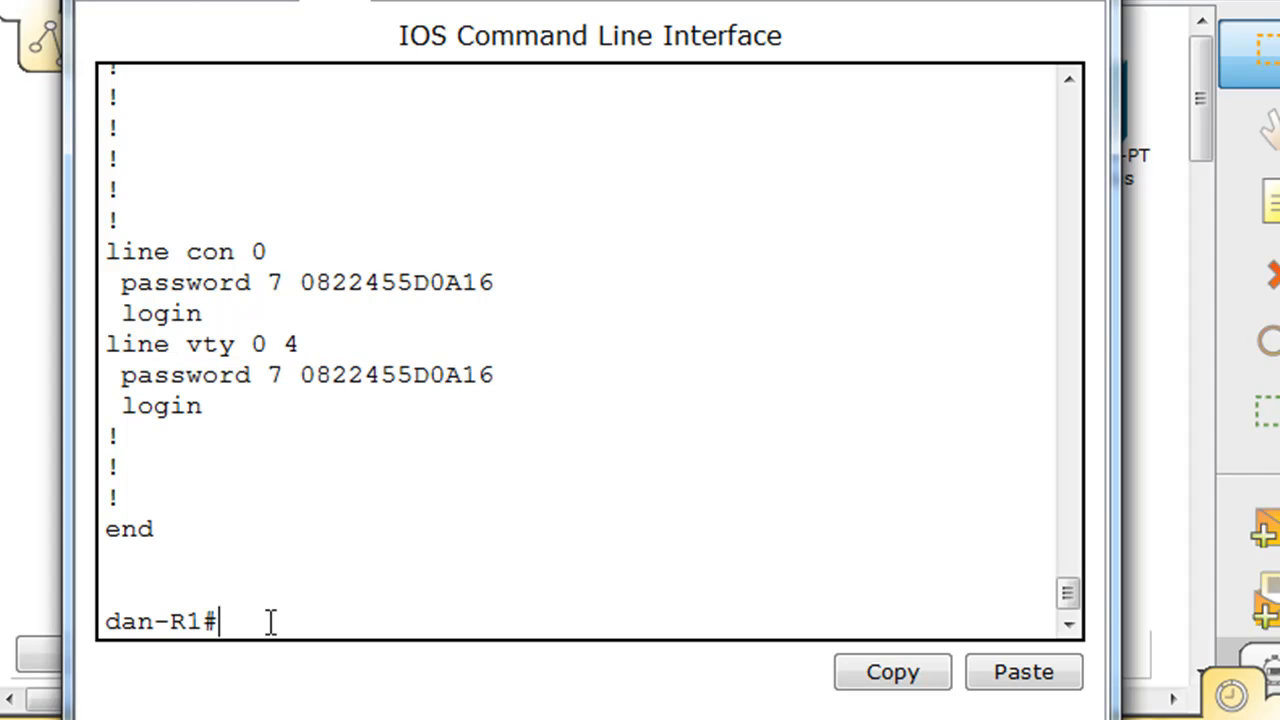
Enter global config, select line console 0, and apply 'no login'
text(confi)
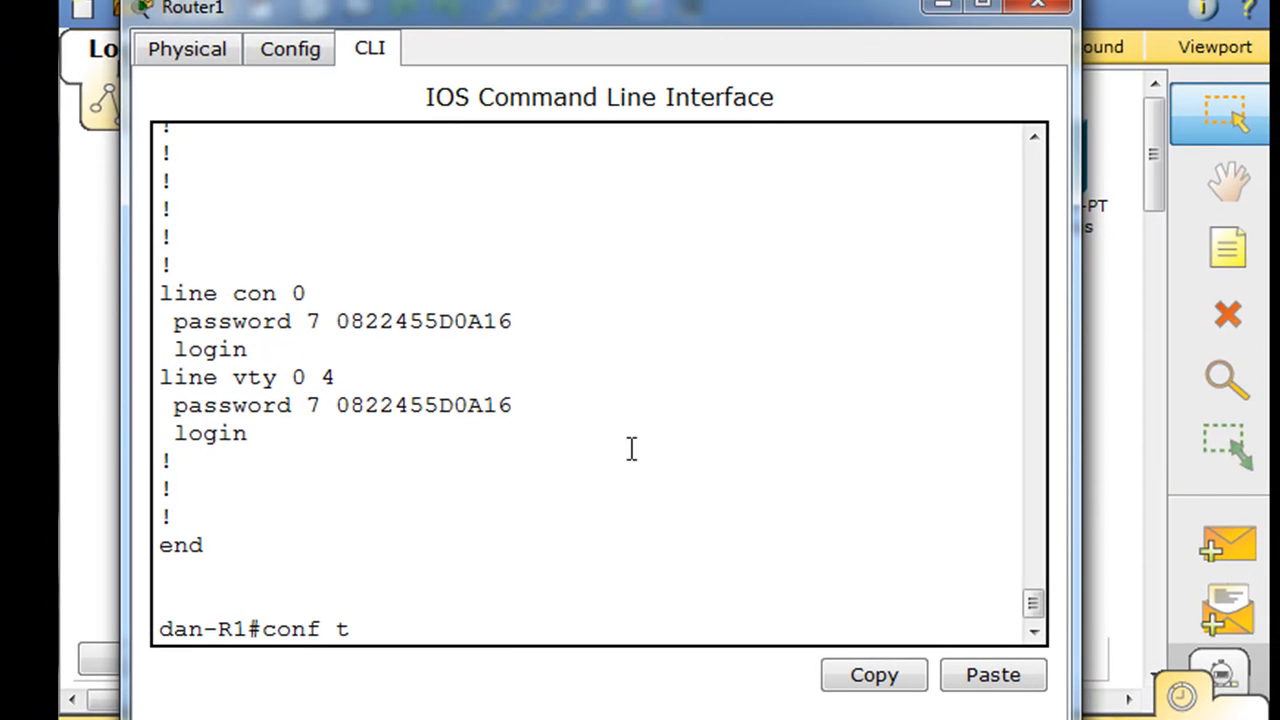
key(enter)
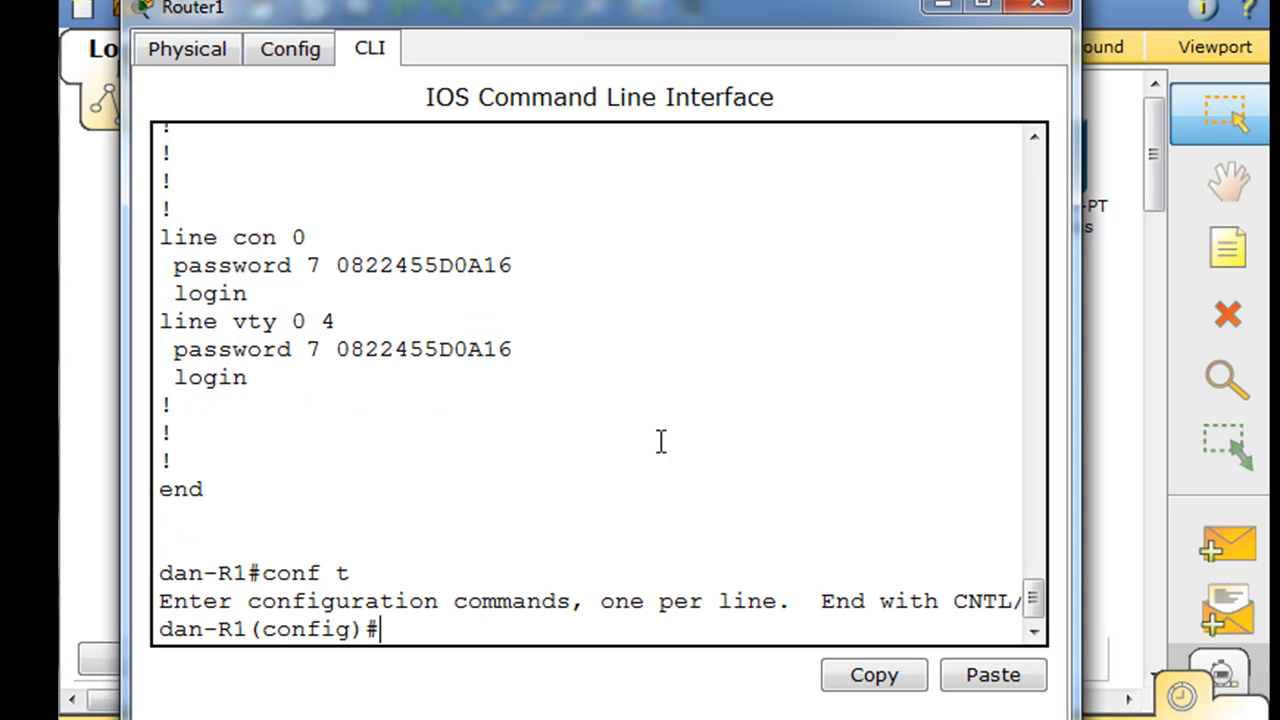
text(line co)
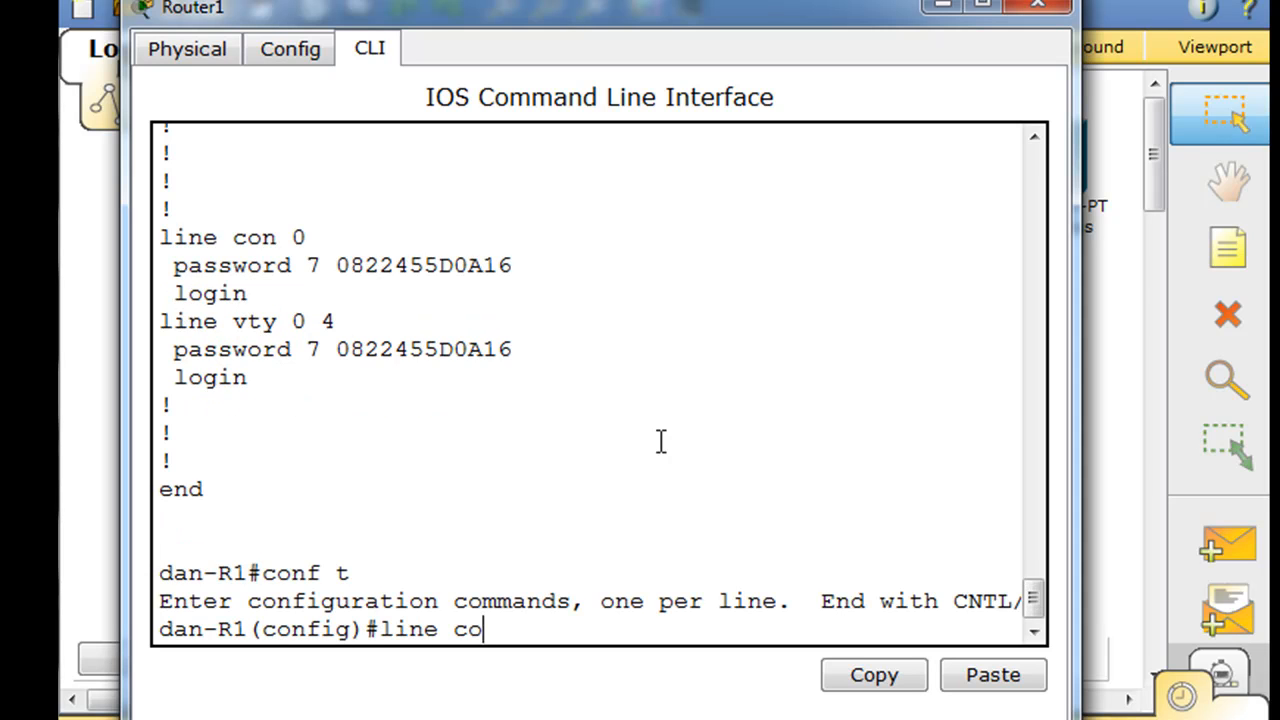
text(nsole 0)
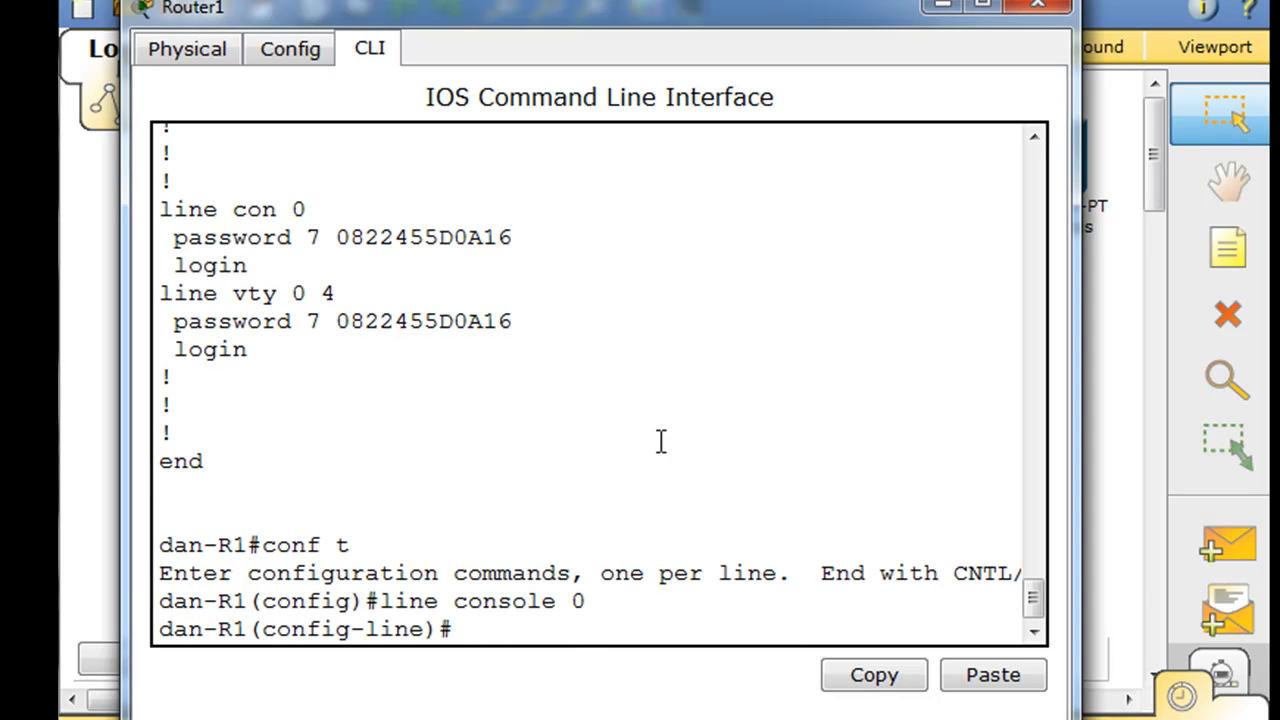
text(no)
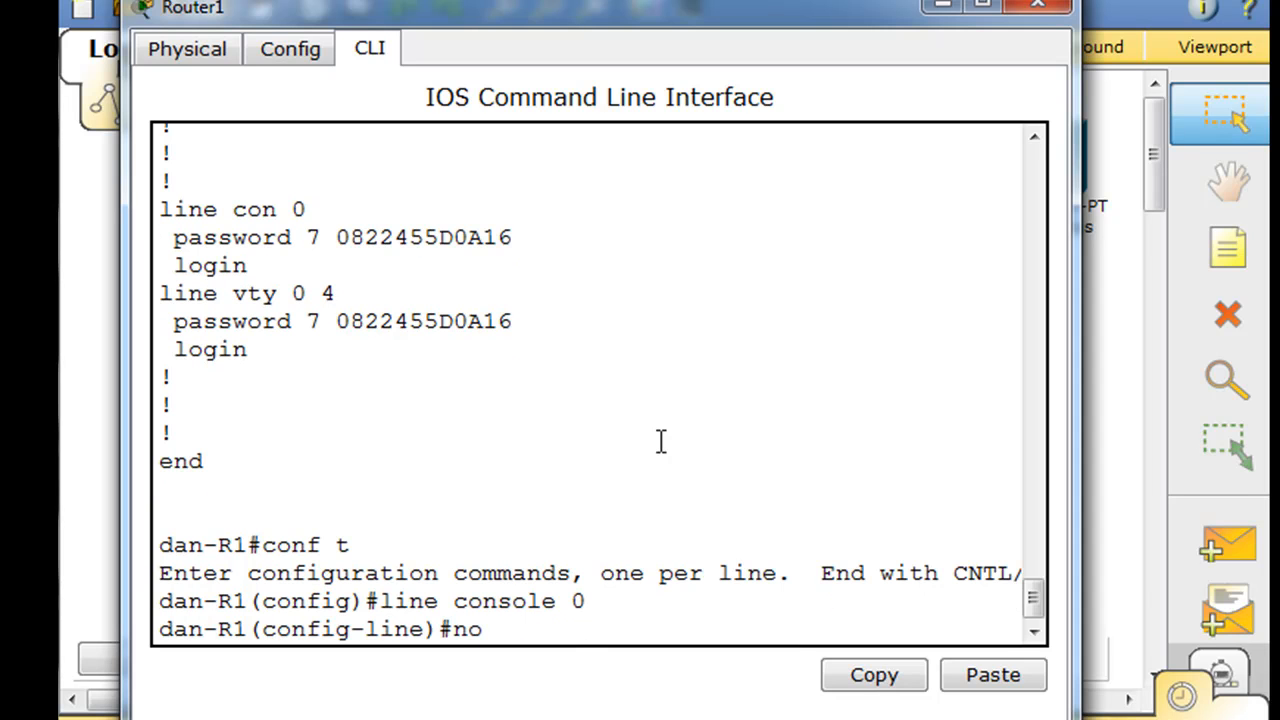
text(login)
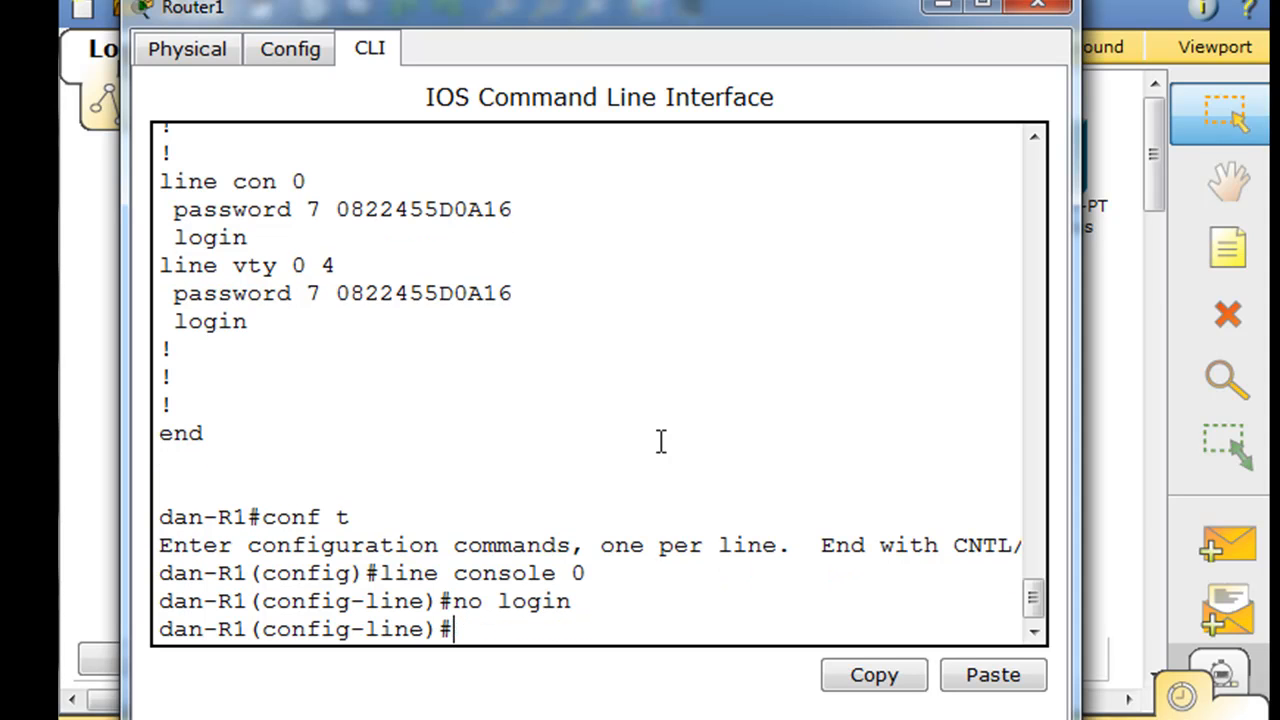
mouse_move(598, 573)
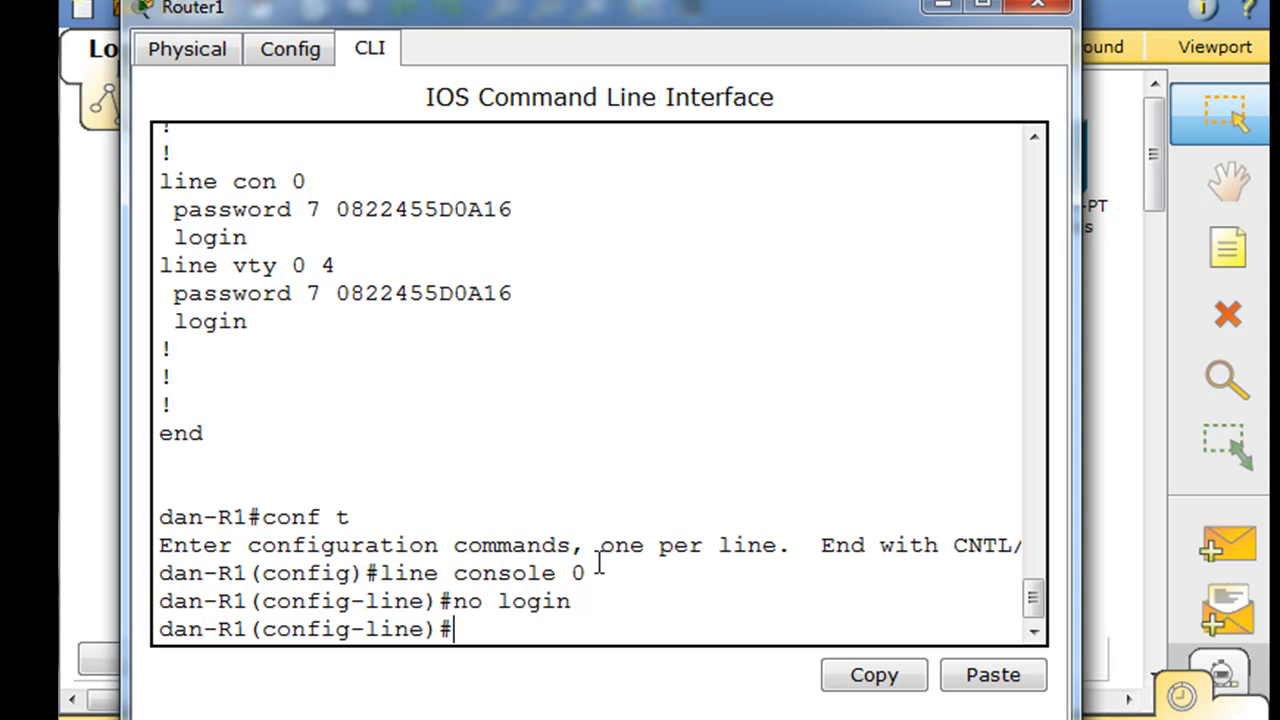
text(login)
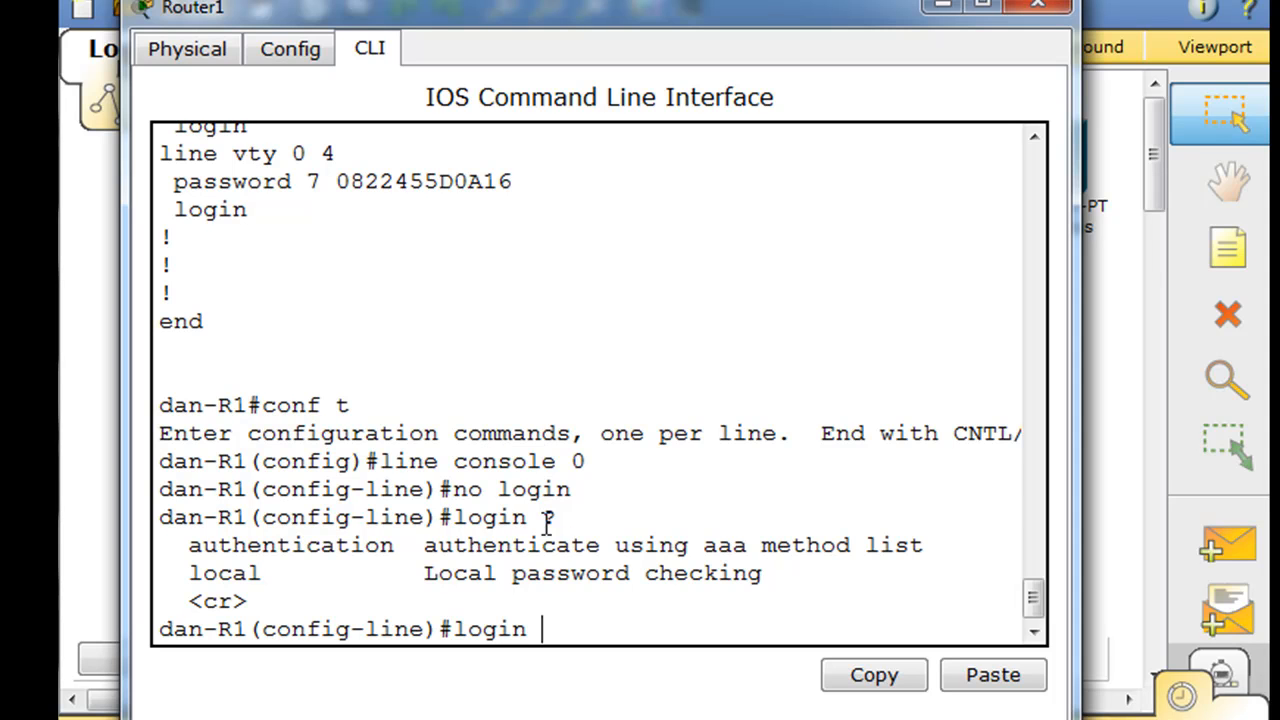
mouse_move(545, 521)
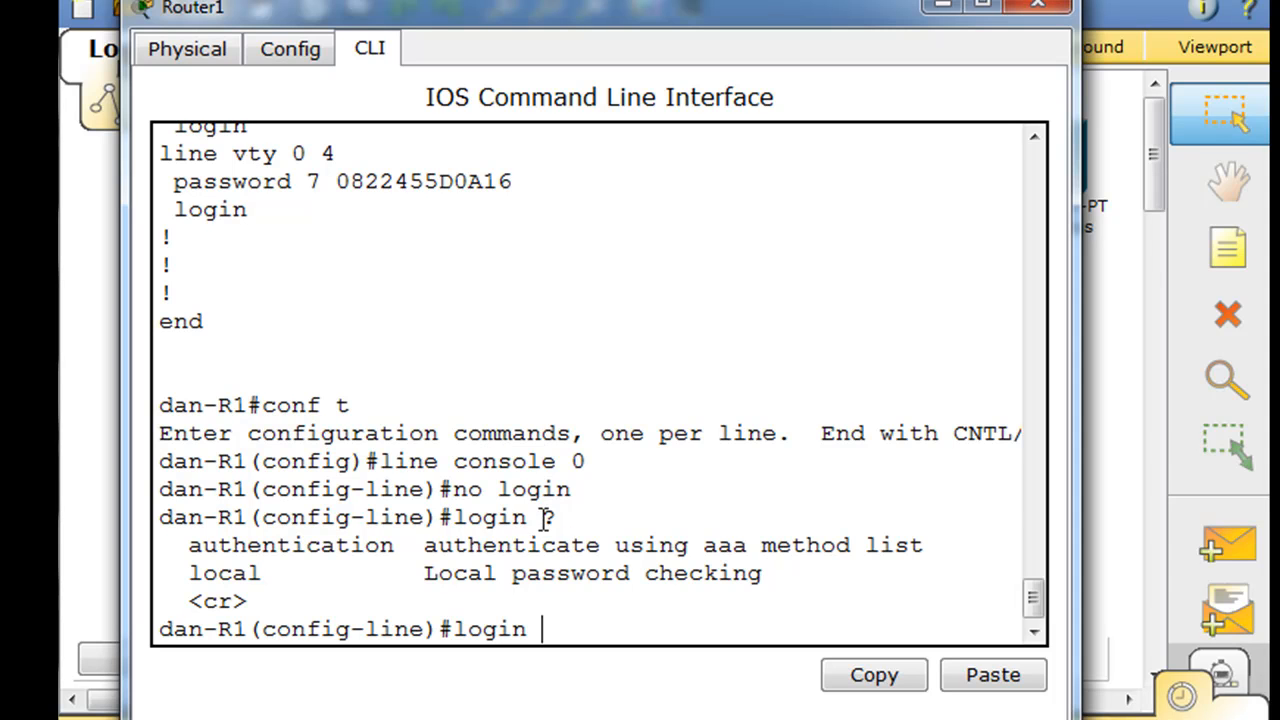
mouse_move(548, 520)
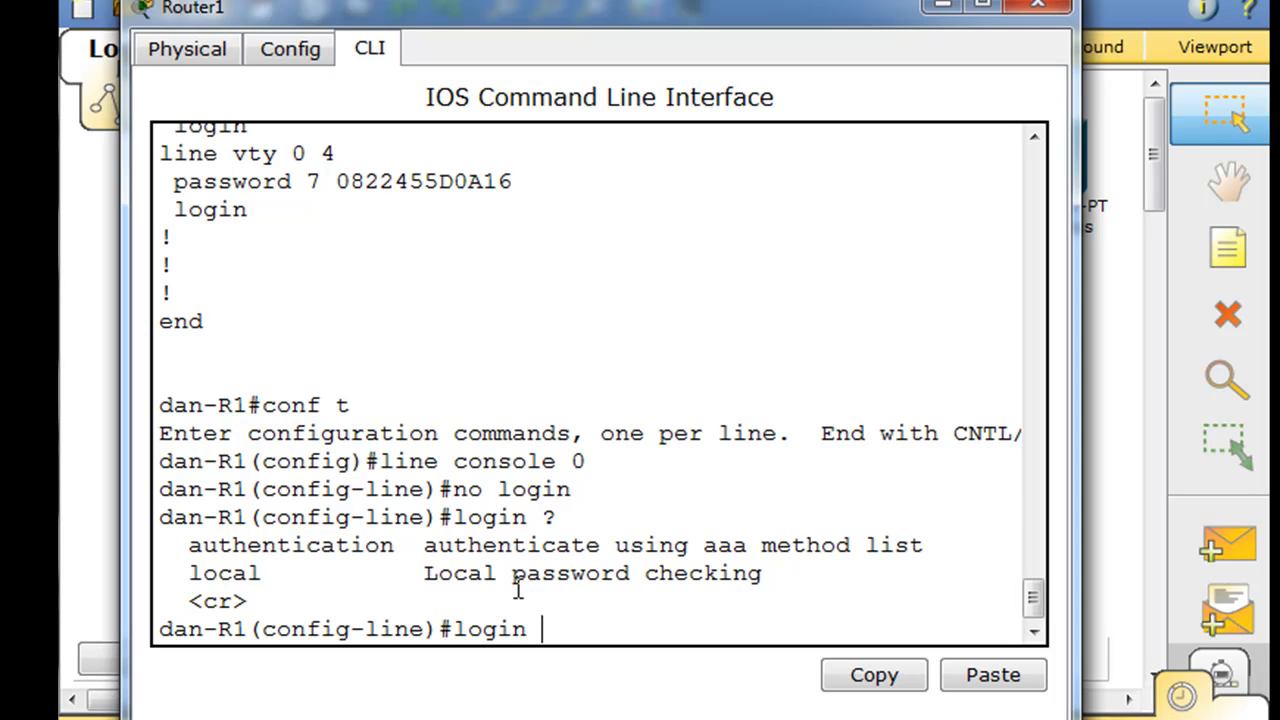
mouse_move(188, 545)
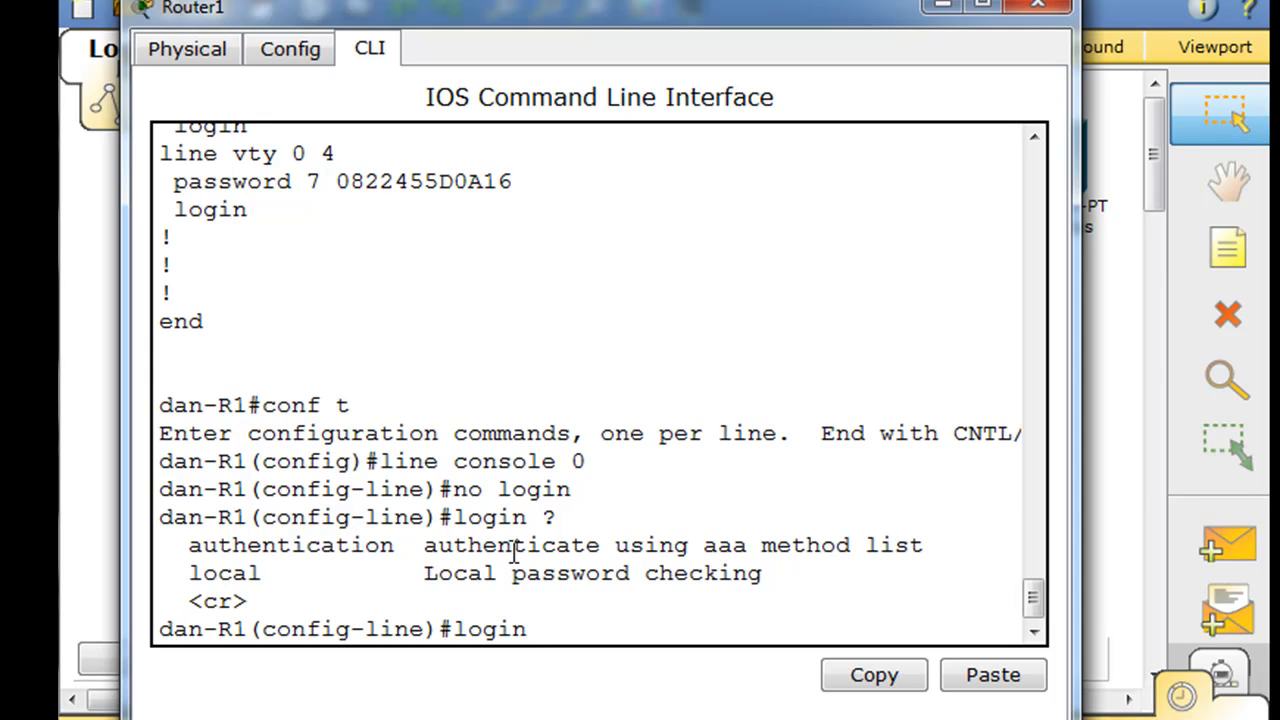
mouse_move(858, 531)
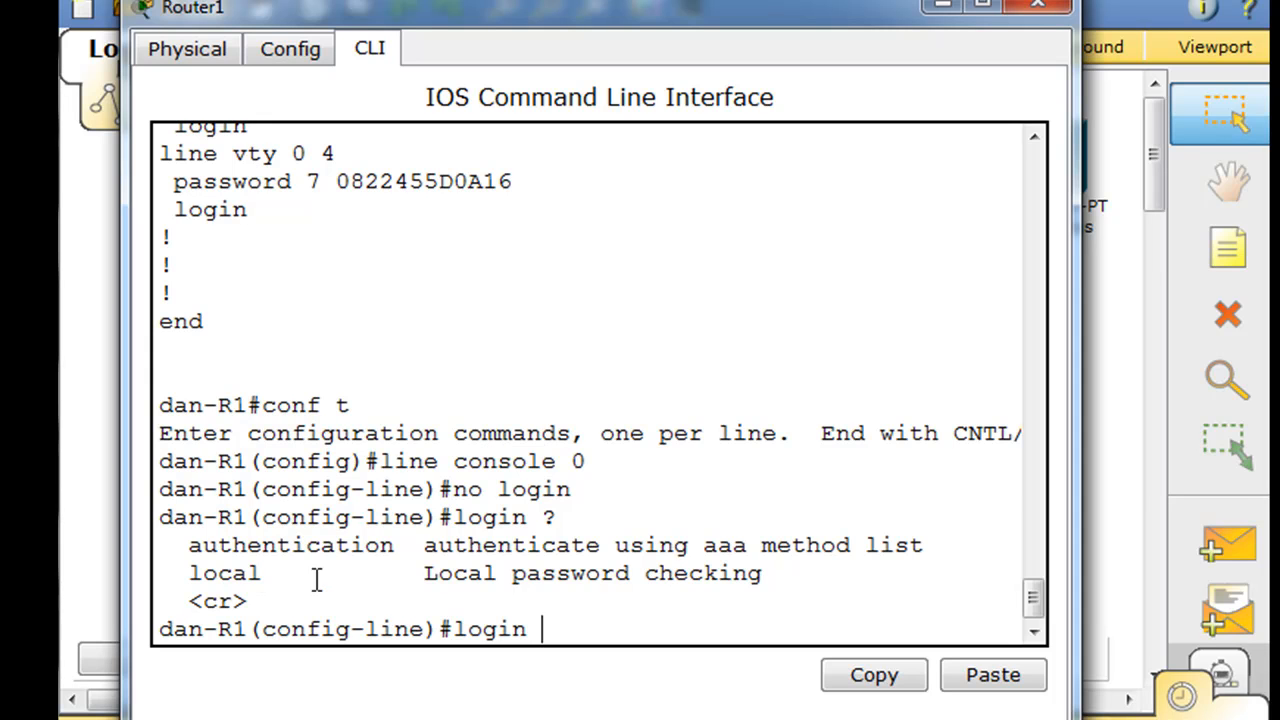
mouse_move(703, 556)
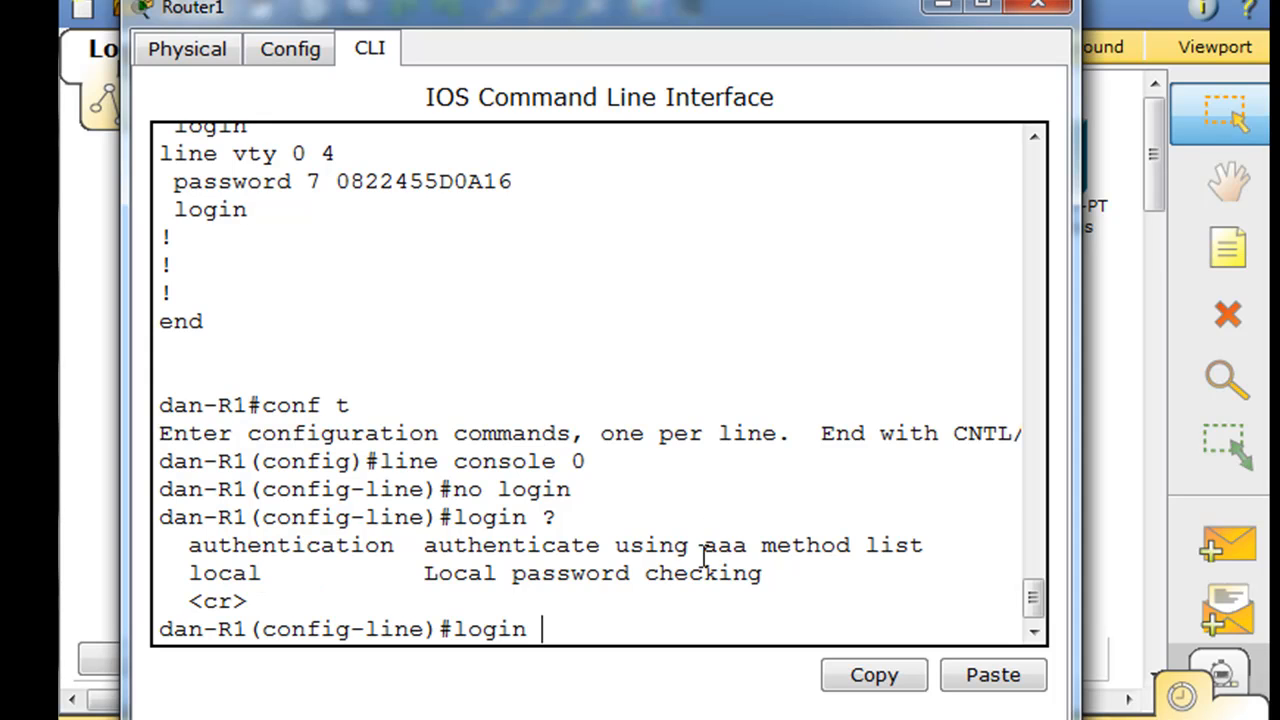
Set the console line to 'login local', end, and re-enter configuration mode
text(local)
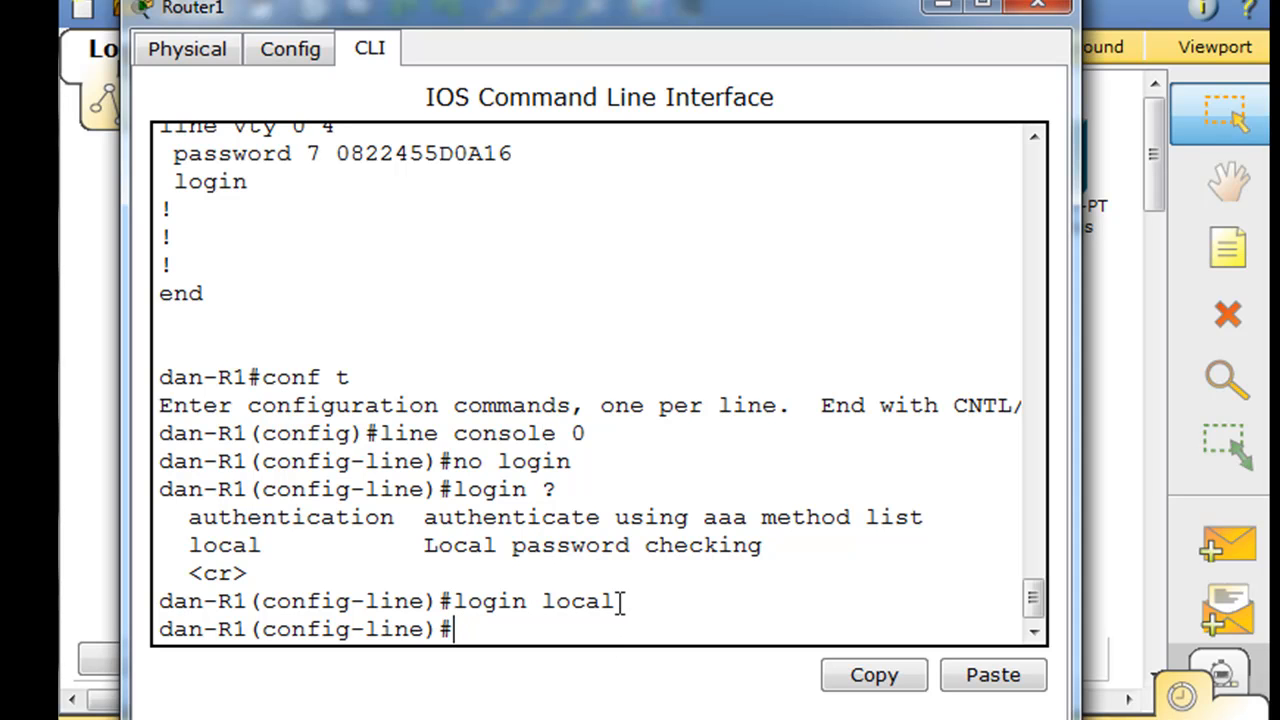
text(end)
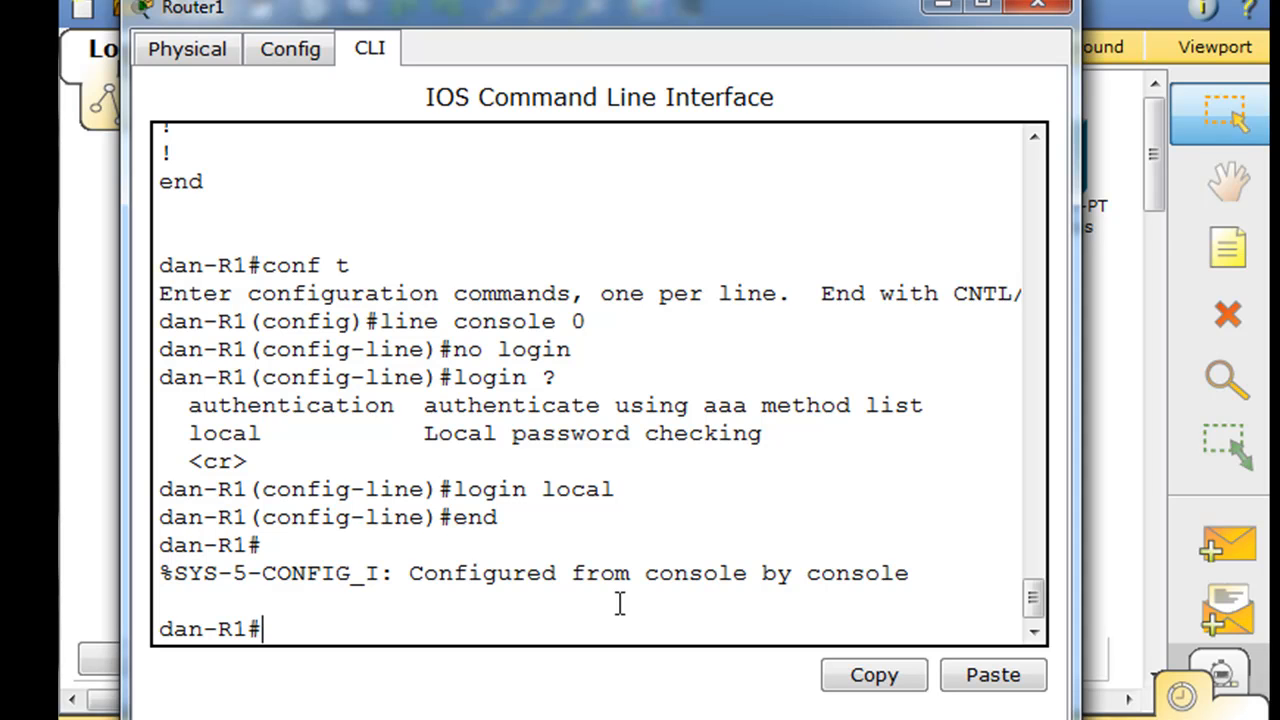
text(conf)
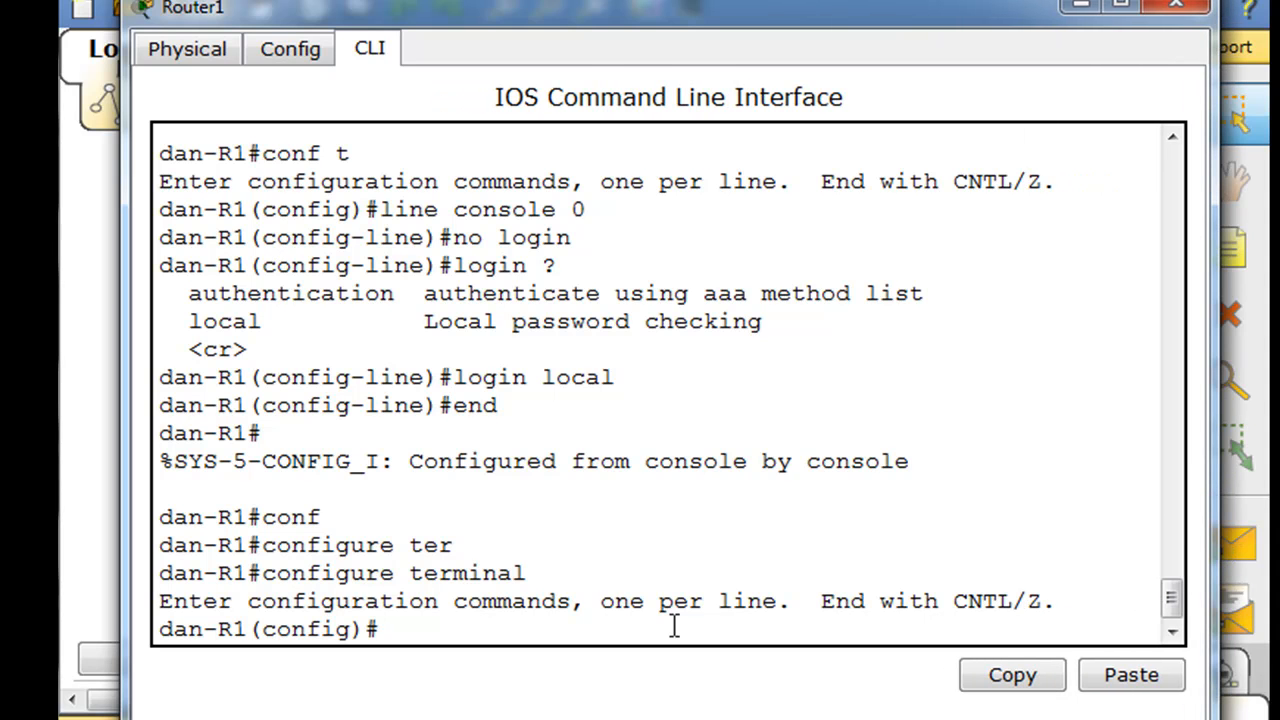
text(username)
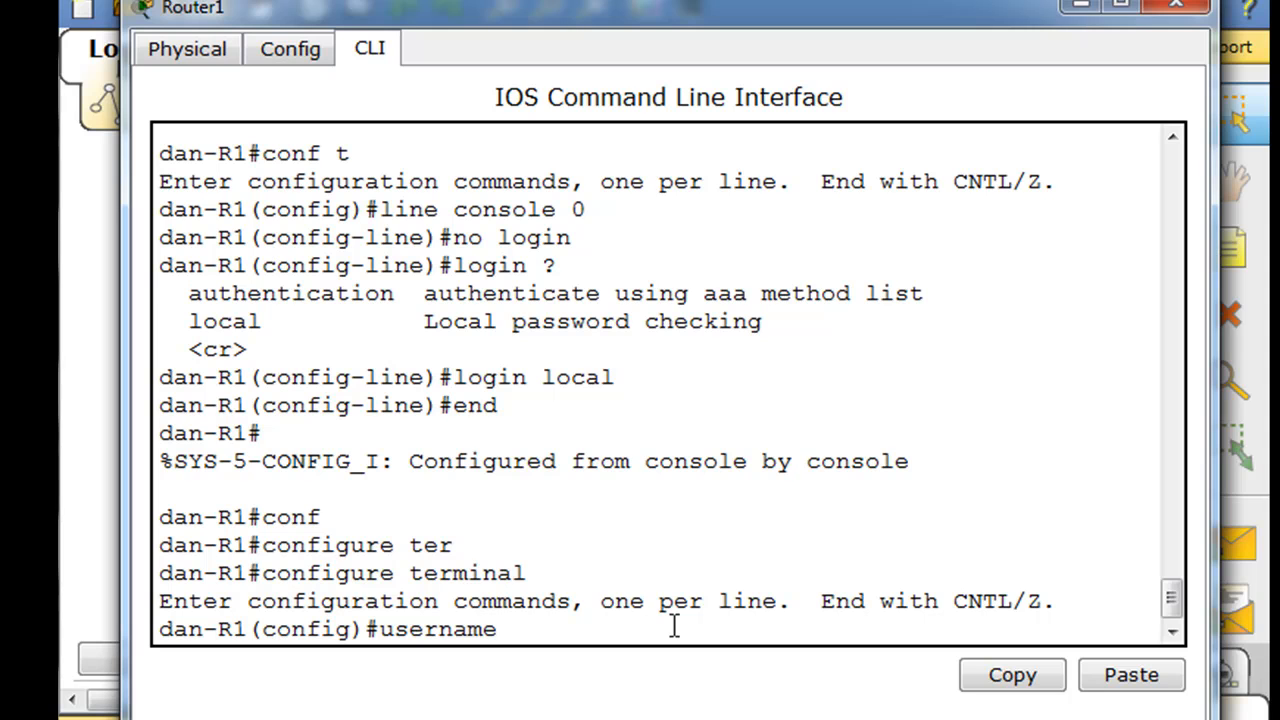
text(dan)
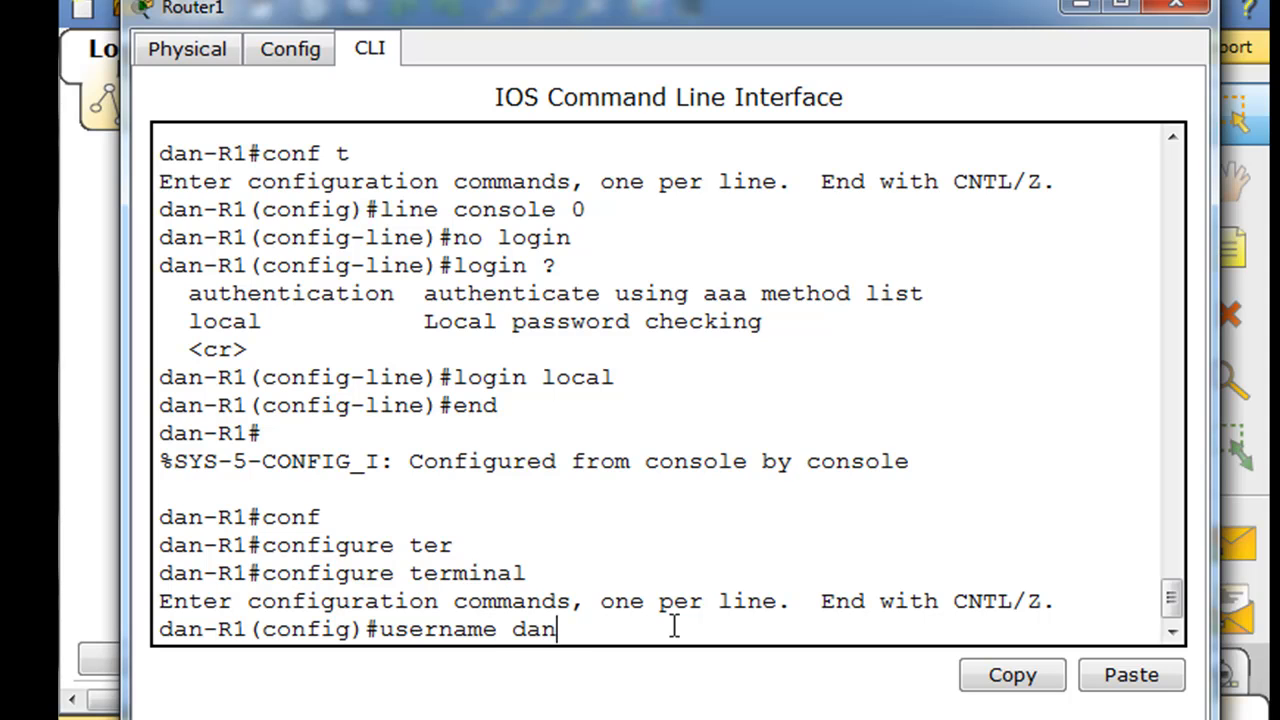
text(passwo)
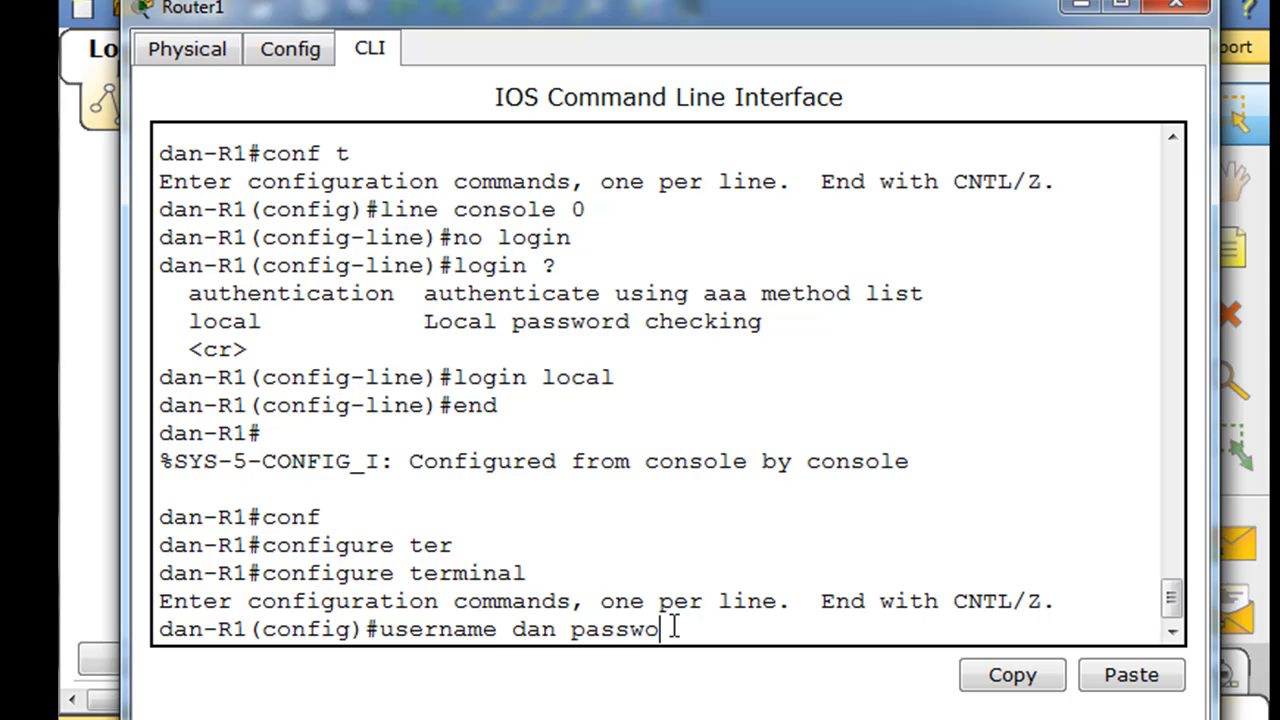
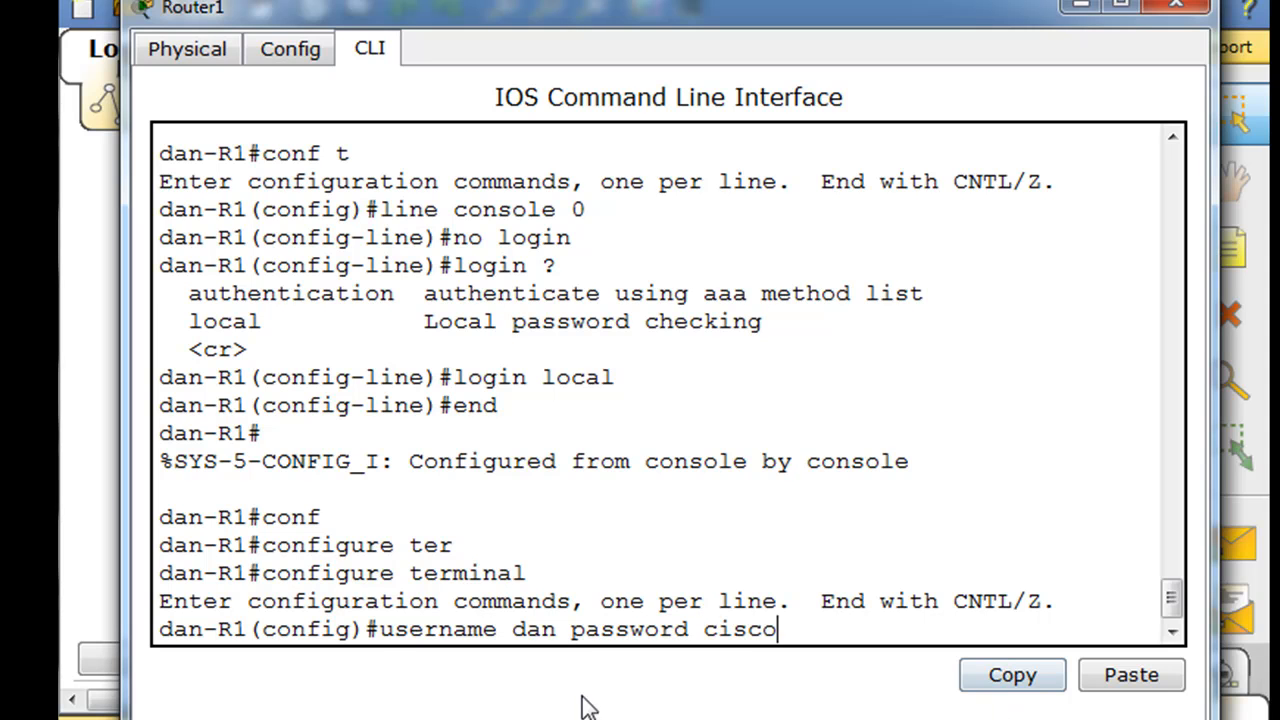
mouse_move(525, 635)
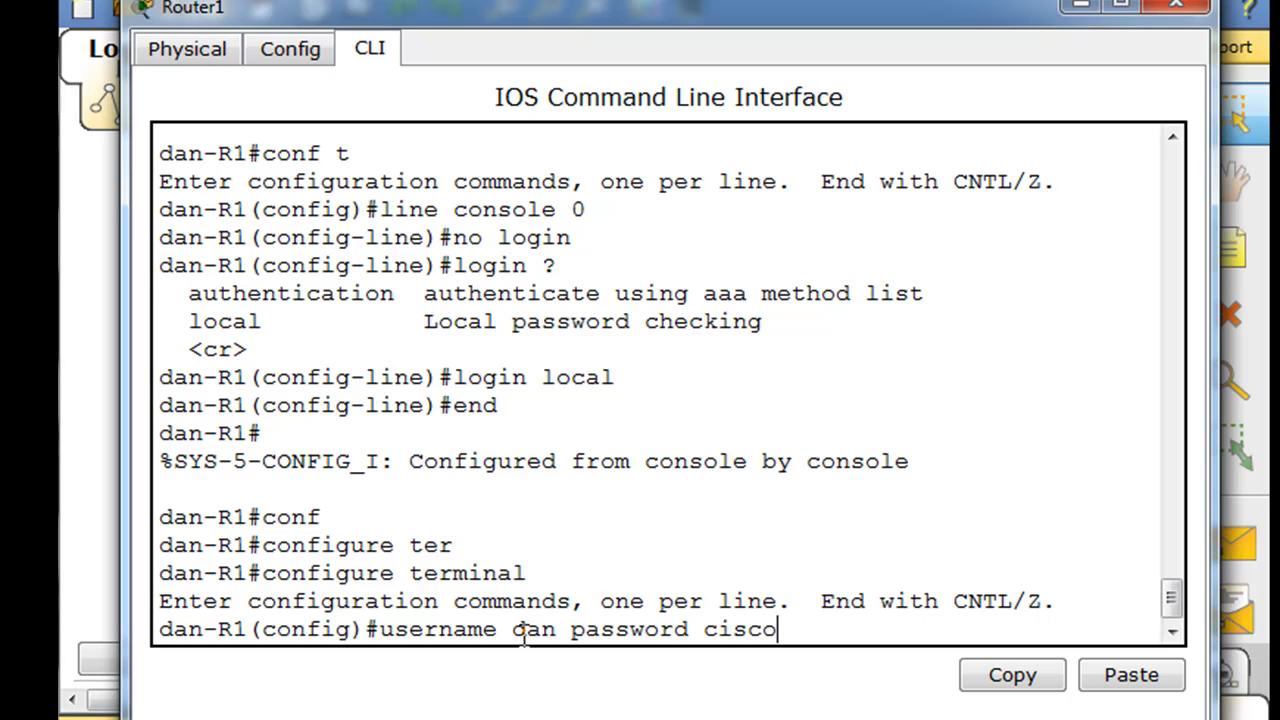
mouse_move(747, 645)
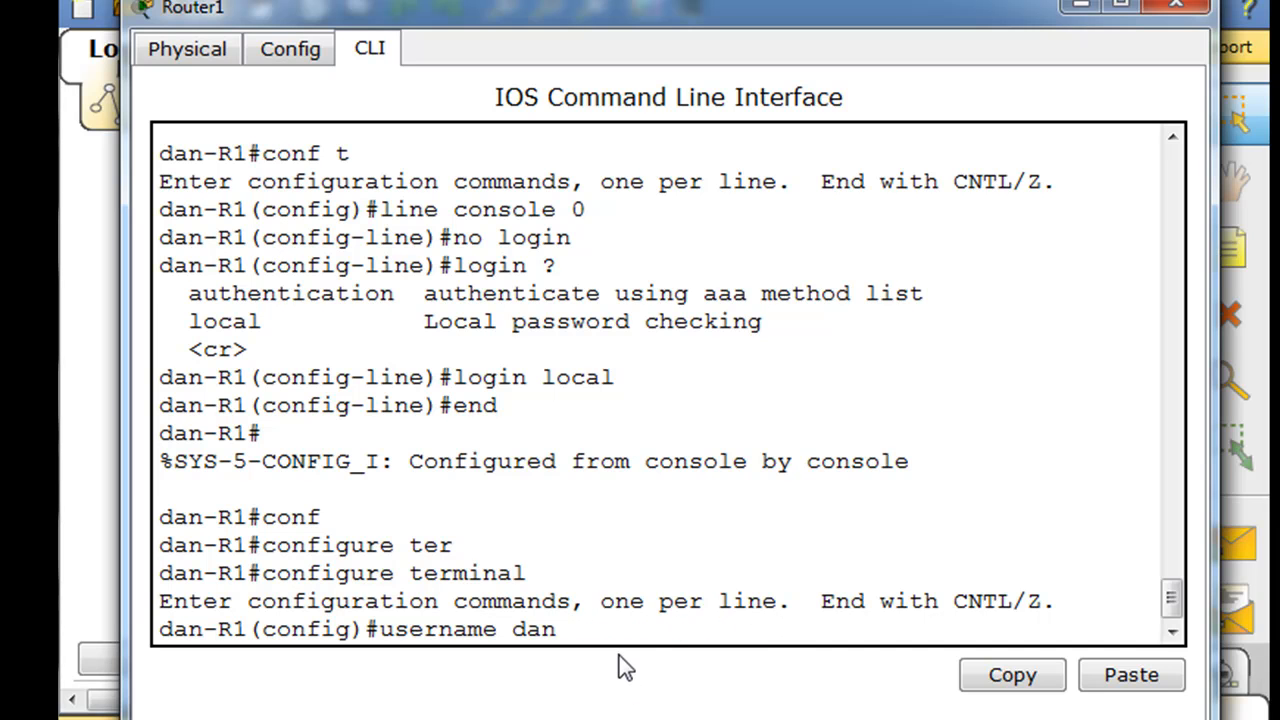
text(?)
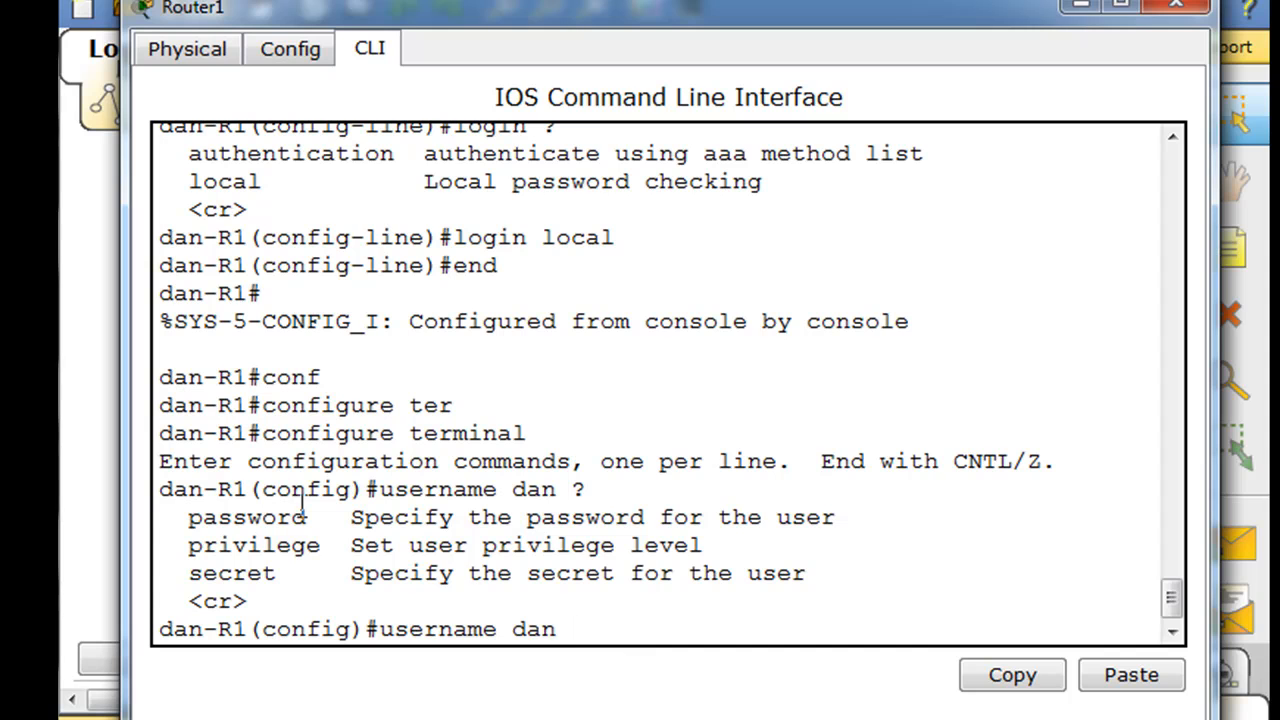
mouse_move(292, 525)
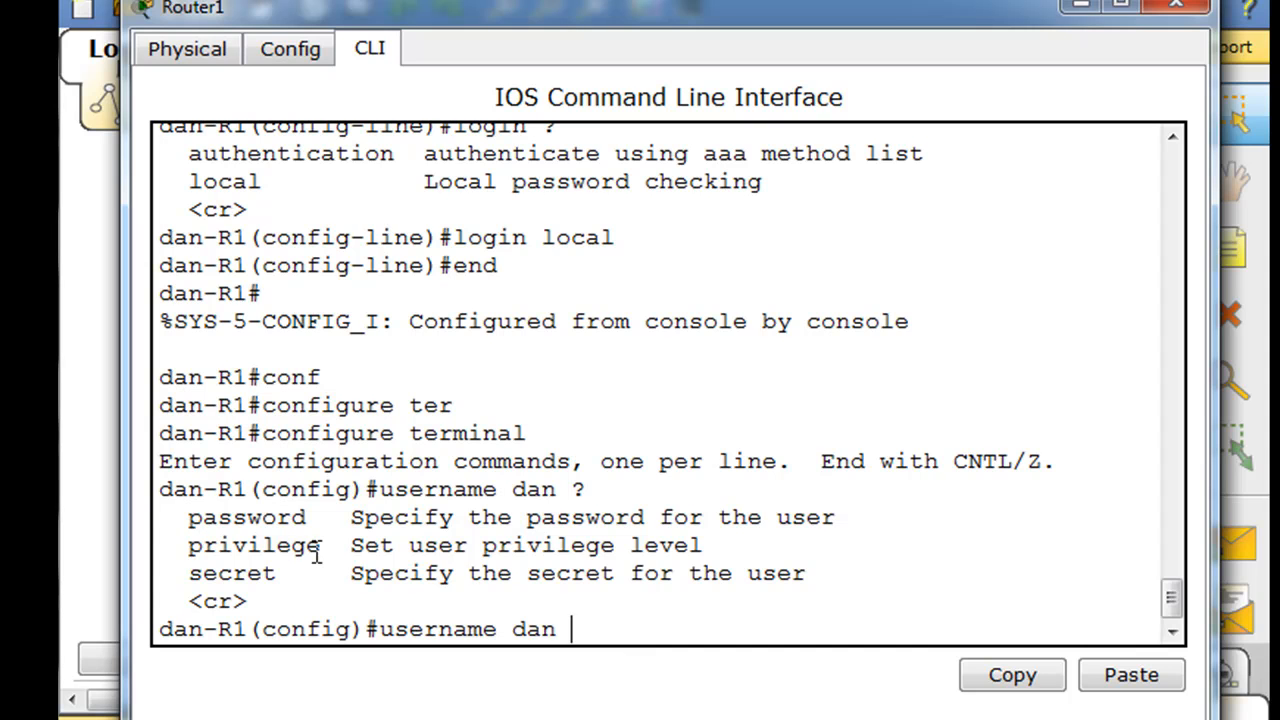
mouse_move(725, 528)
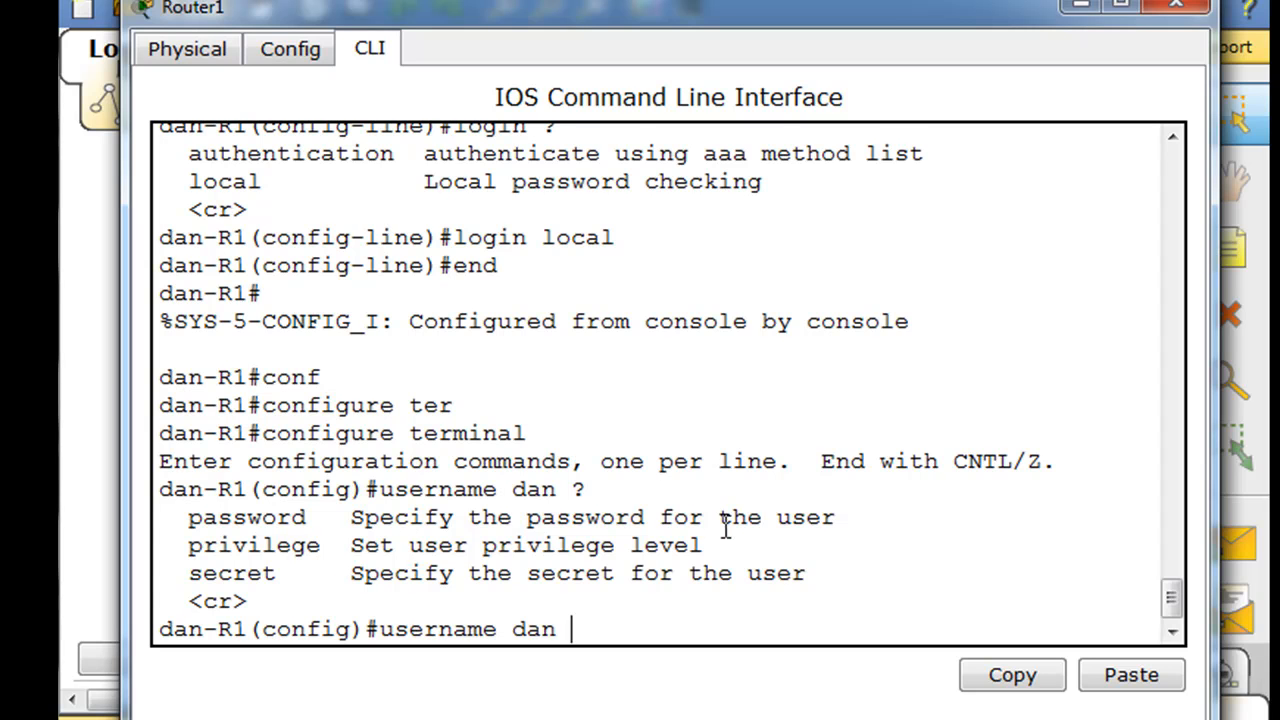
mouse_move(191, 578)
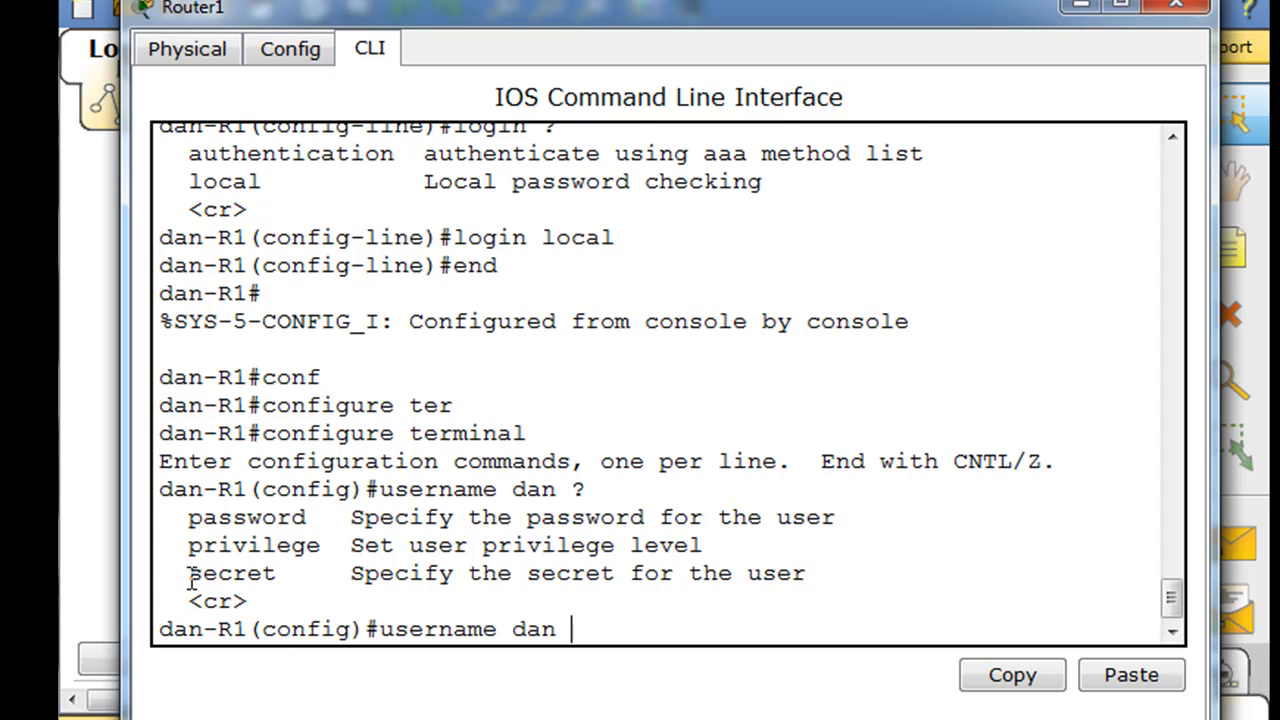
mouse_move(572, 607)
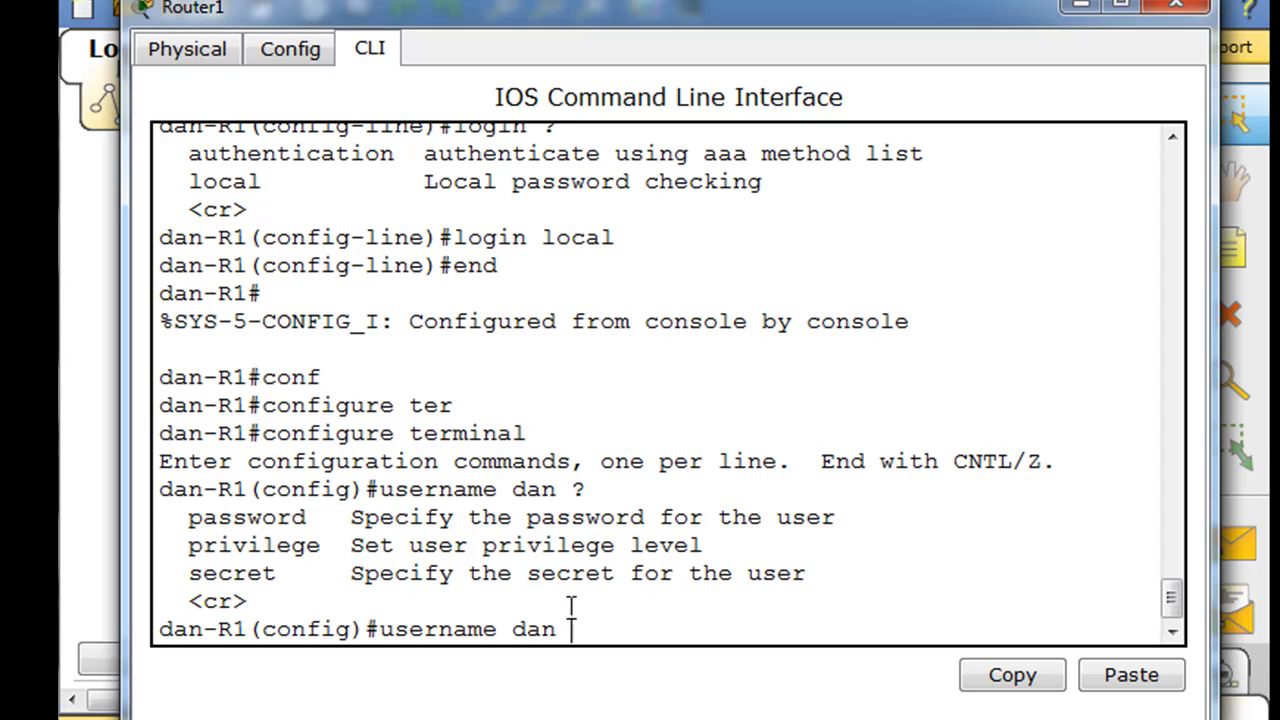
double_click(232, 573)
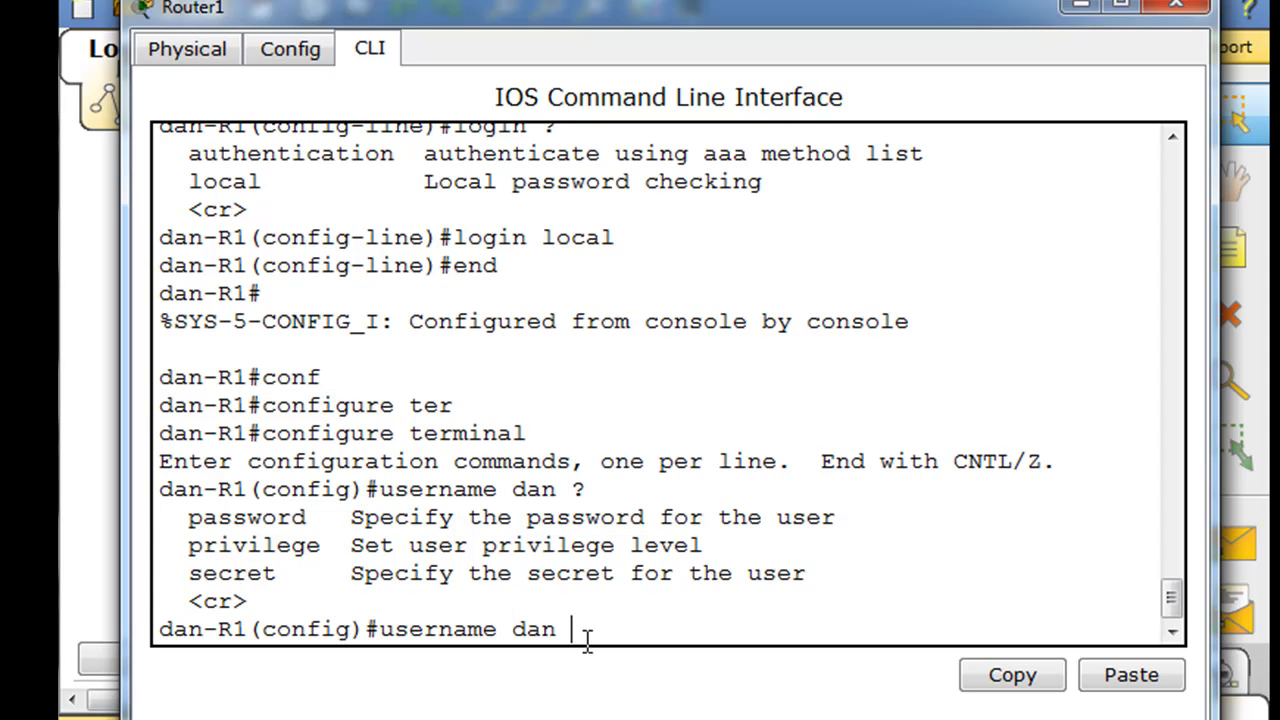
text(secret)
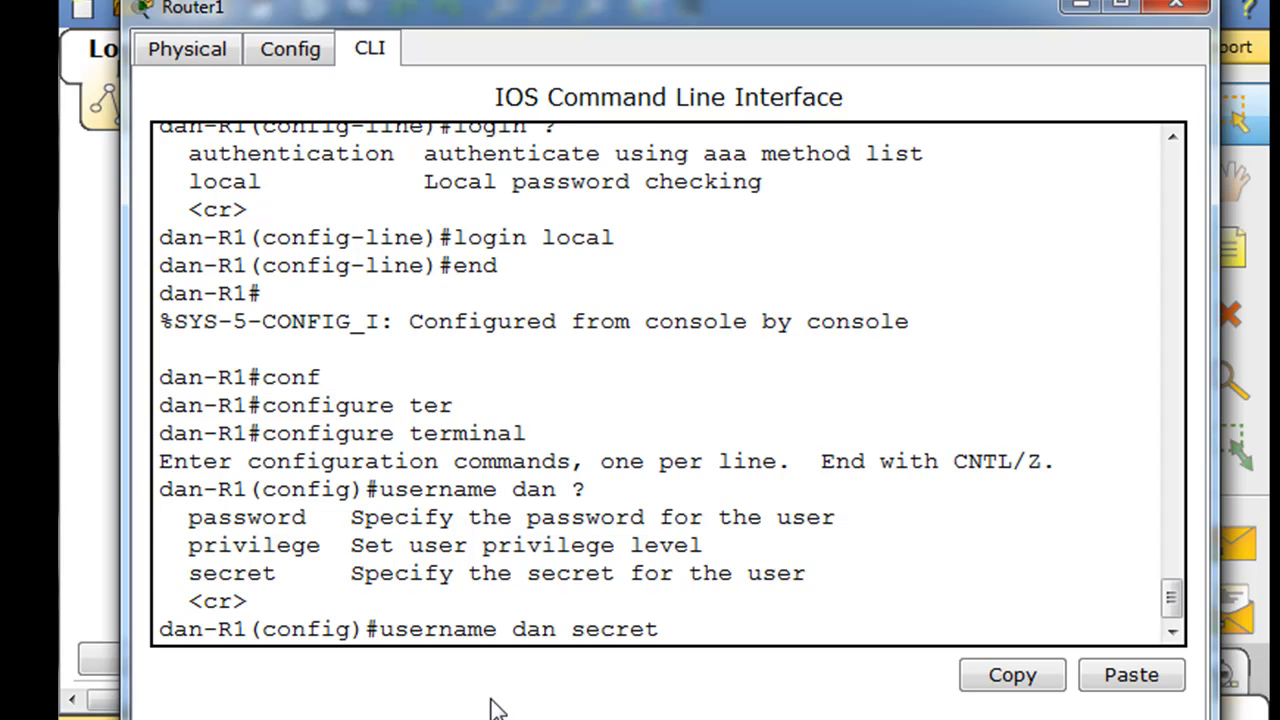
mouse_move(265, 538)
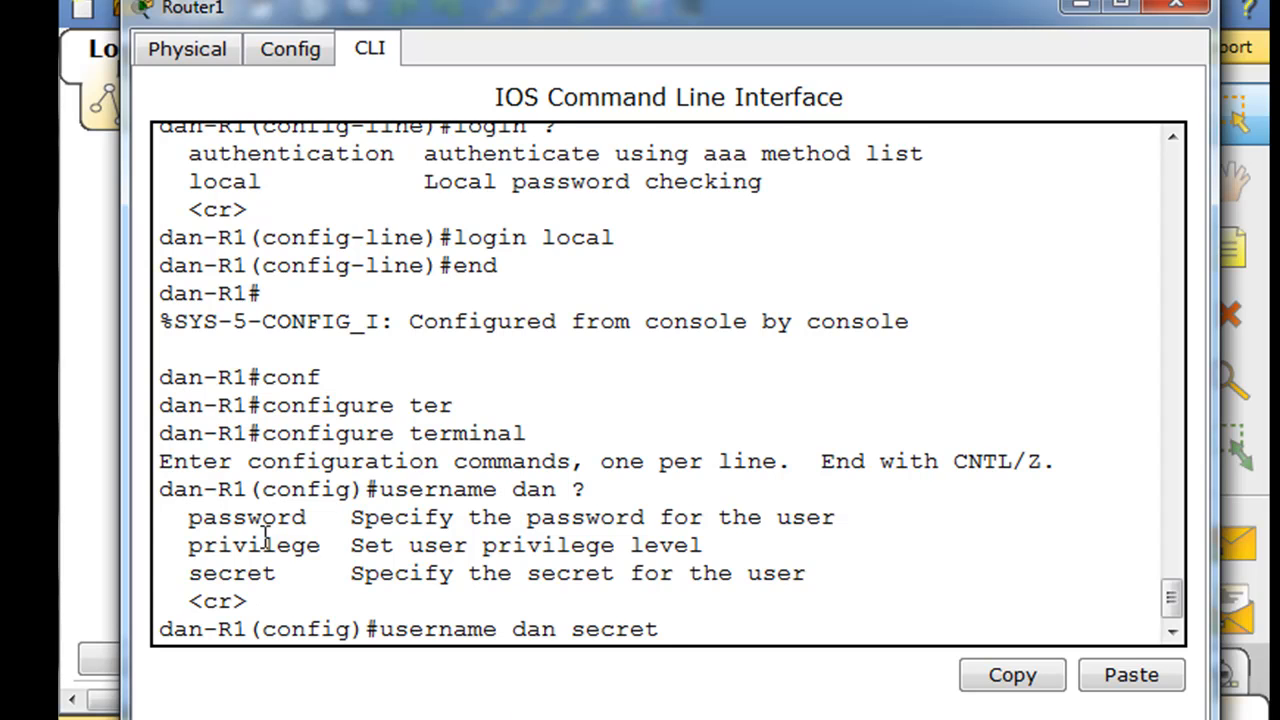
mouse_move(525, 670)
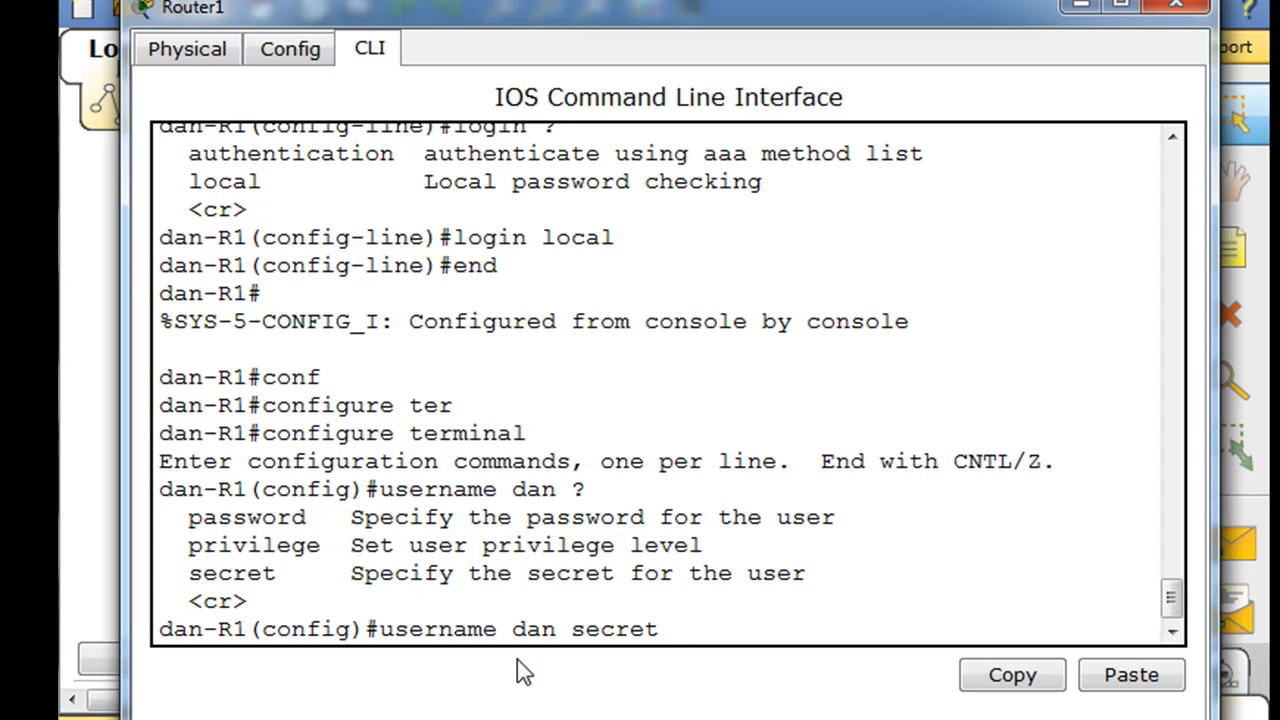
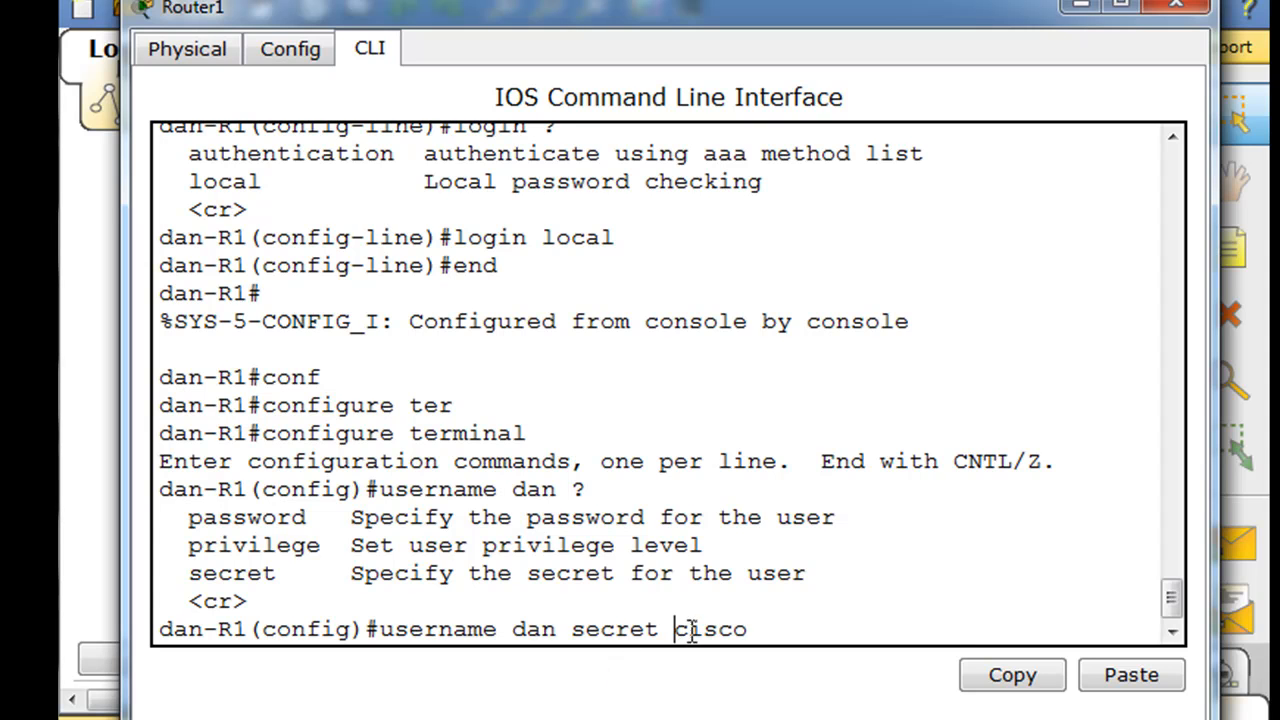
double_click(710, 629)
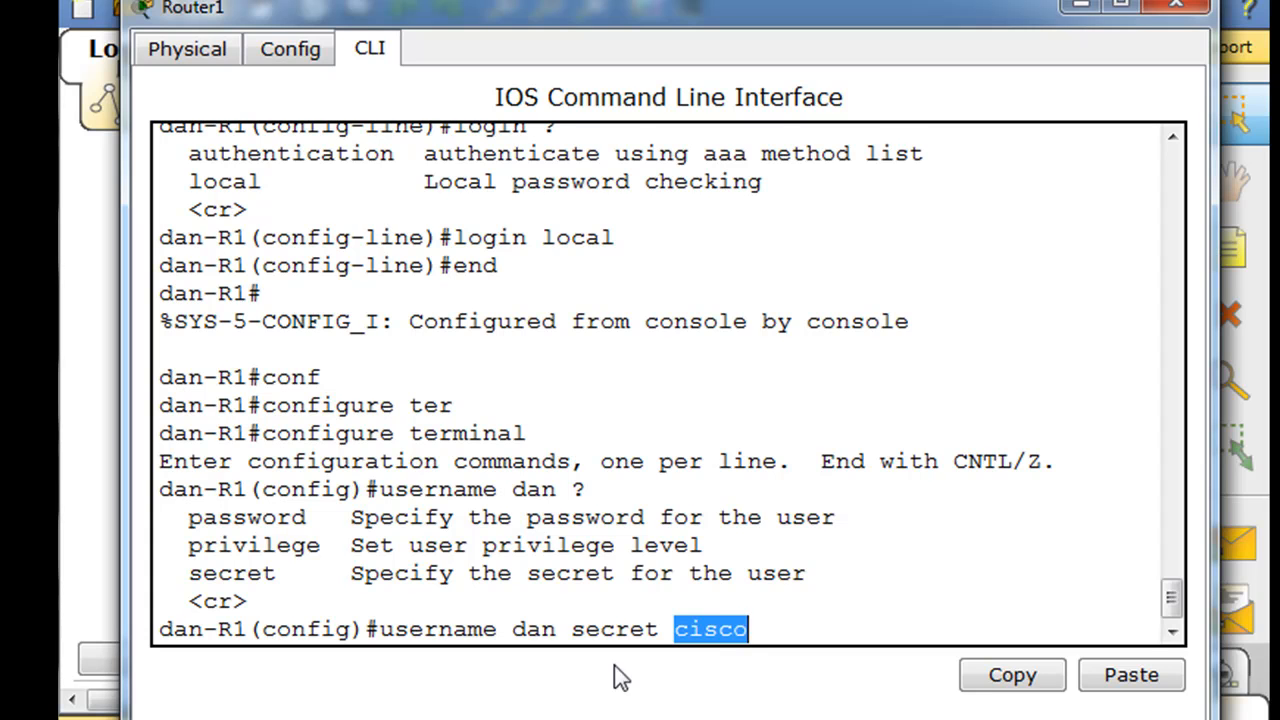
mouse_move(535, 668)
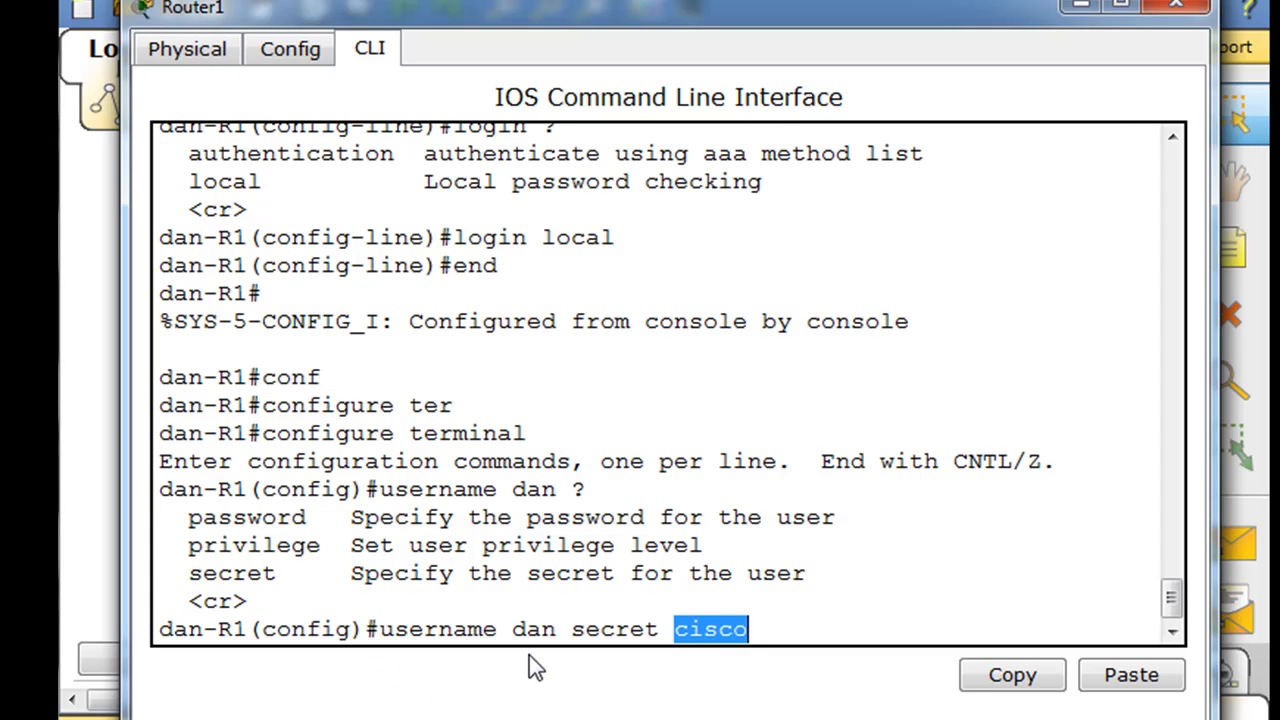
mouse_move(756, 622)
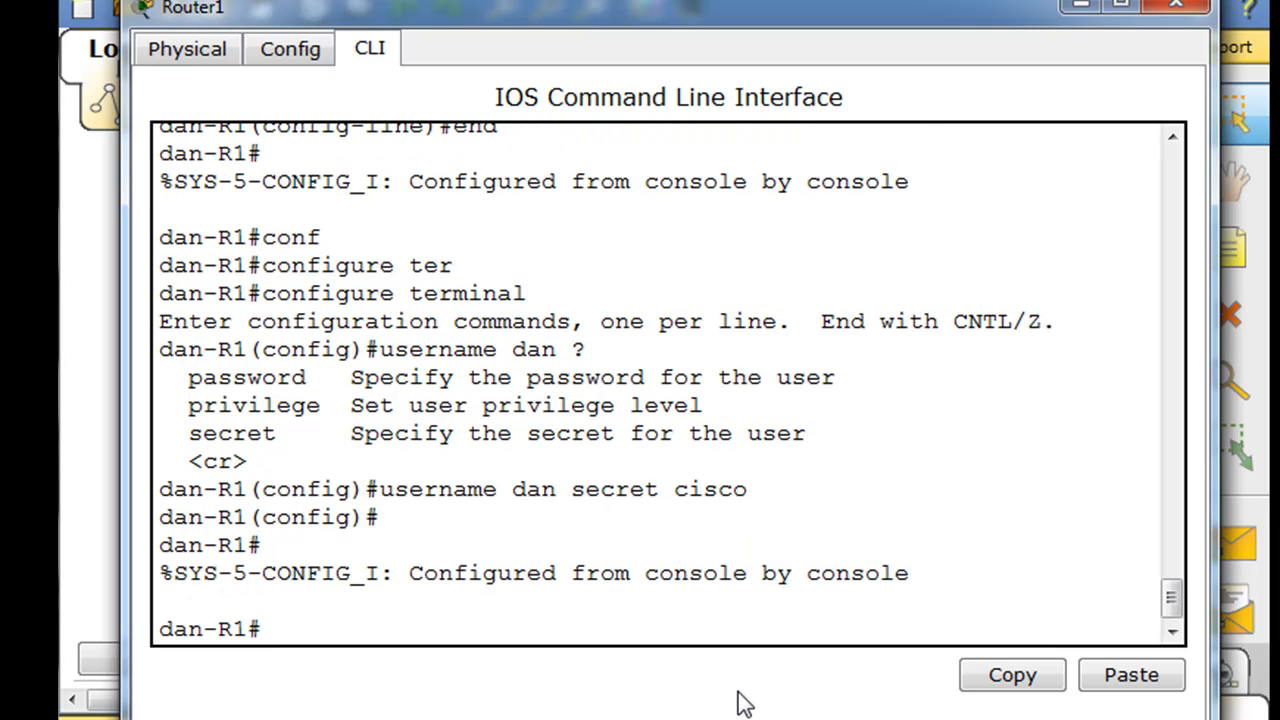
Run show running-config, highlighting dan's MD5 secret hash and the console line password
text(show ru)
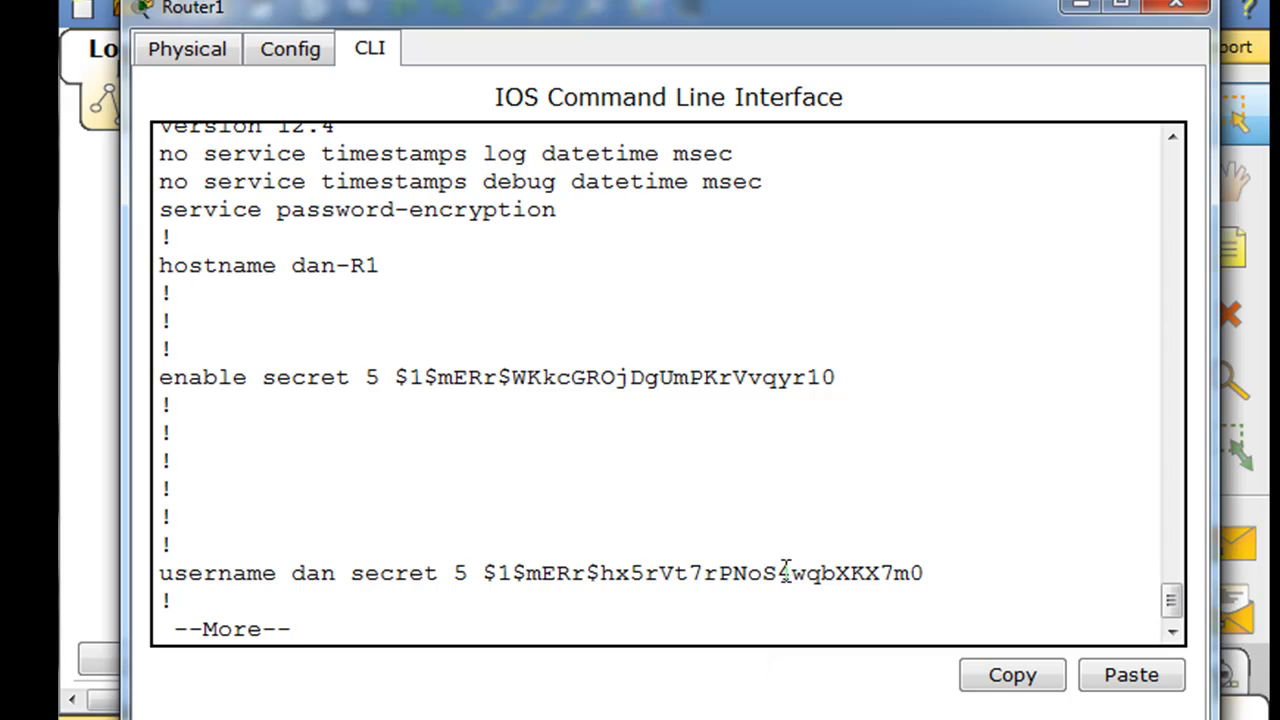
click(1171, 610)
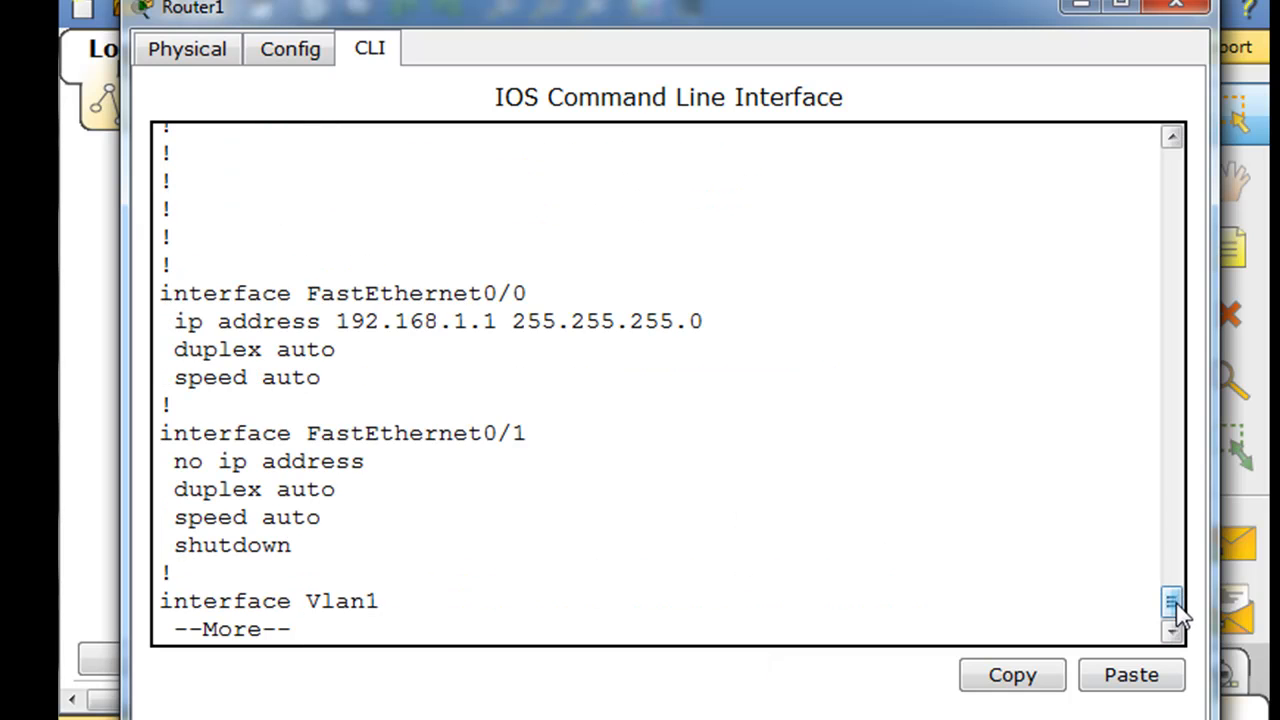
click(1172, 580)
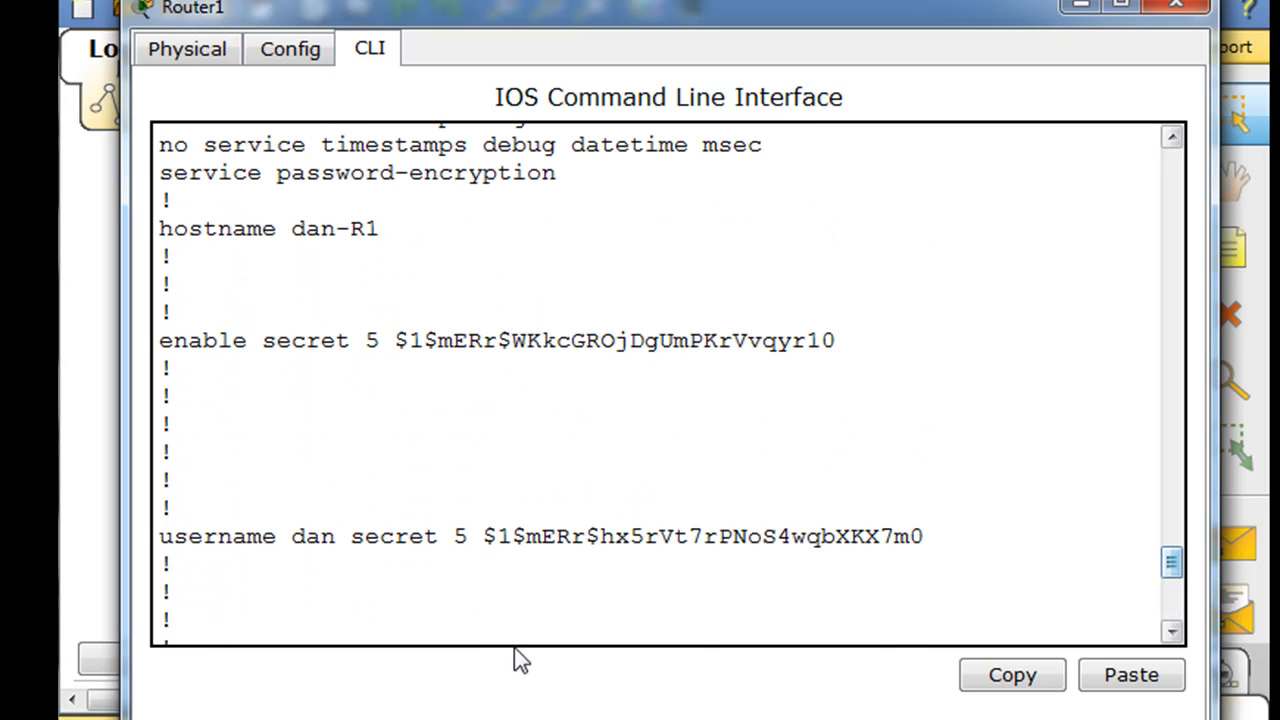
mouse_move(445, 522)
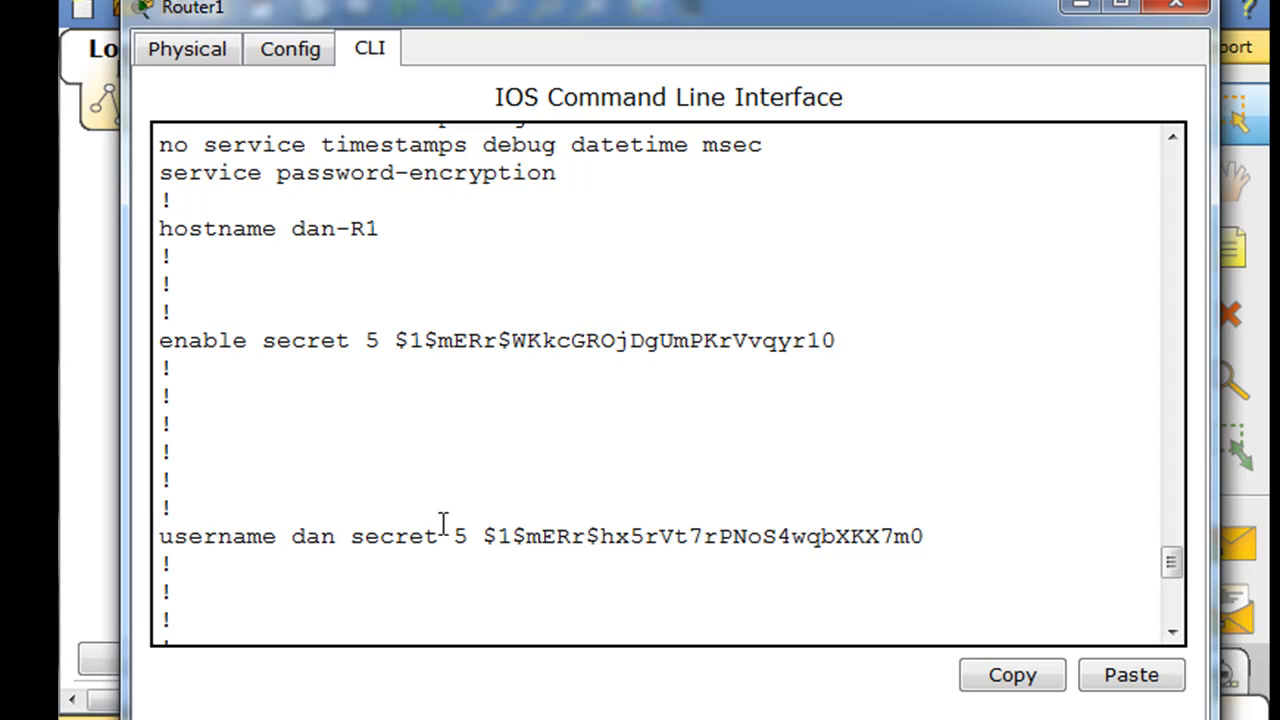
double_click(393, 536)
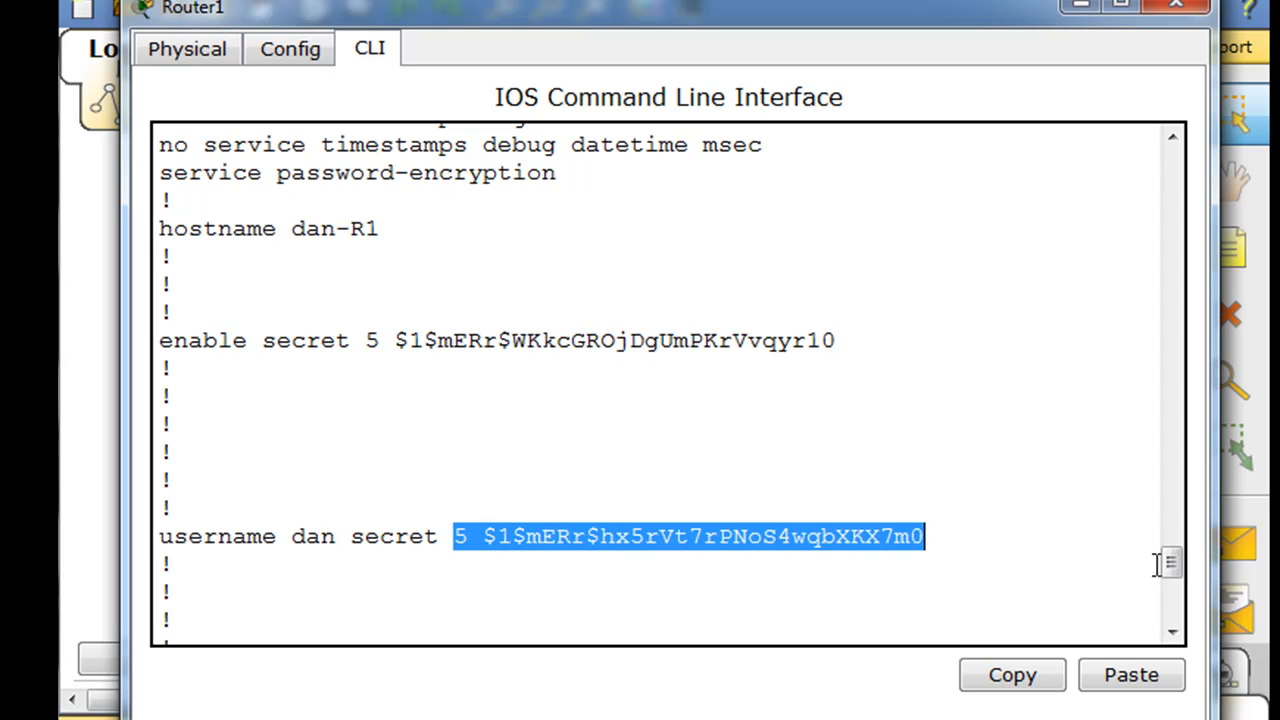
scroll(down, 3)
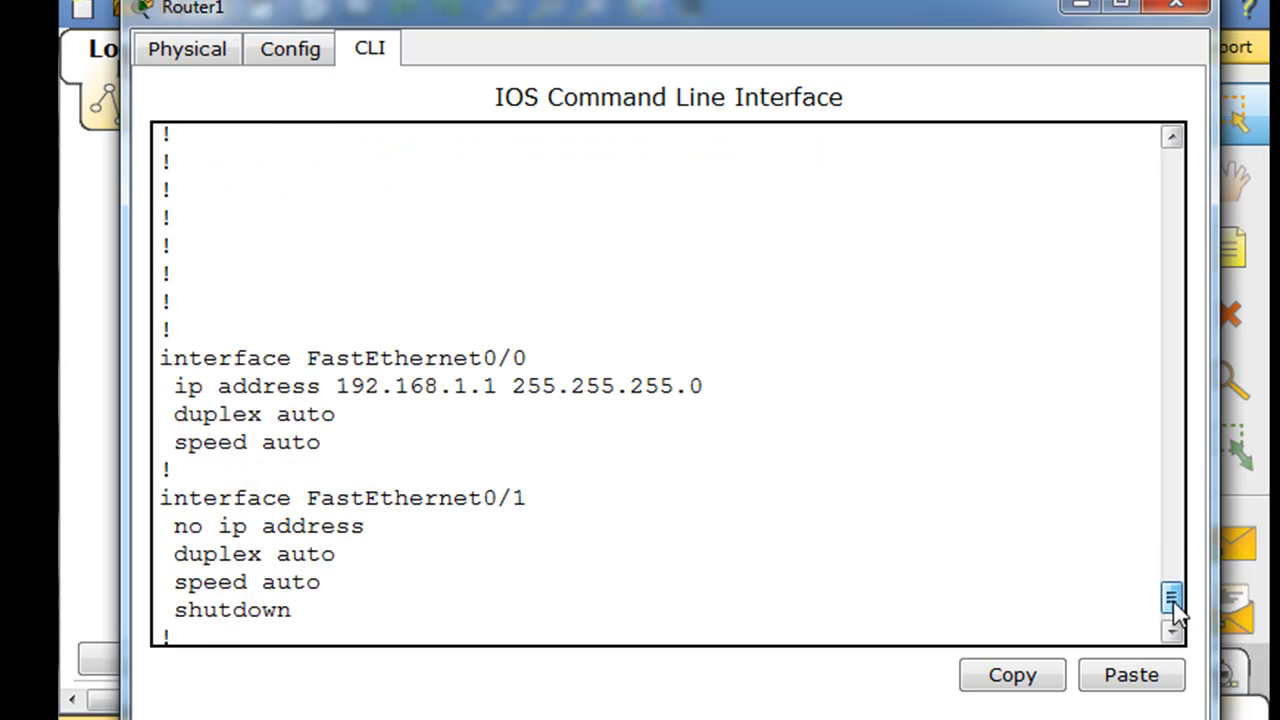
scroll(down, 3)
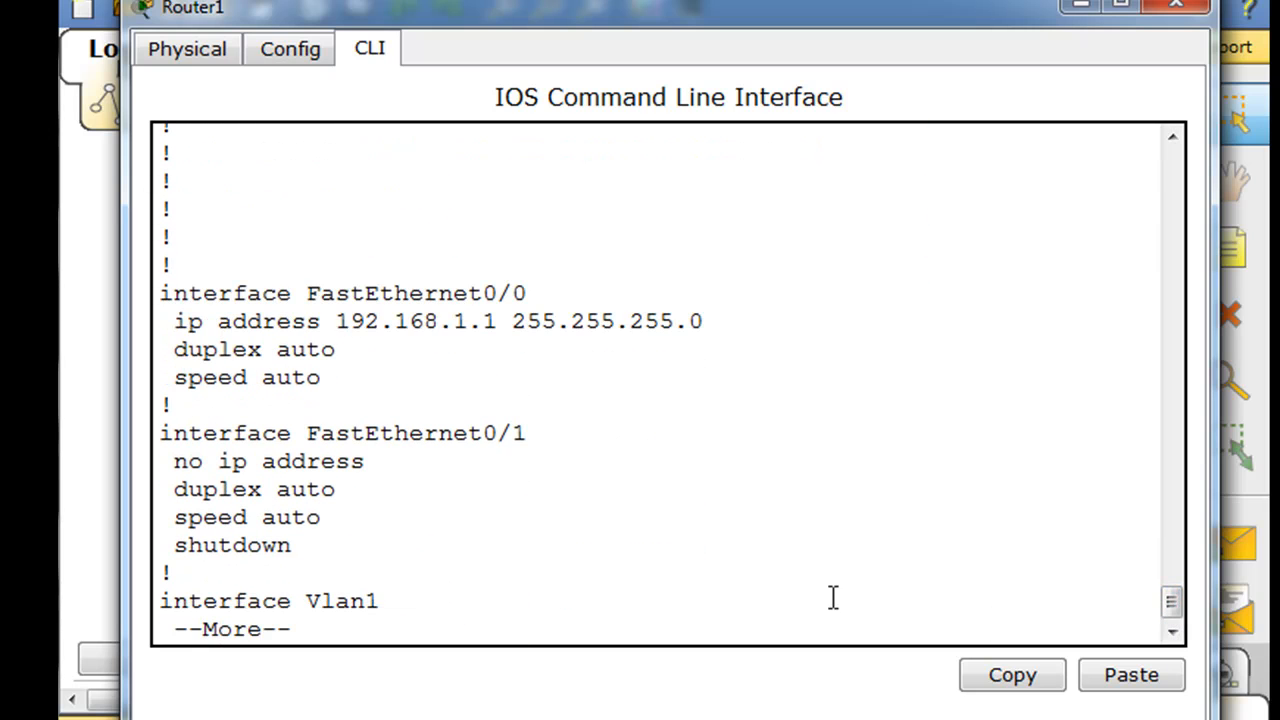
key(space)
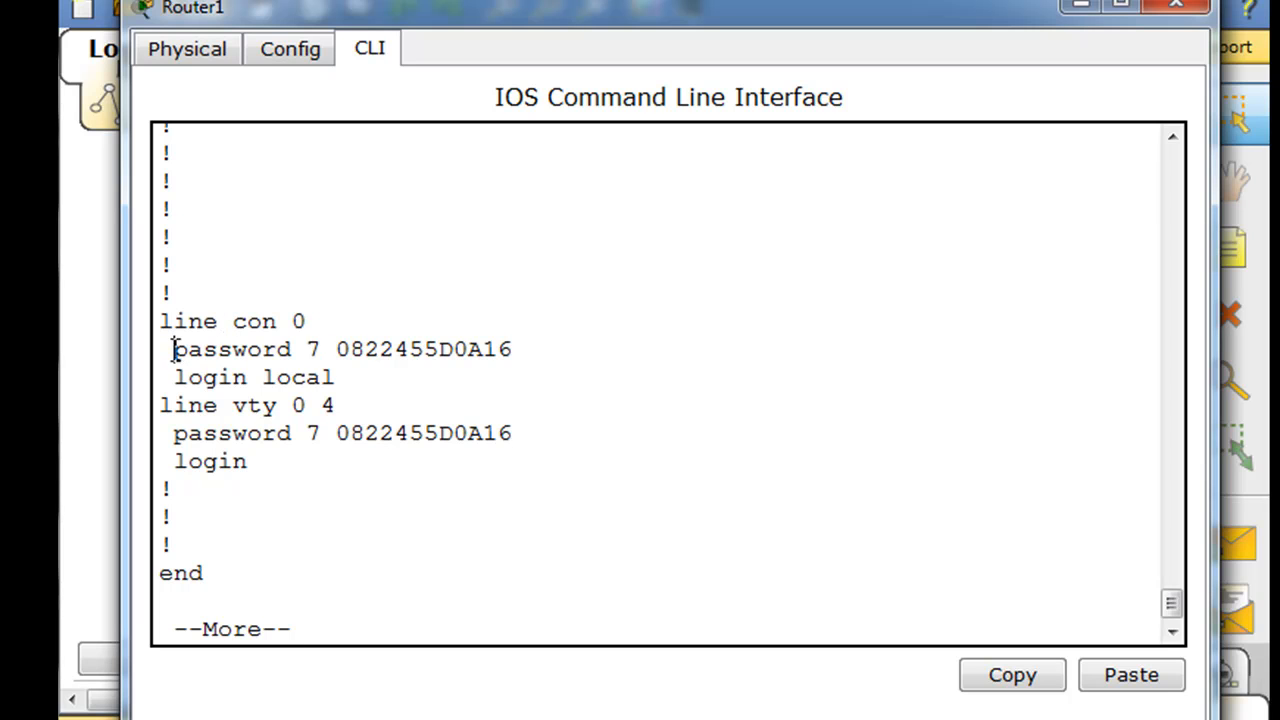
drag(173, 349, 513, 349)
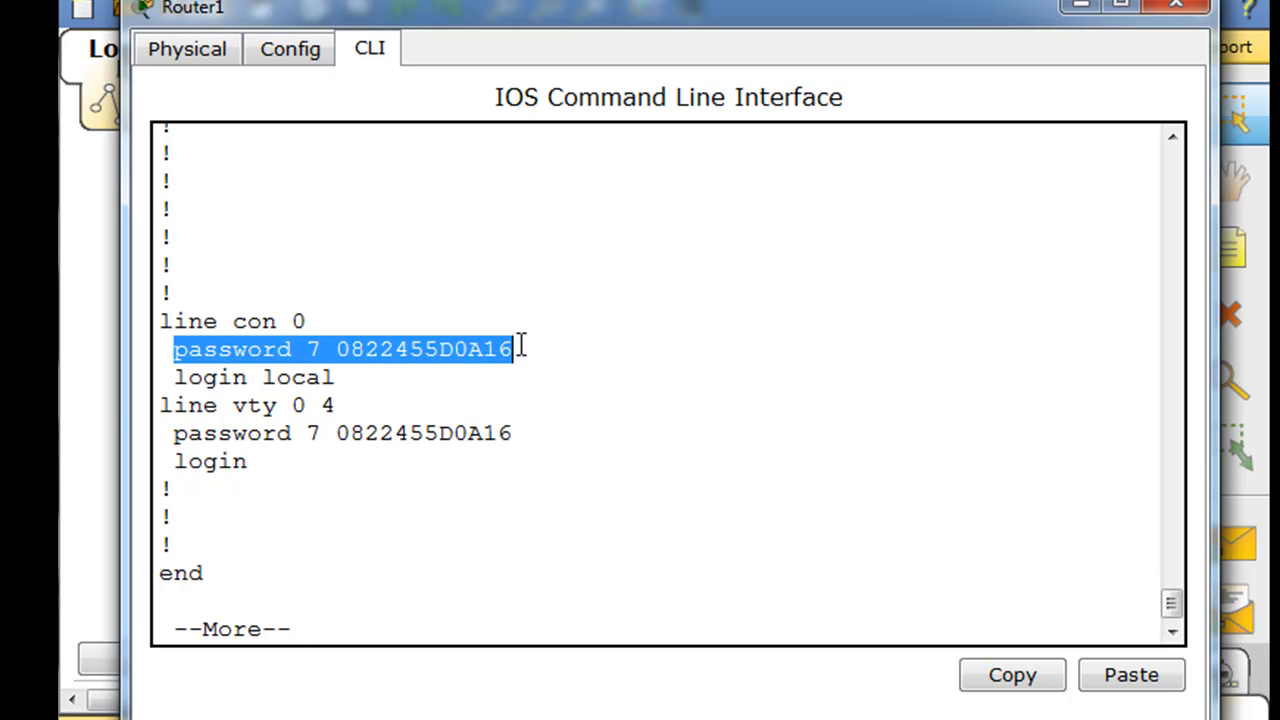
click(172, 378)
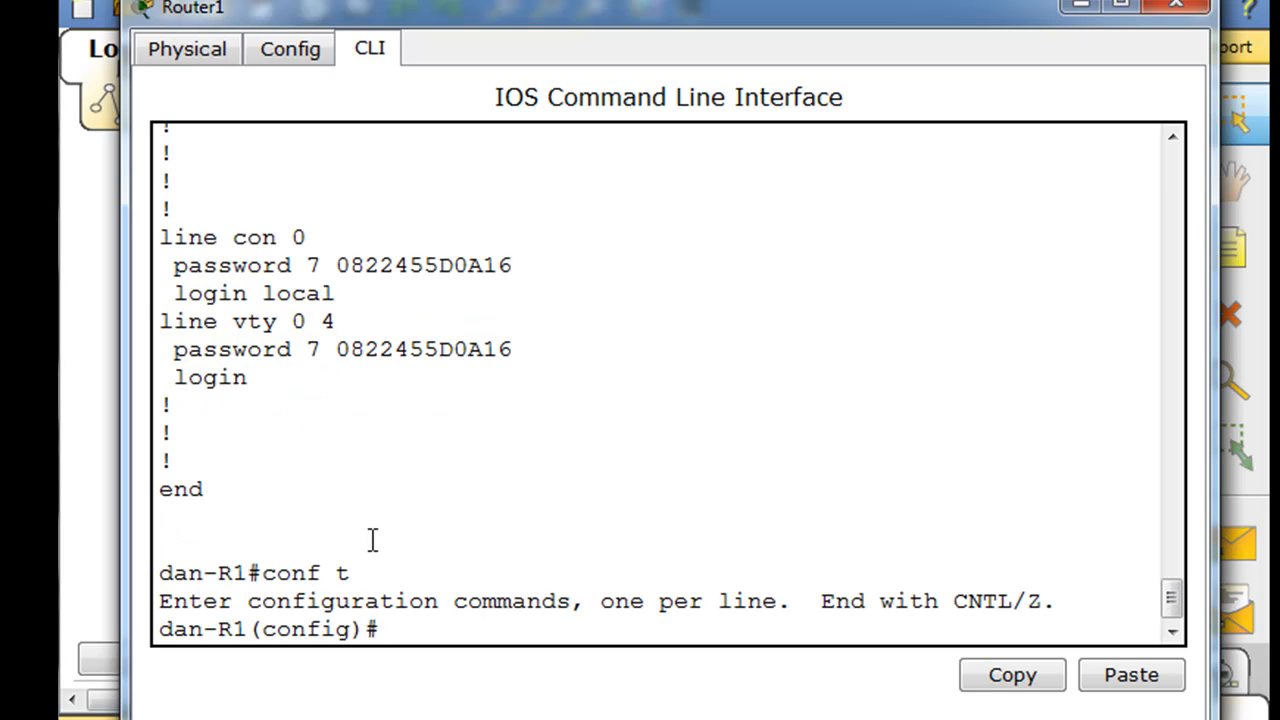
Remove the password from line console 0 with 'no password', then end
text(line)
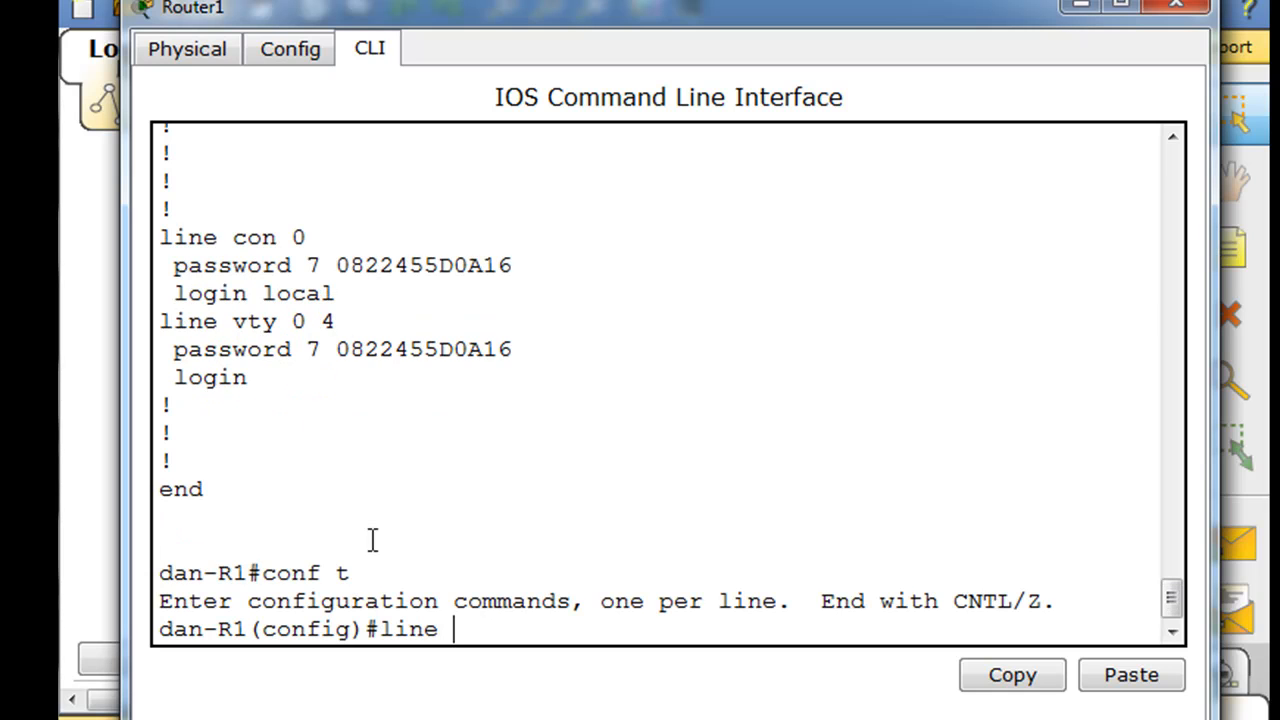
text(console 0)
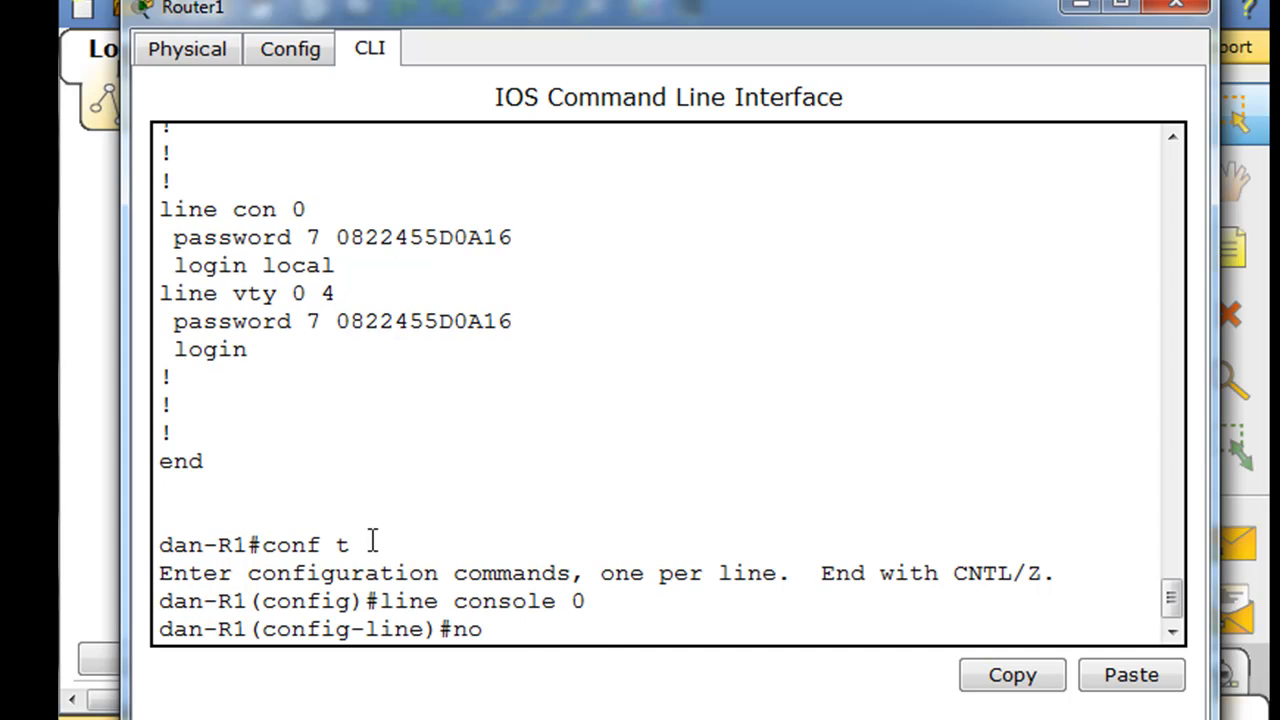
text(password)
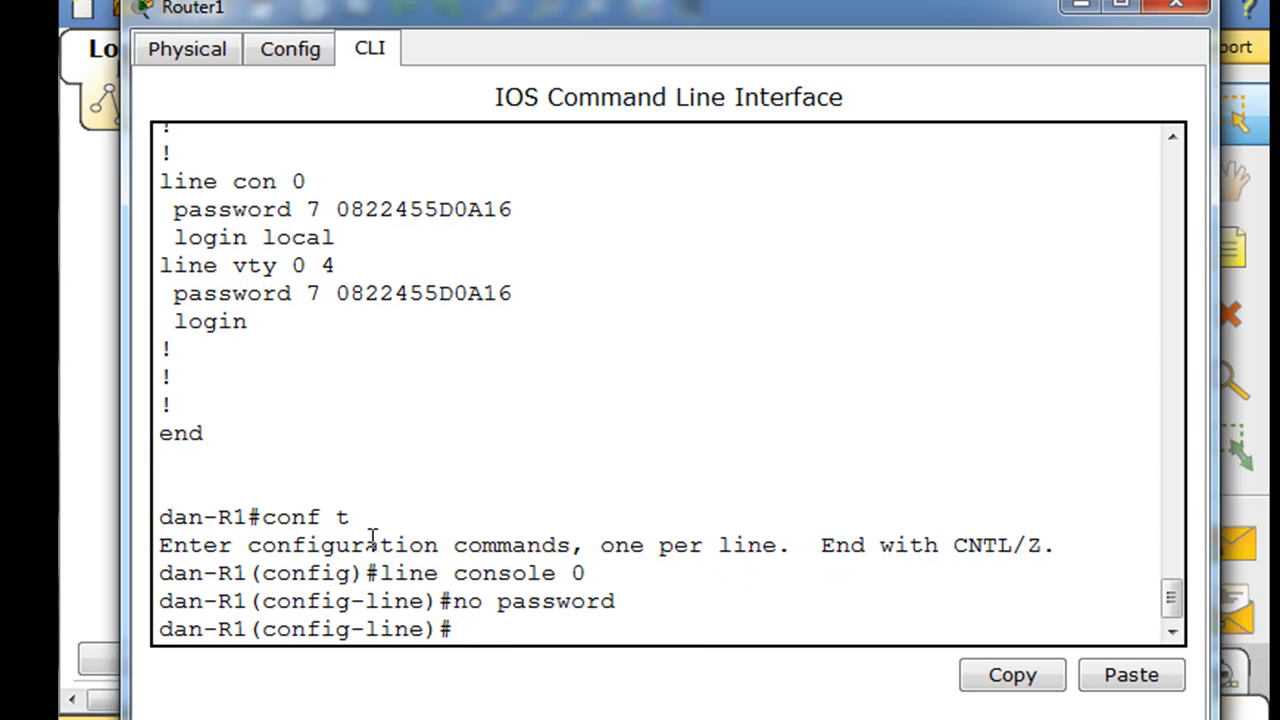
text(end)
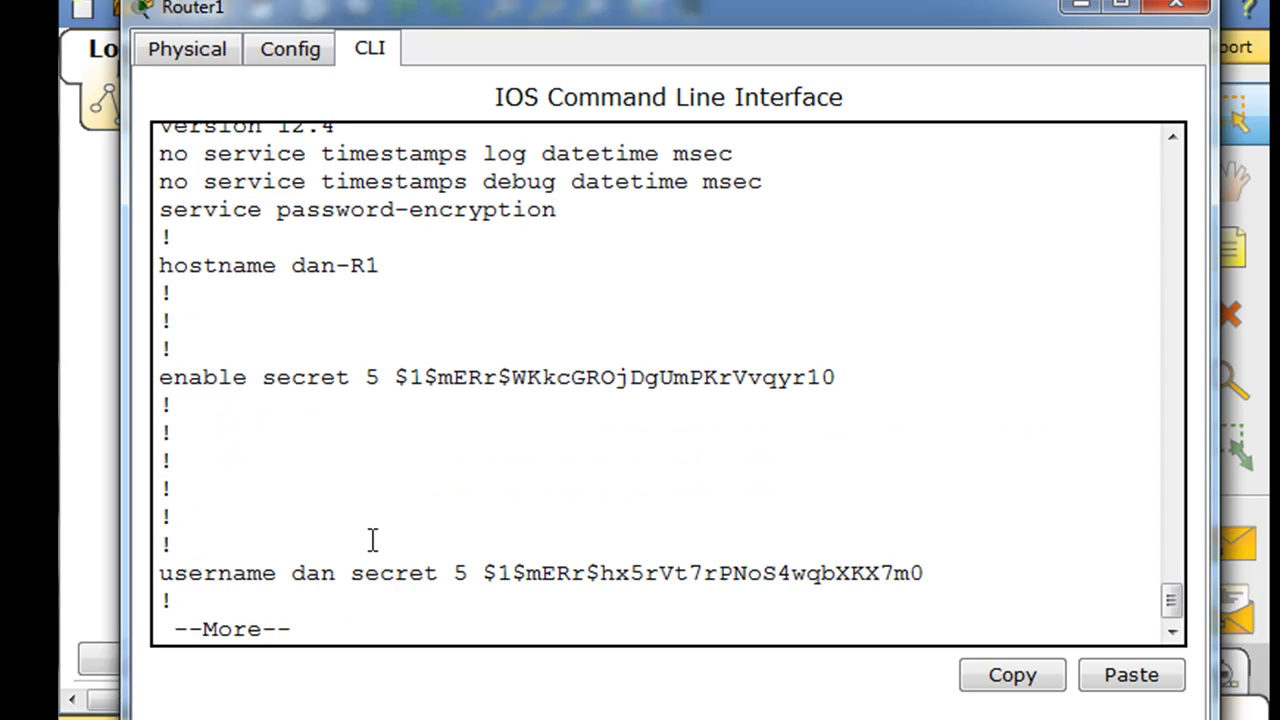
mouse_move(517, 578)
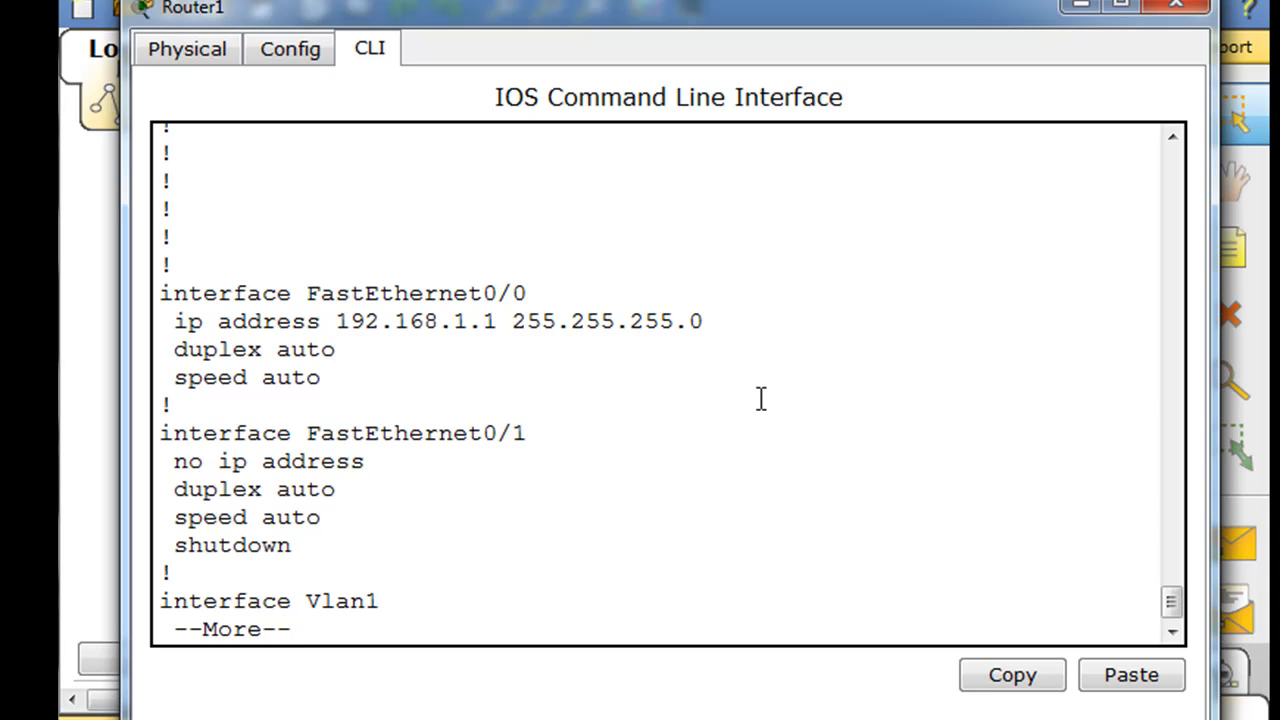
Page the updated running-config to confirm line con 0 keeps only login local
key(space)
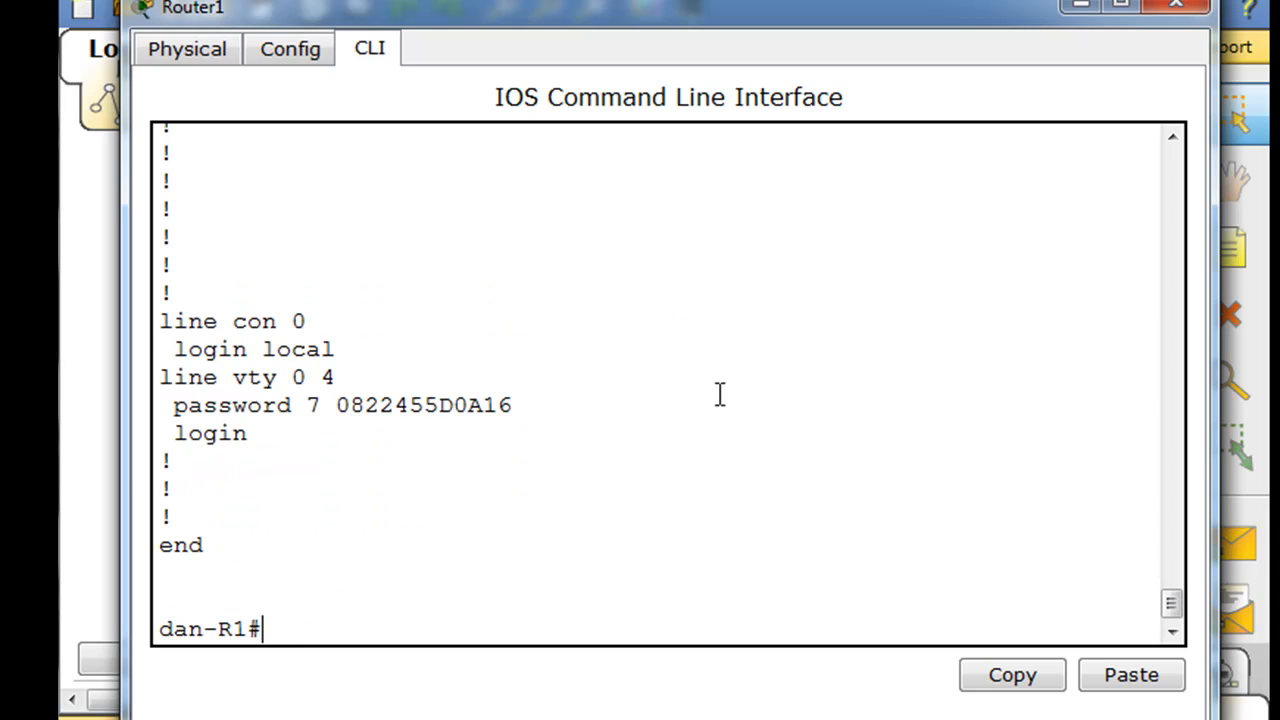
drag(160, 321, 338, 349)
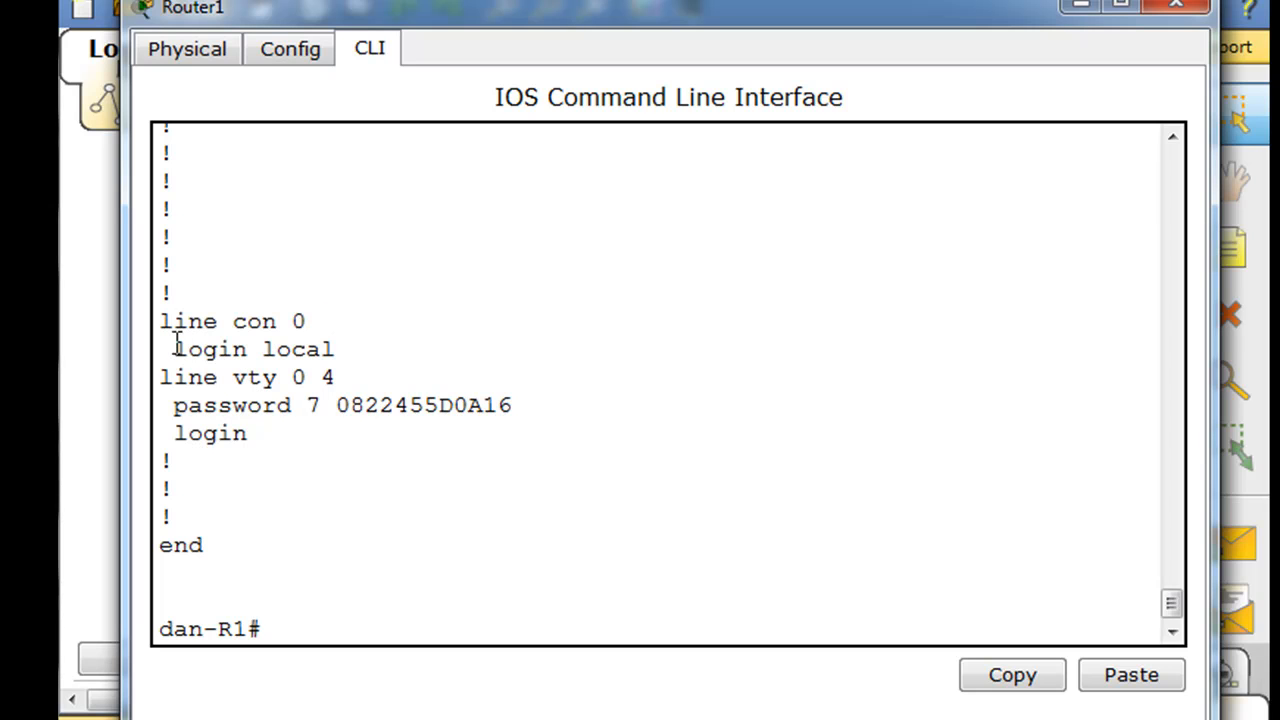
mouse_move(285, 635)
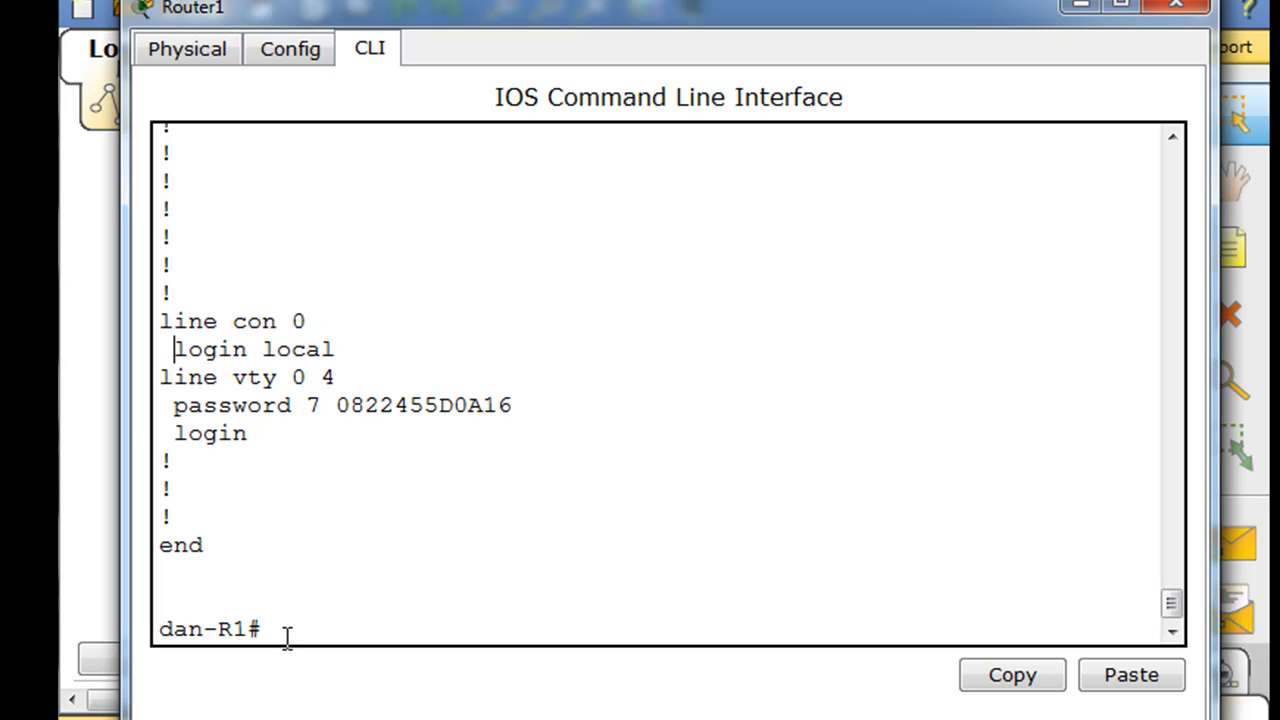
text(ex)
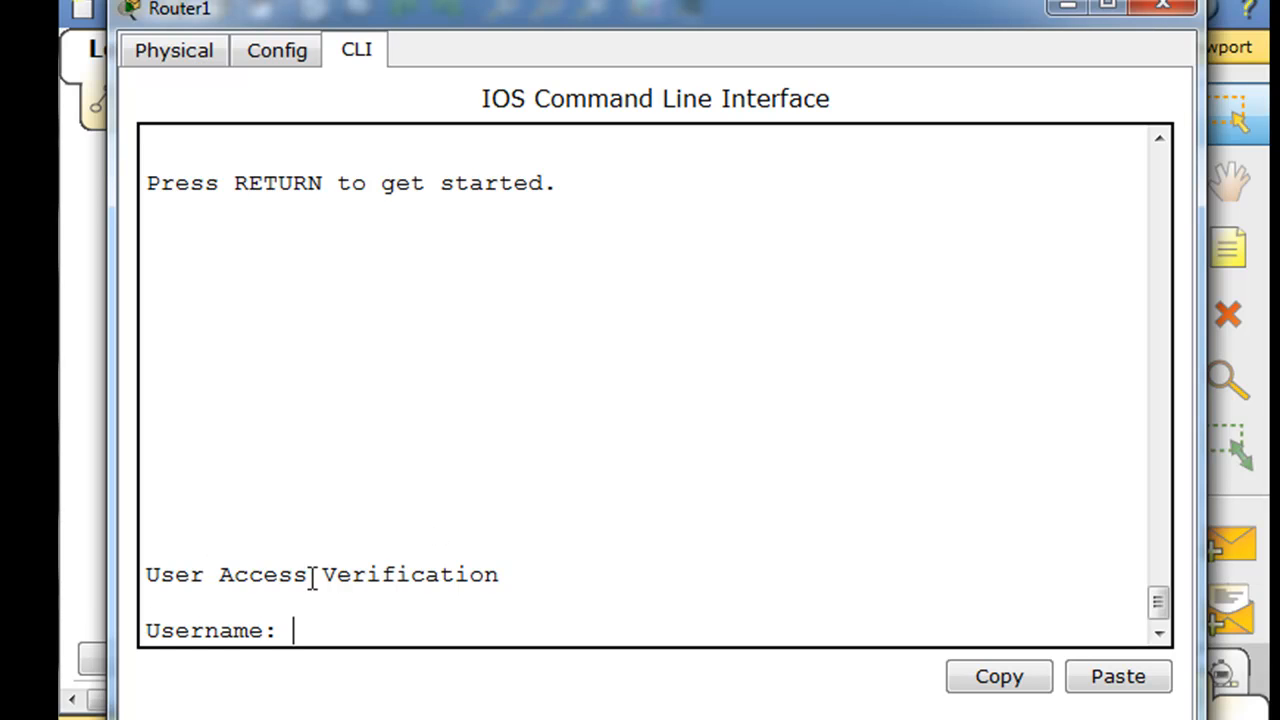
mouse_move(270, 640)
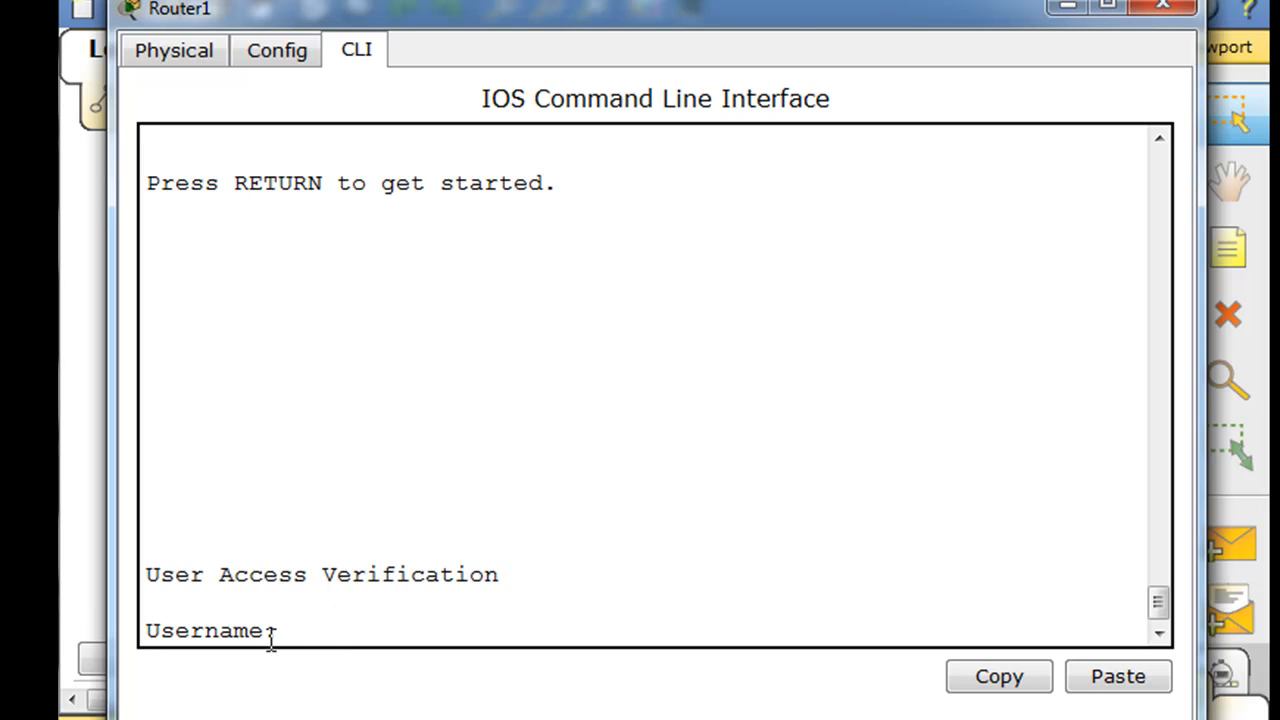
Log in as user dan and run enable
text(dan)
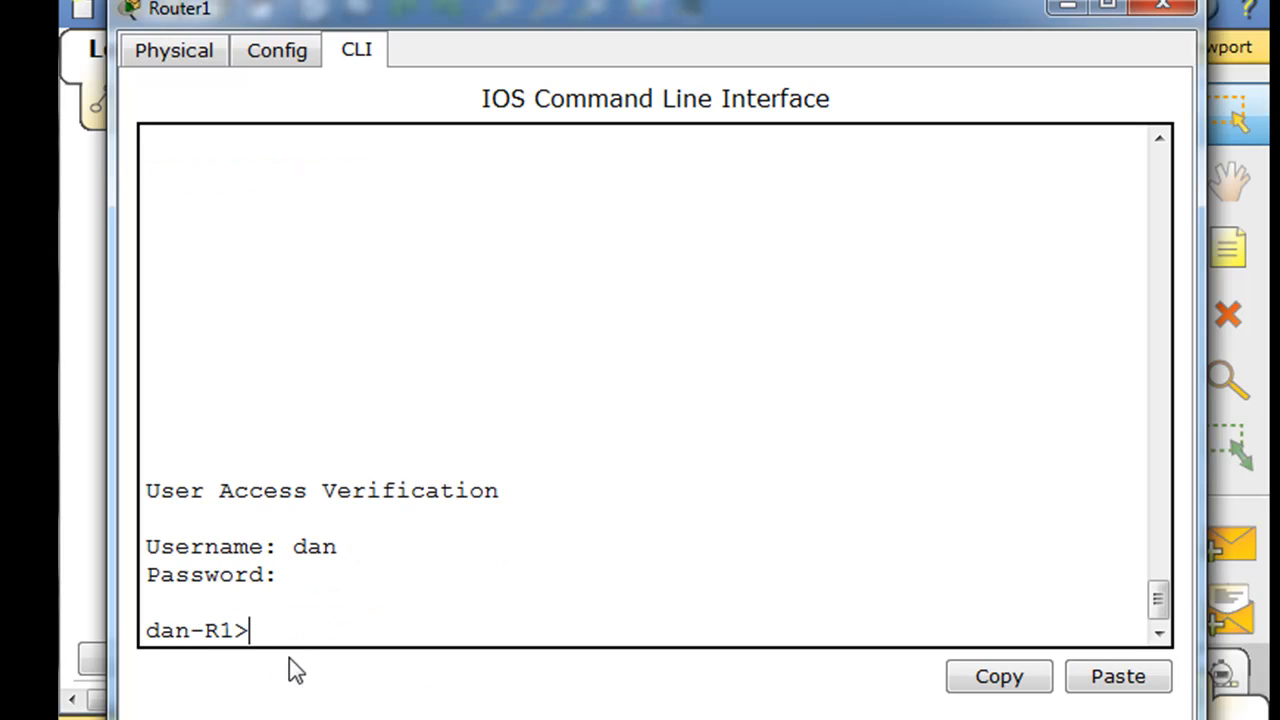
text(enable)
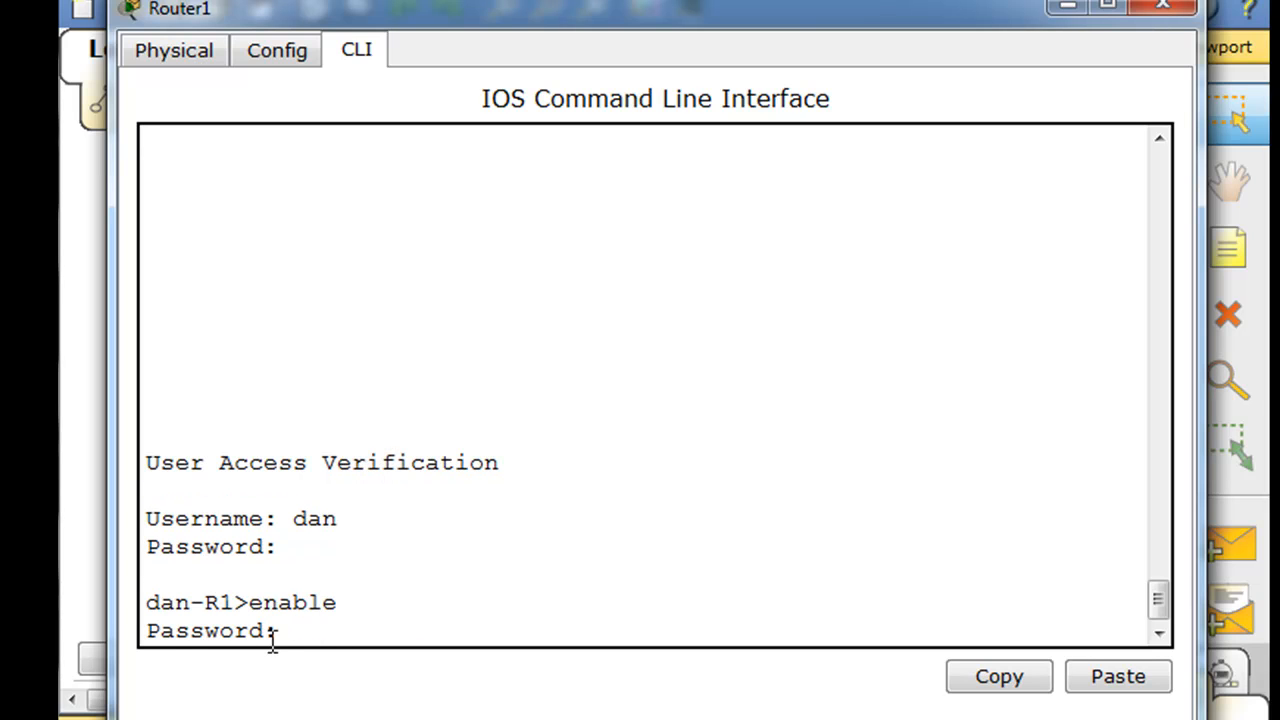
mouse_move(375, 712)
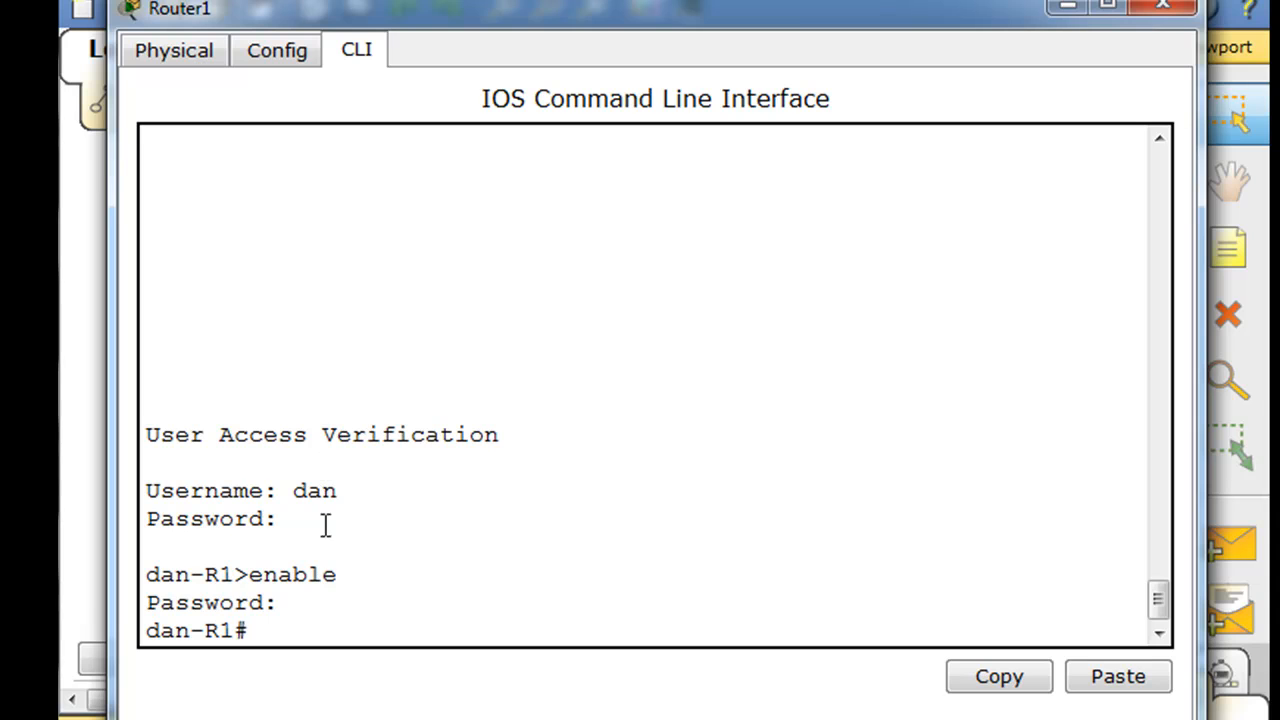
mouse_move(340, 523)
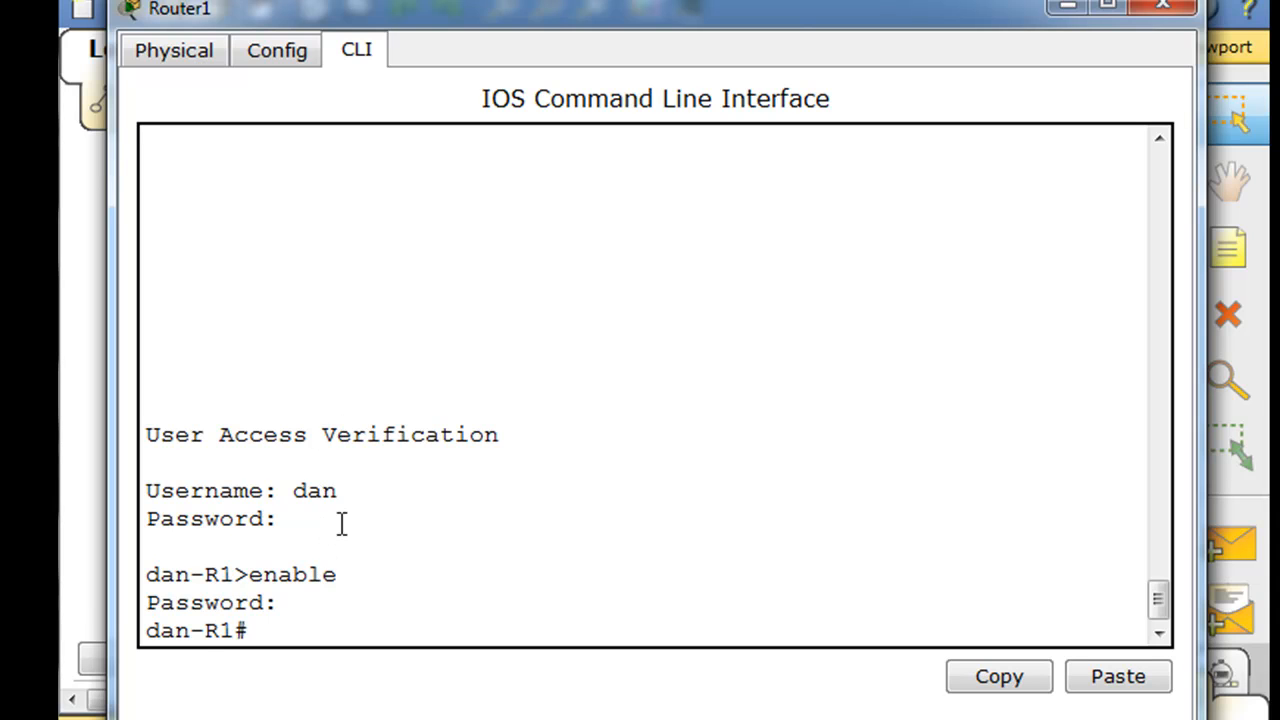
mouse_move(335, 616)
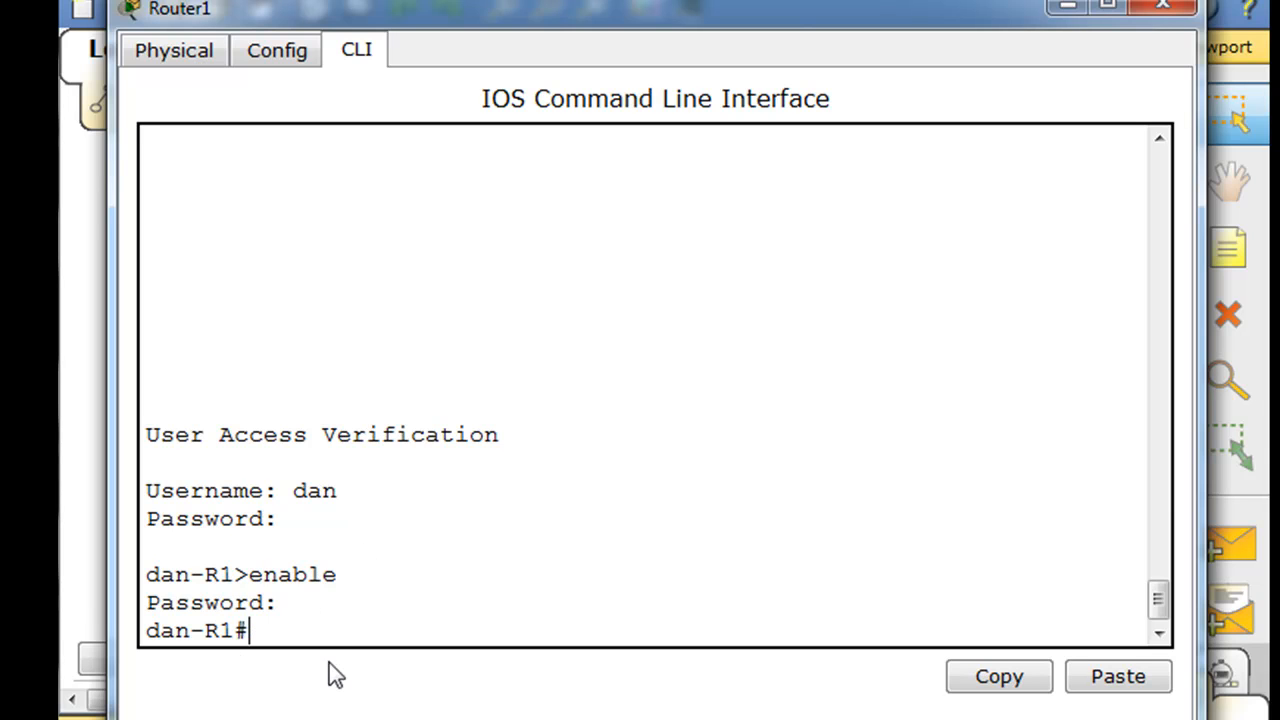
mouse_move(390, 633)
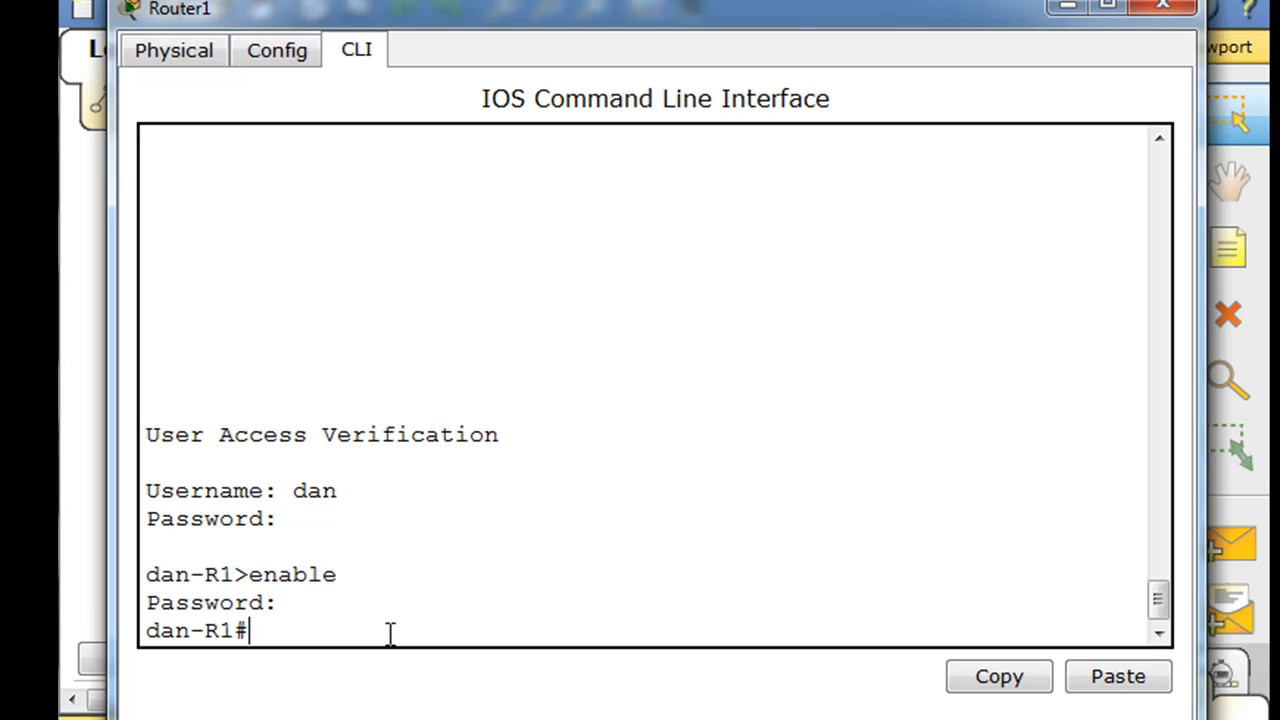
mouse_move(738, 33)
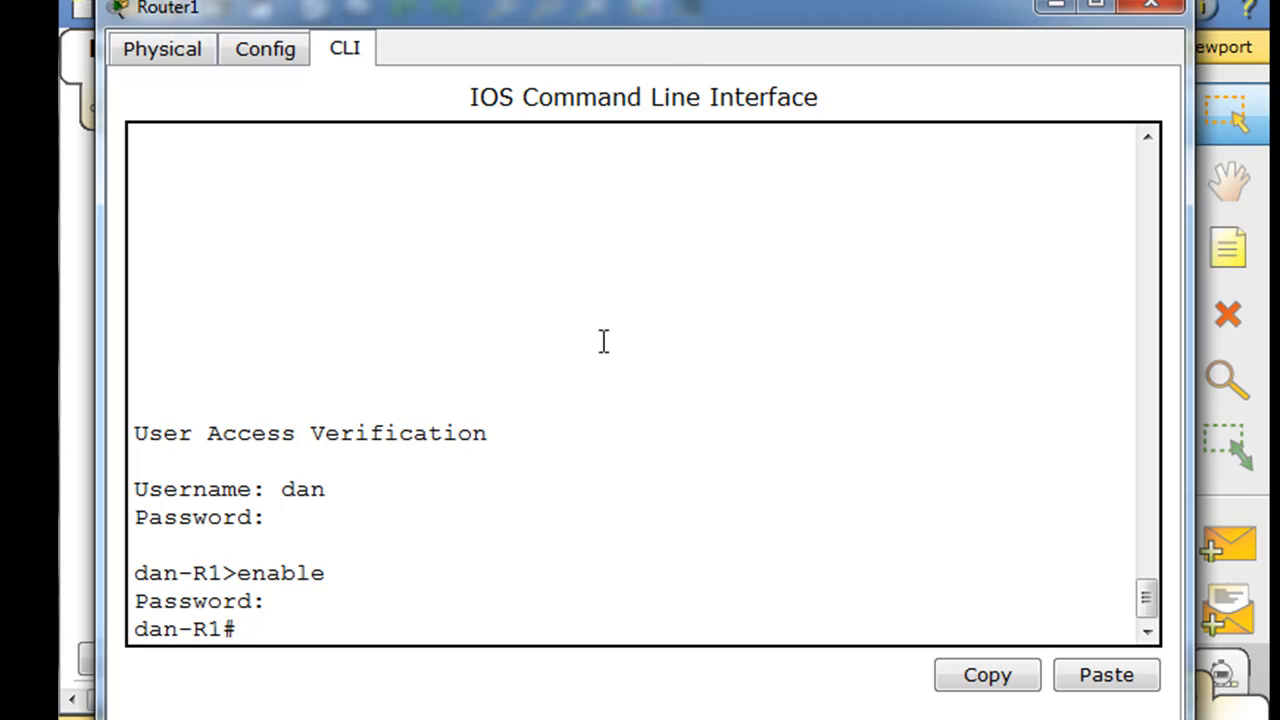
mouse_move(570, 438)
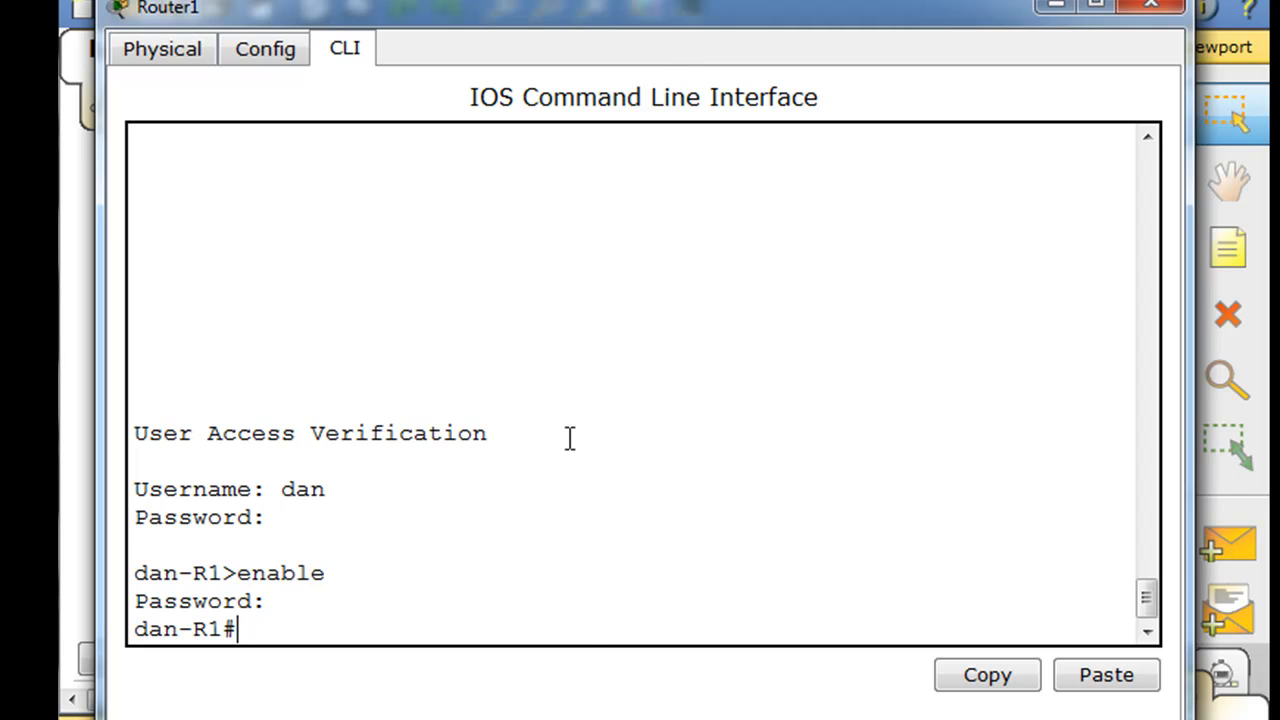